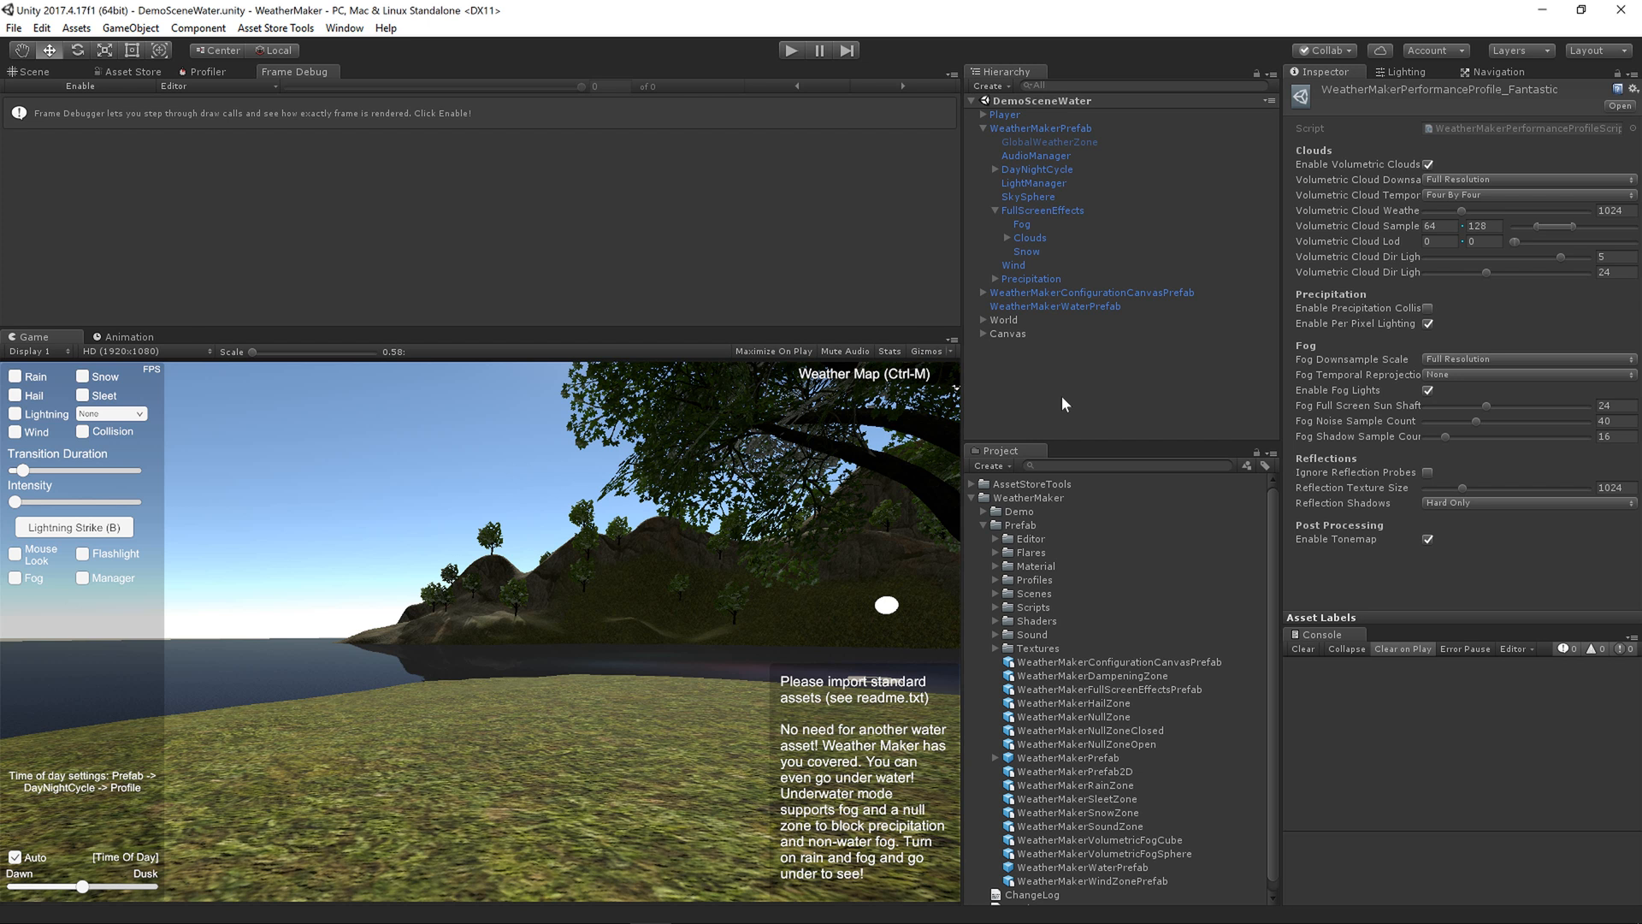
pyautogui.moveTo(1015, 301)
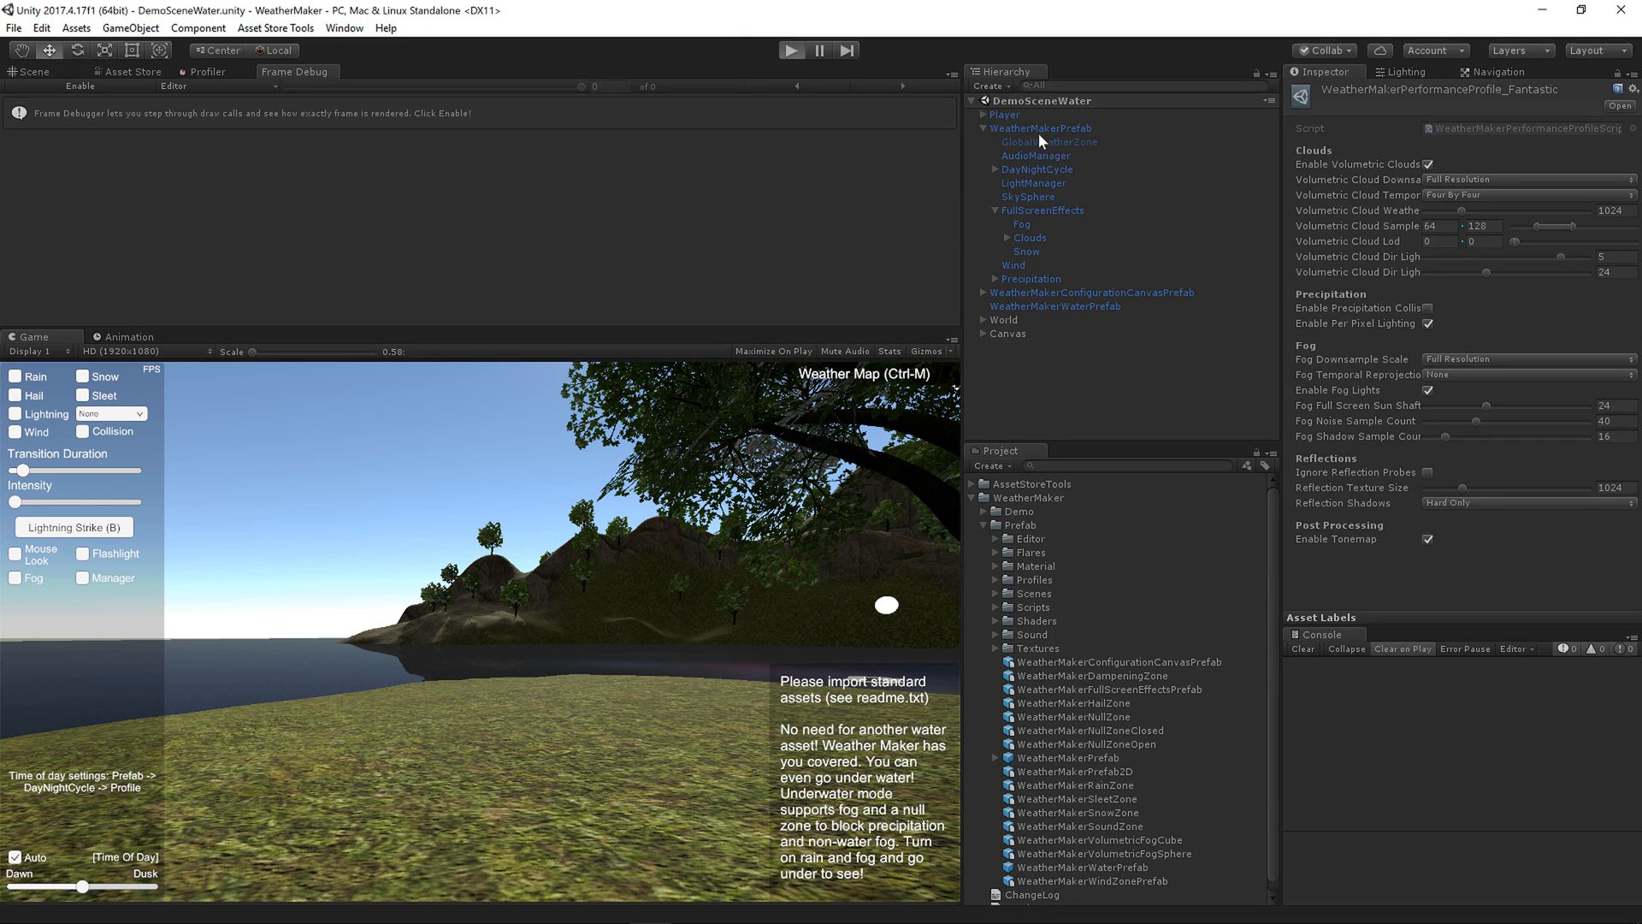
# - Start the demo scene and locate the Fantastic performance profile via WeatherMakerPrefab's Performance Profile field
pyautogui.click(790, 50)
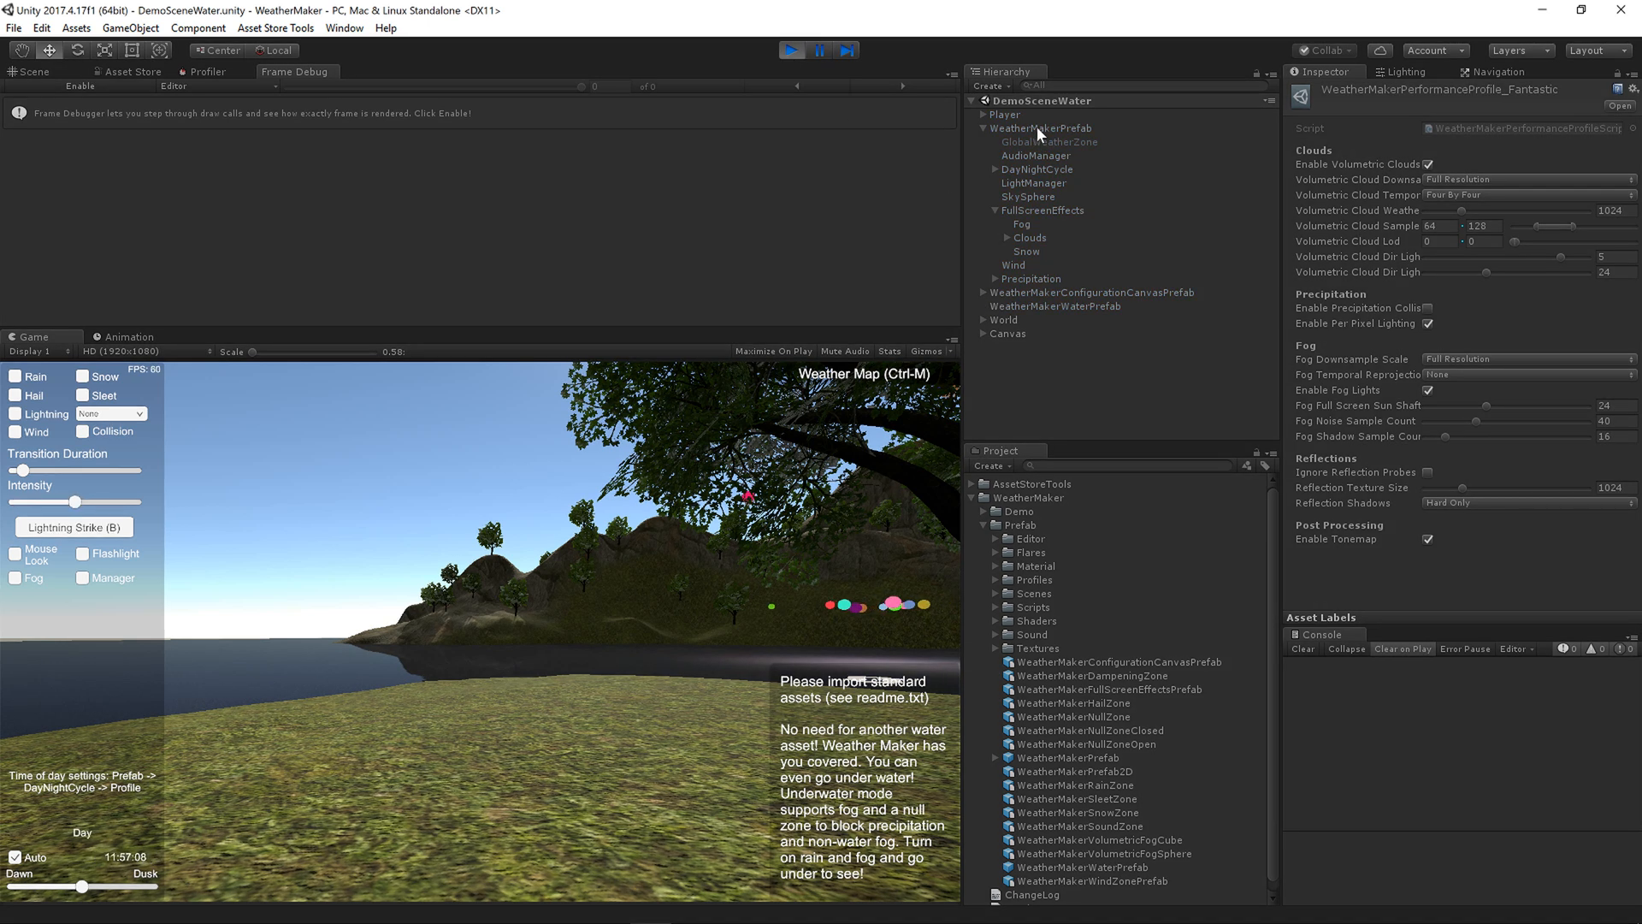
pyautogui.click(1042, 128)
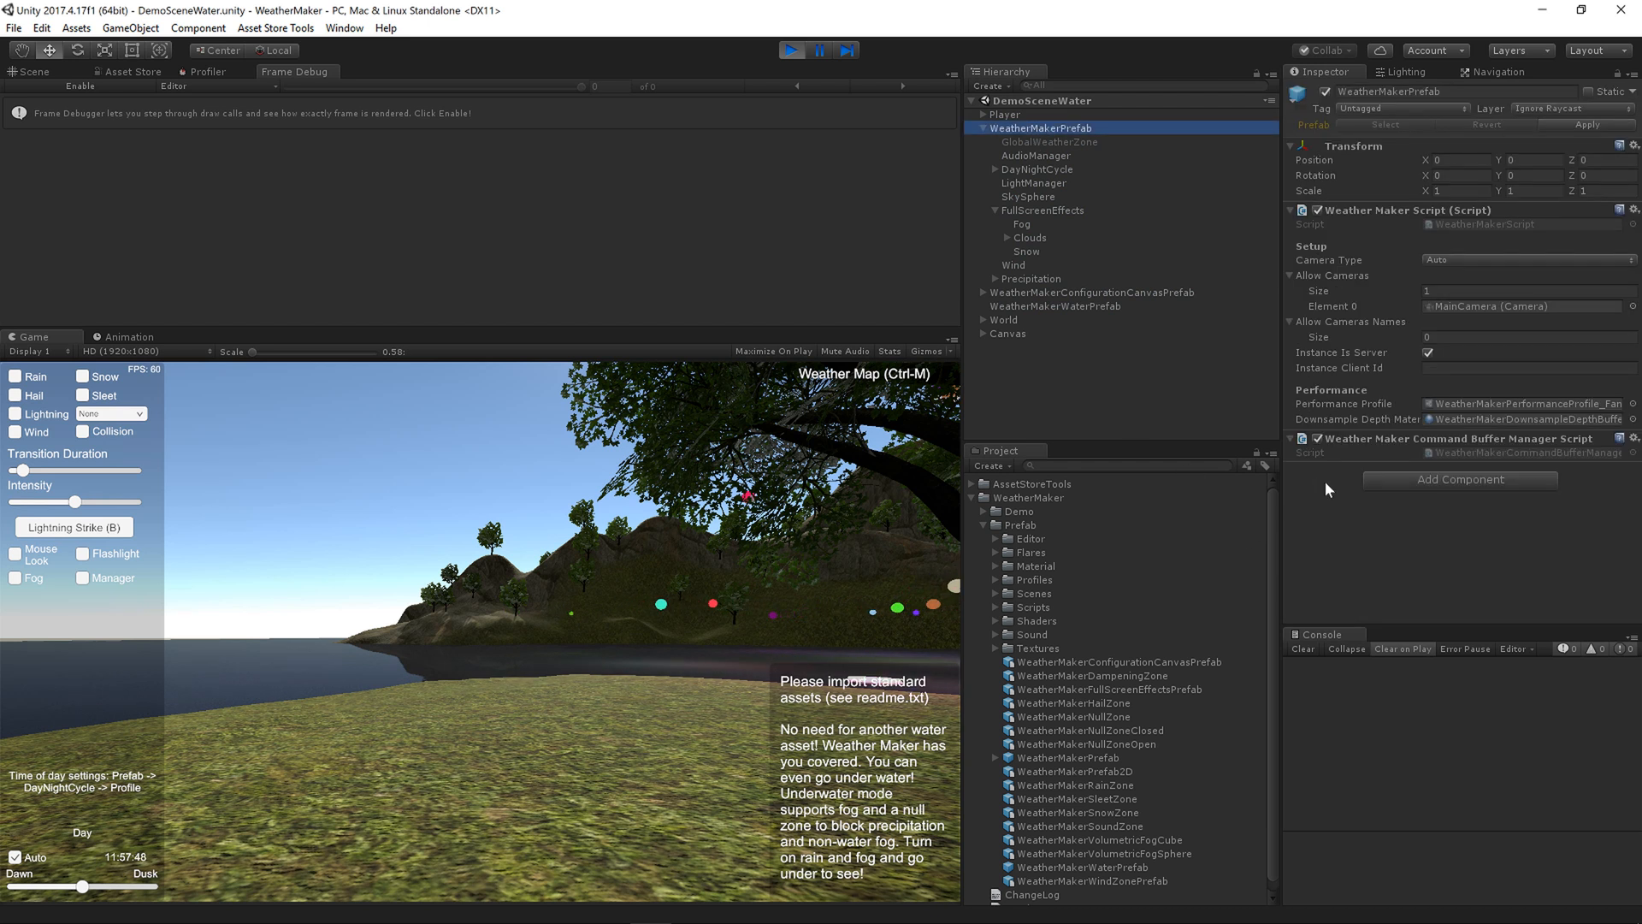
pyautogui.click(1141, 744)
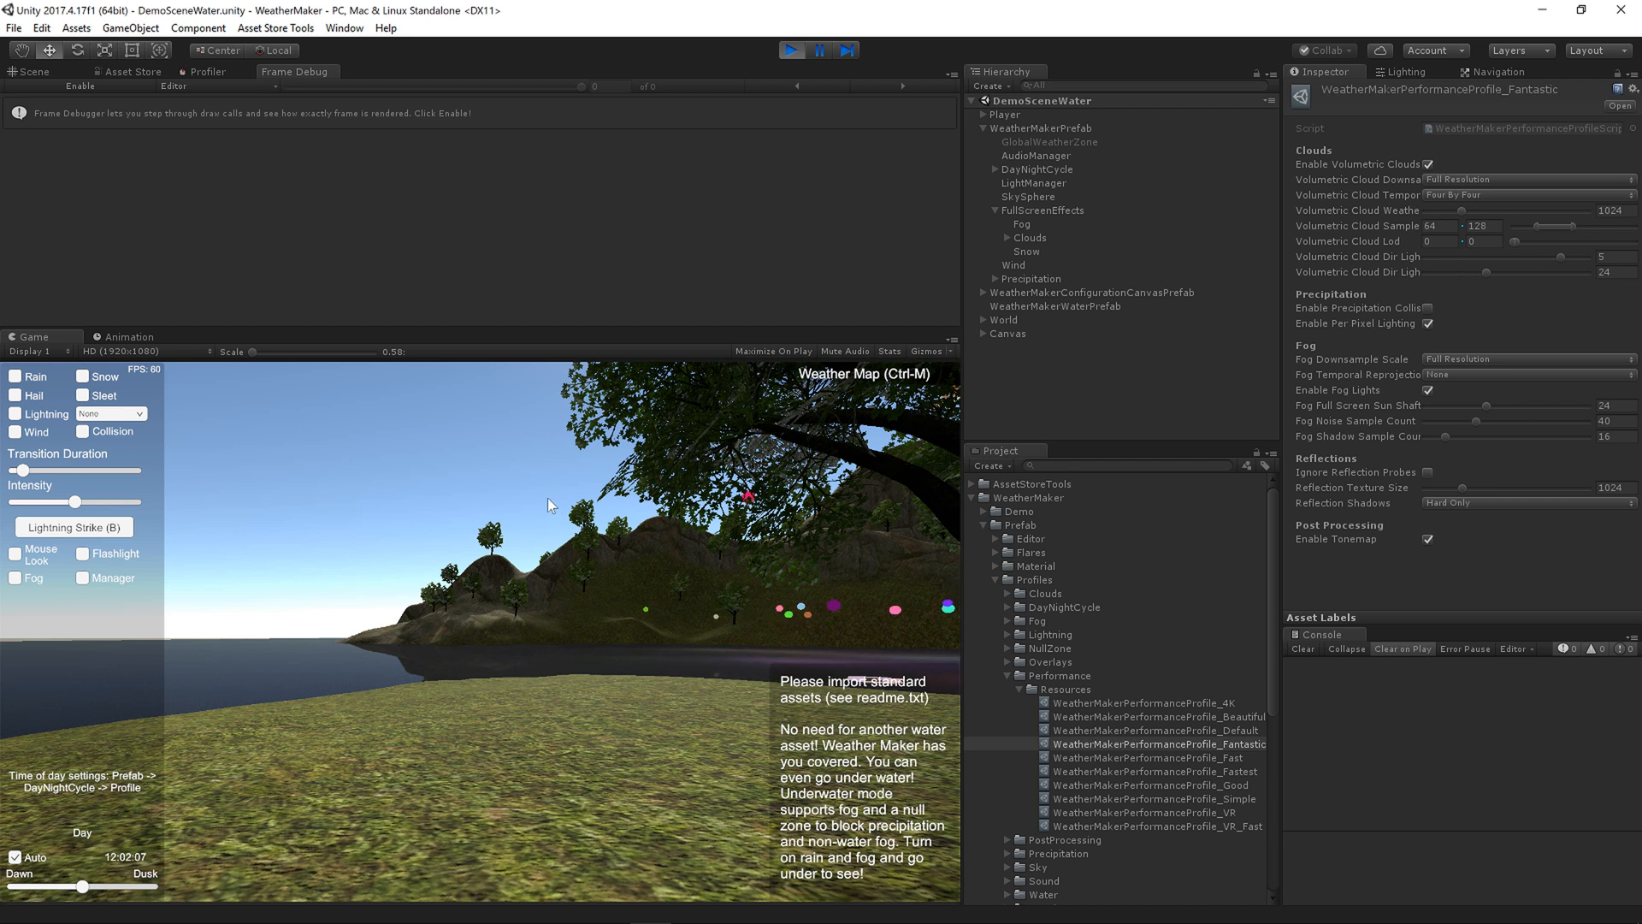
# - Add Medium-Heavy clouds, try Eight By Eight cloud temporal reprojection, then restore Four By Four
pyautogui.click(108, 412)
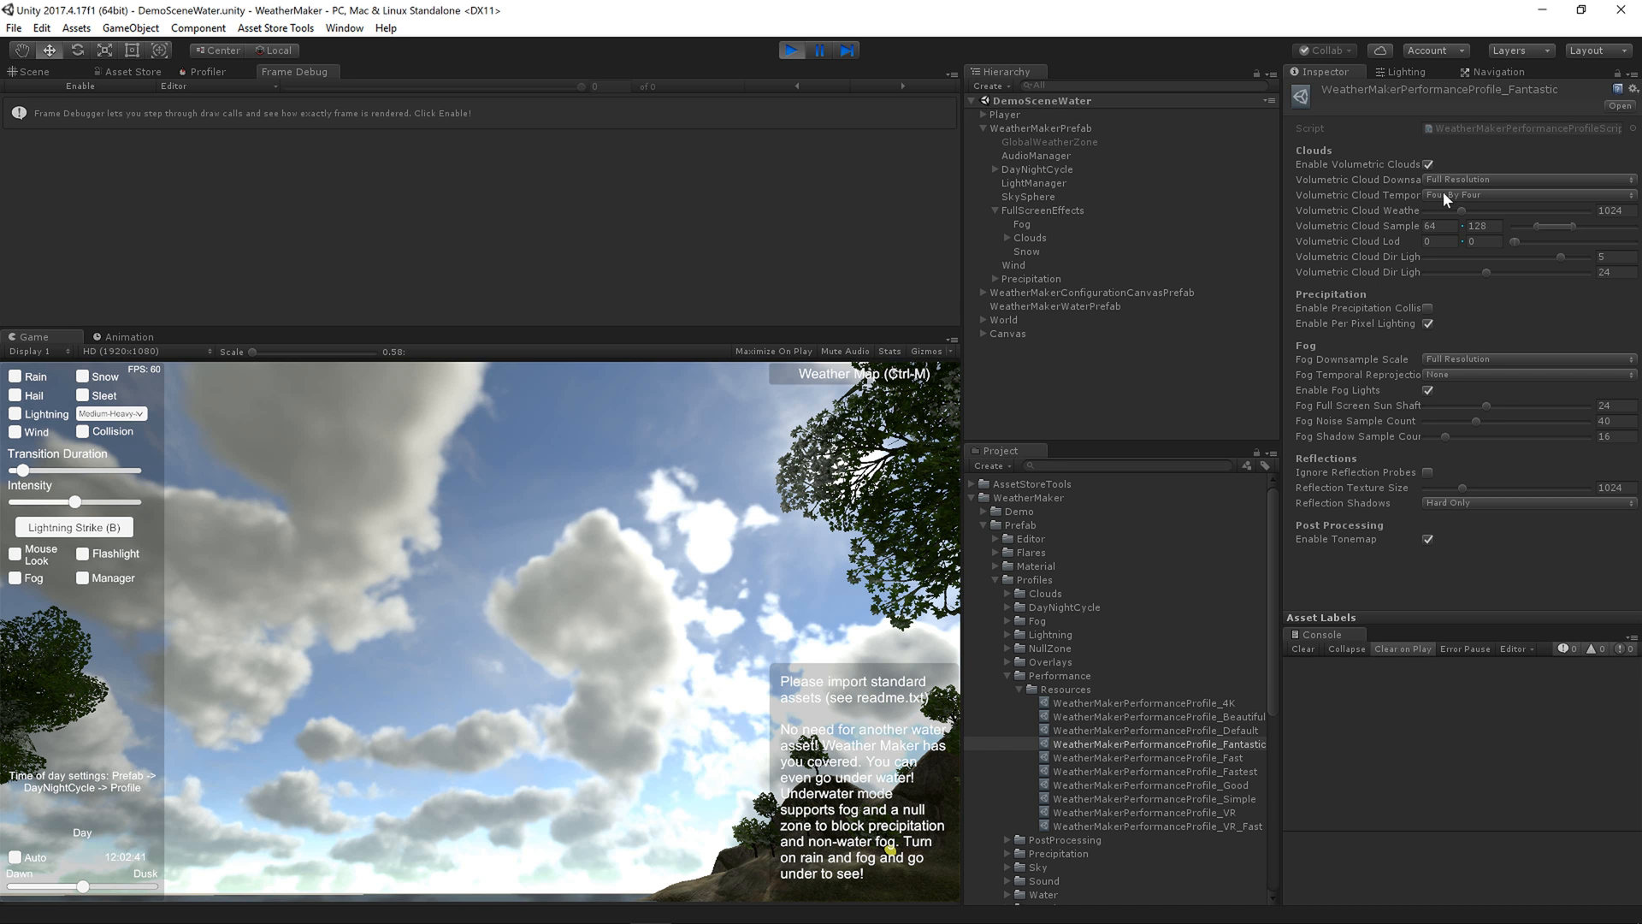
pyautogui.click(1529, 193)
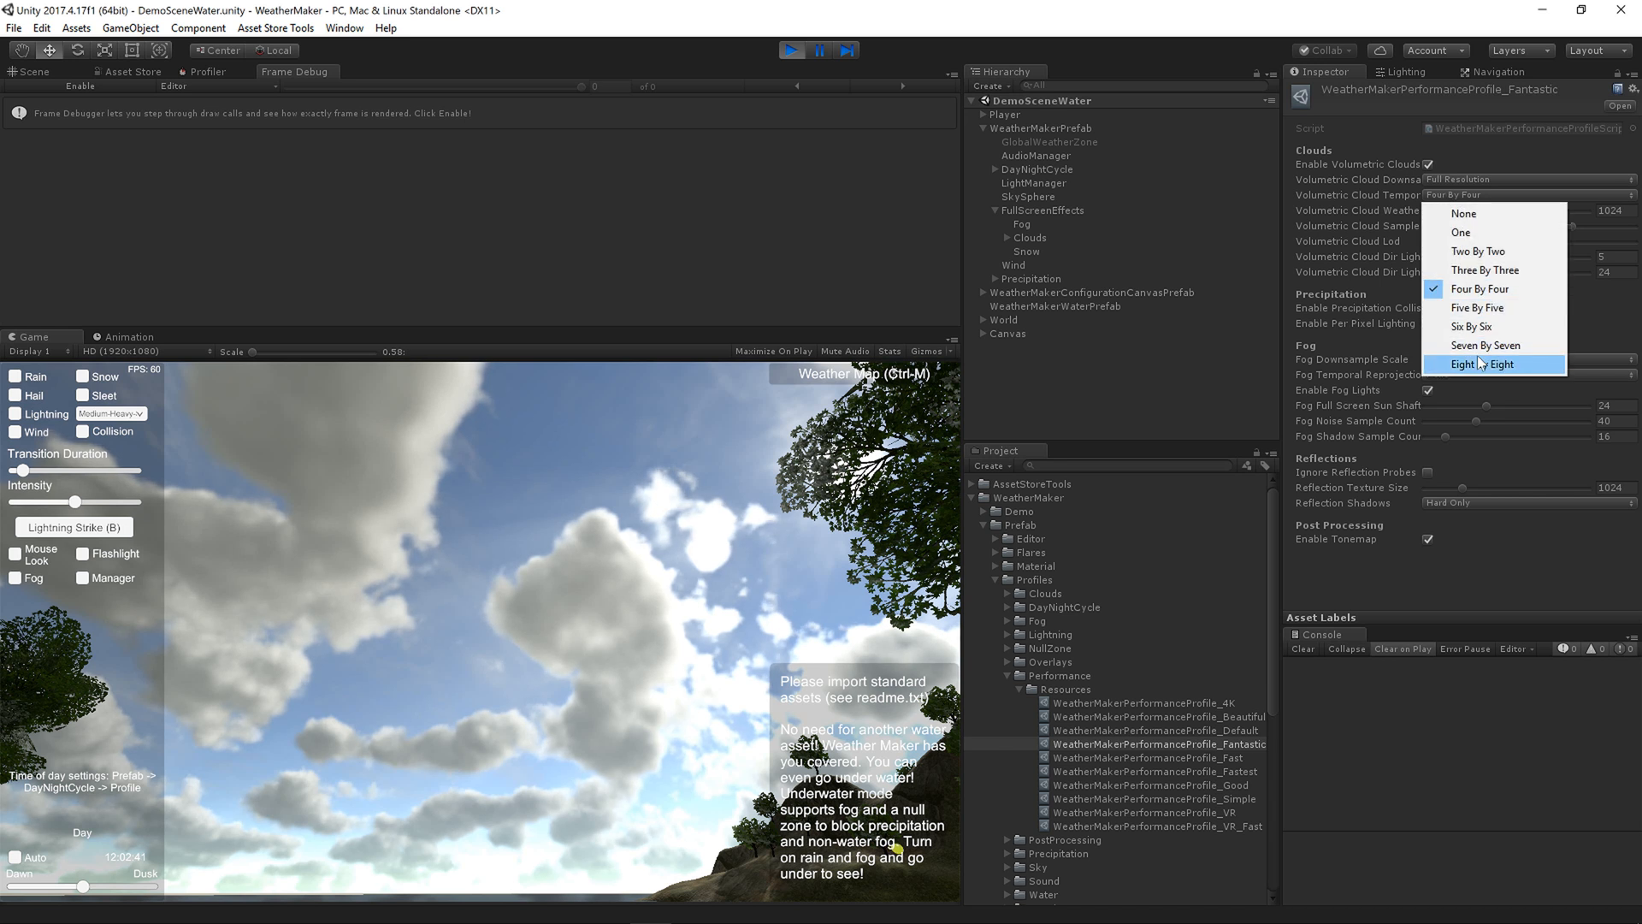
pyautogui.click(1481, 363)
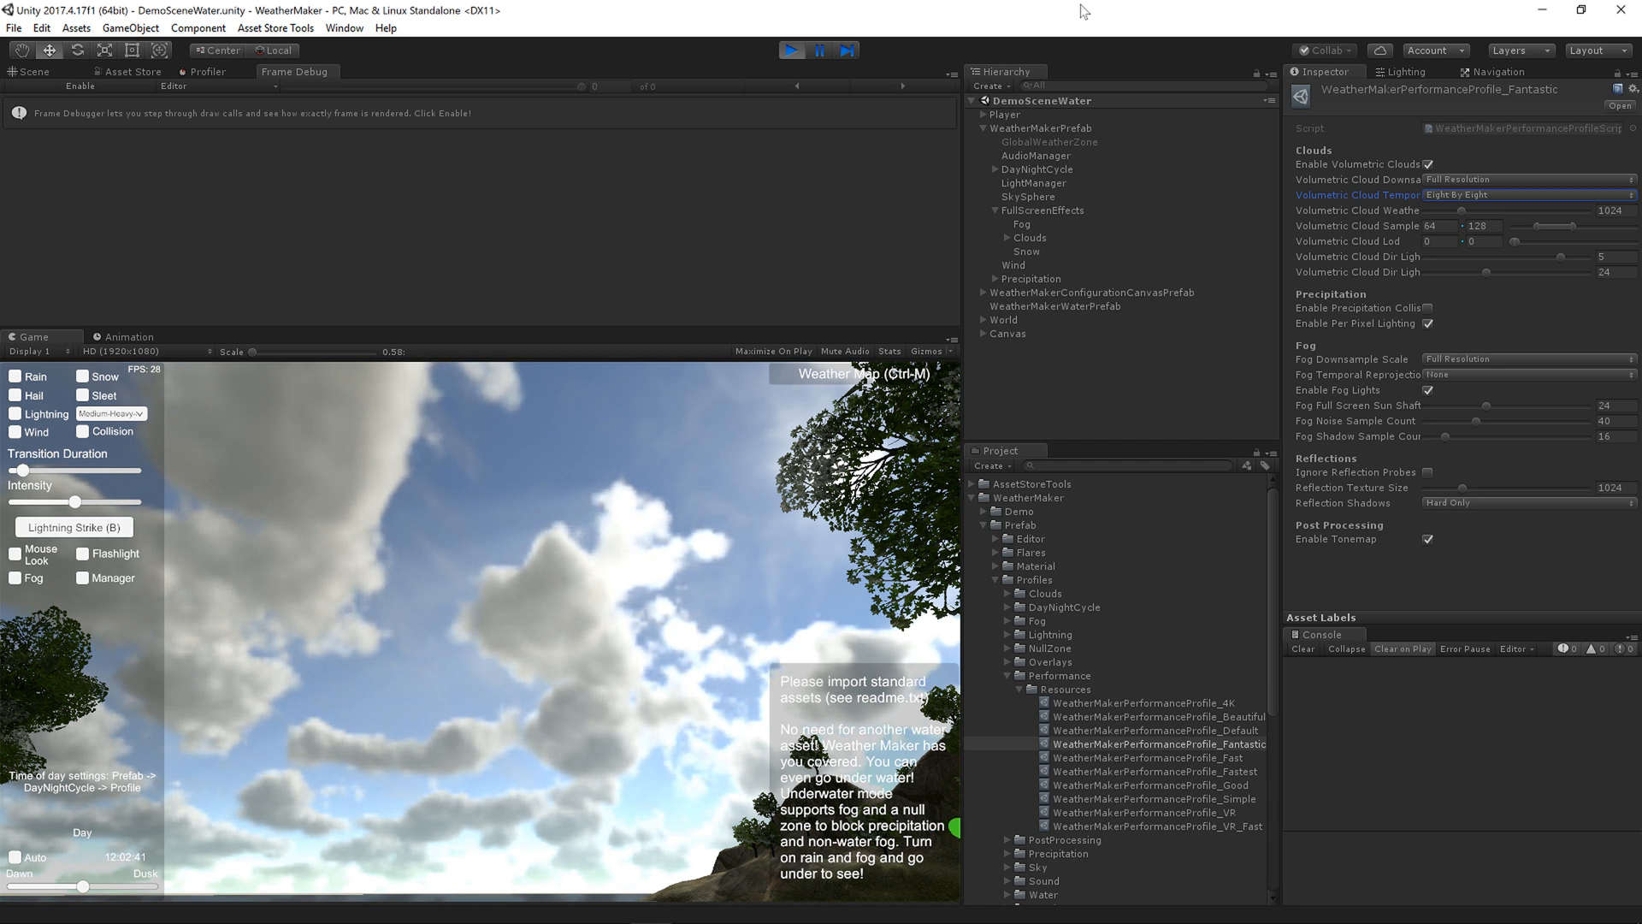
pyautogui.click(1524, 193)
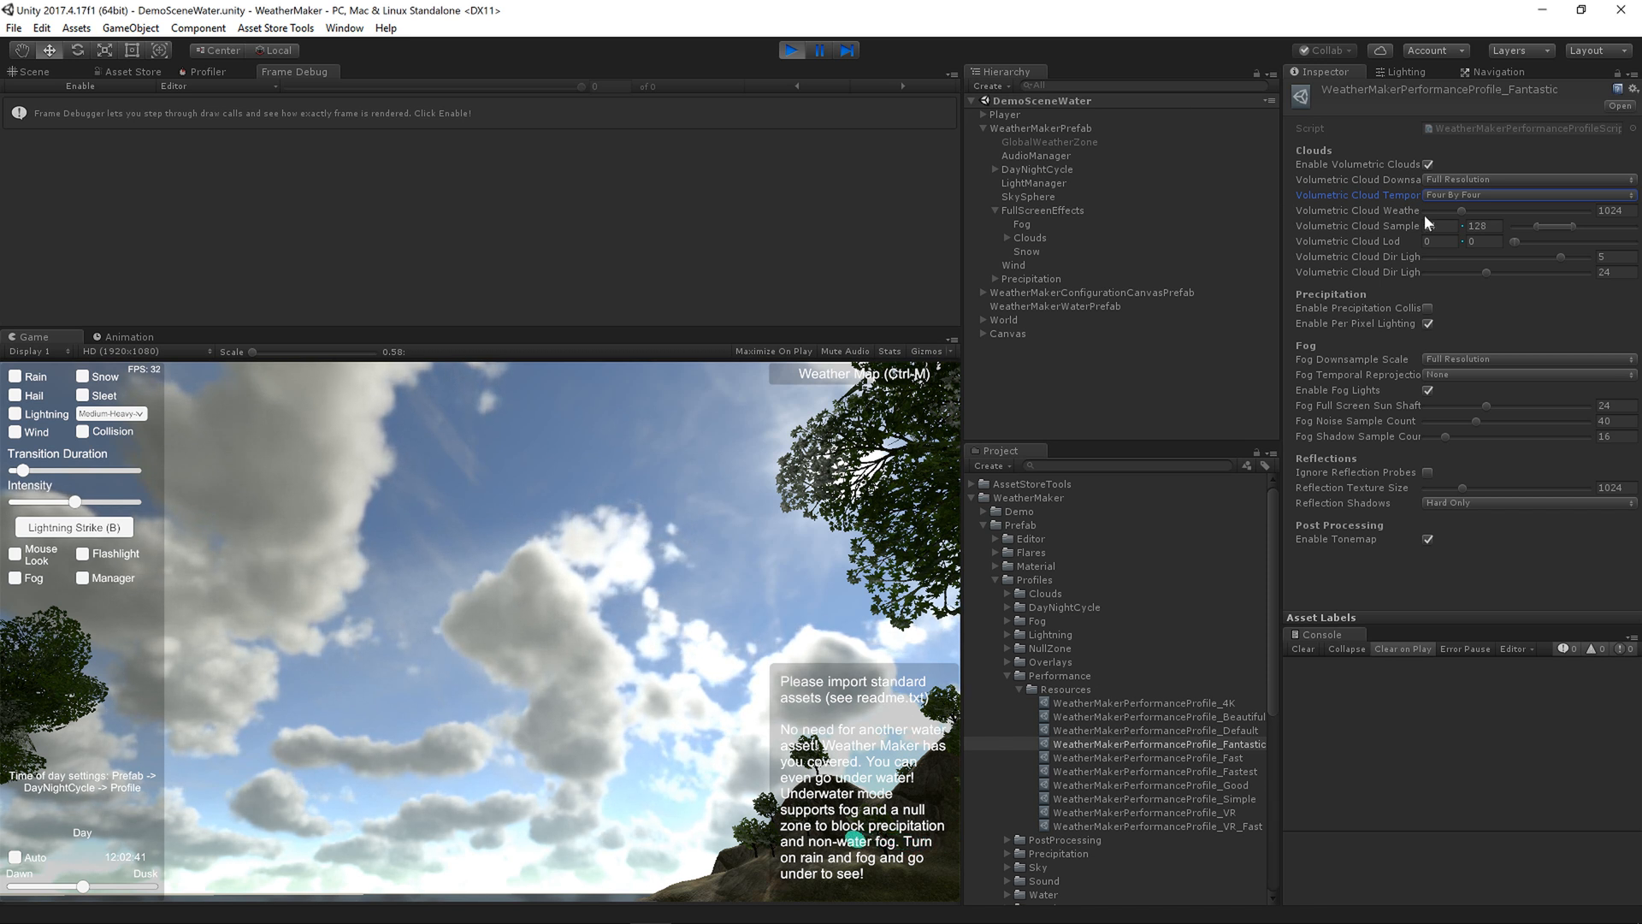
pyautogui.click(1525, 194)
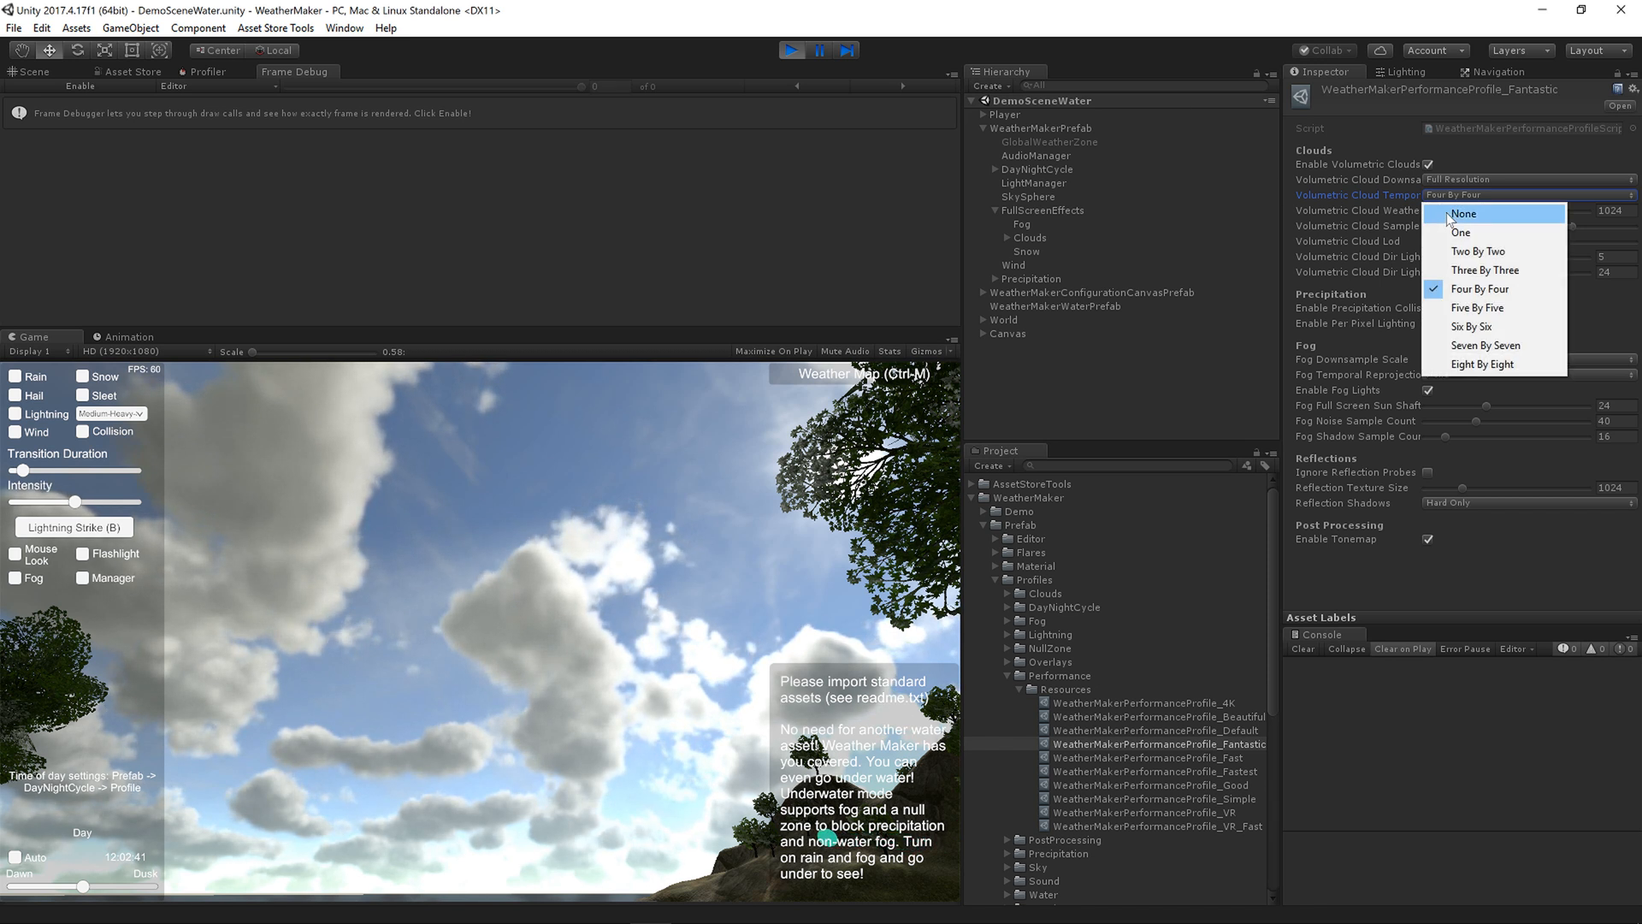
pyautogui.click(1463, 214)
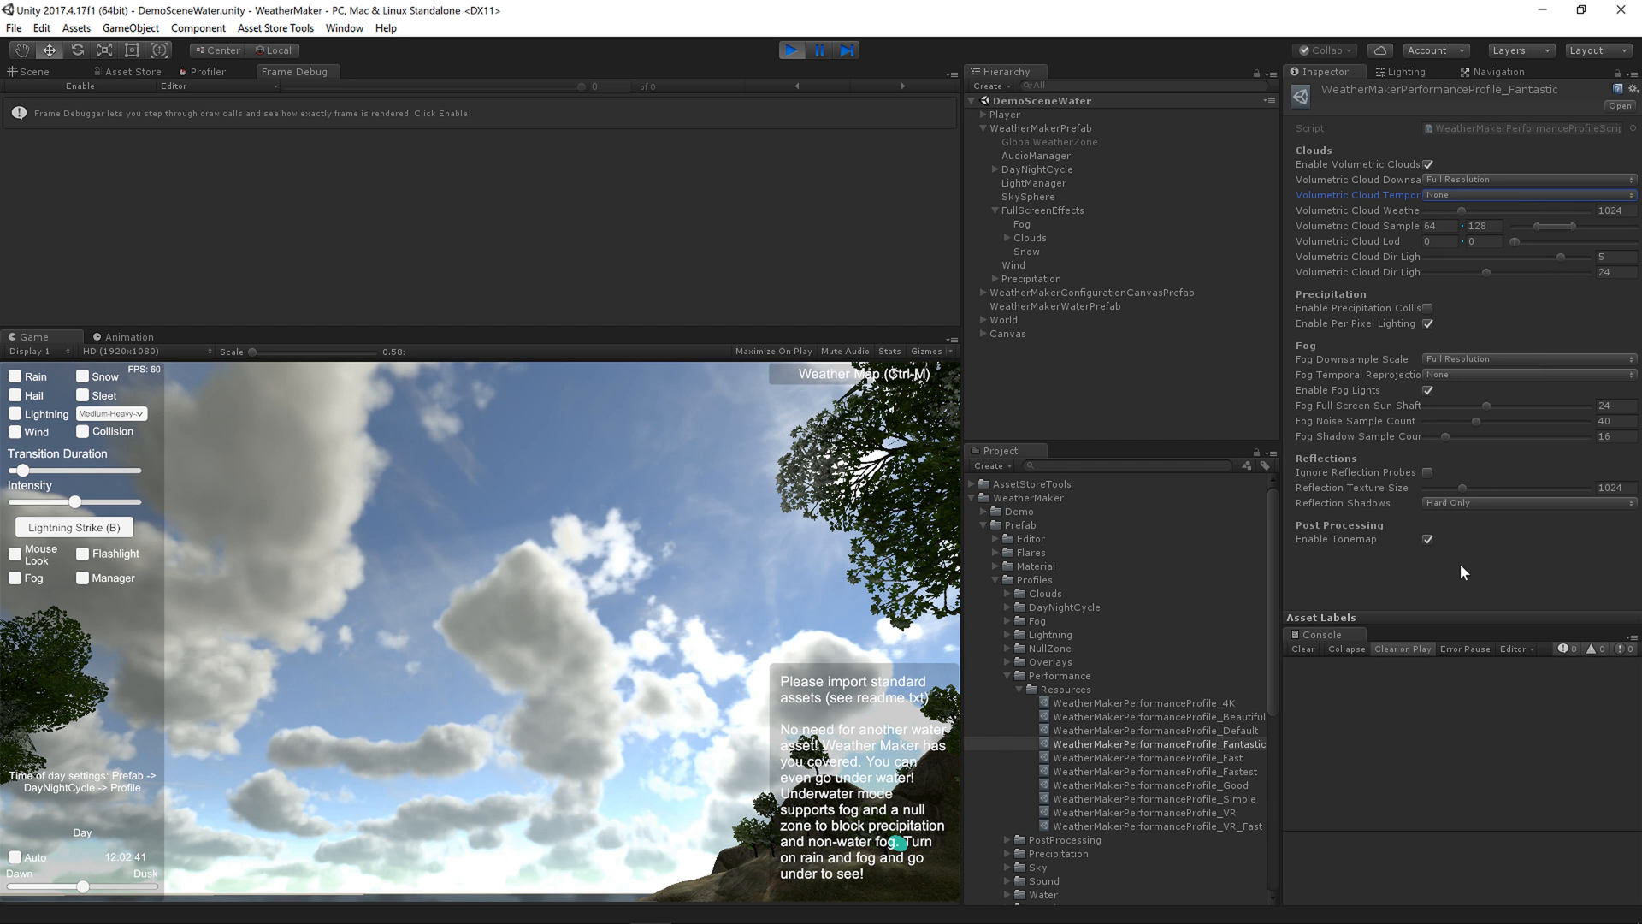
pyautogui.click(1522, 195)
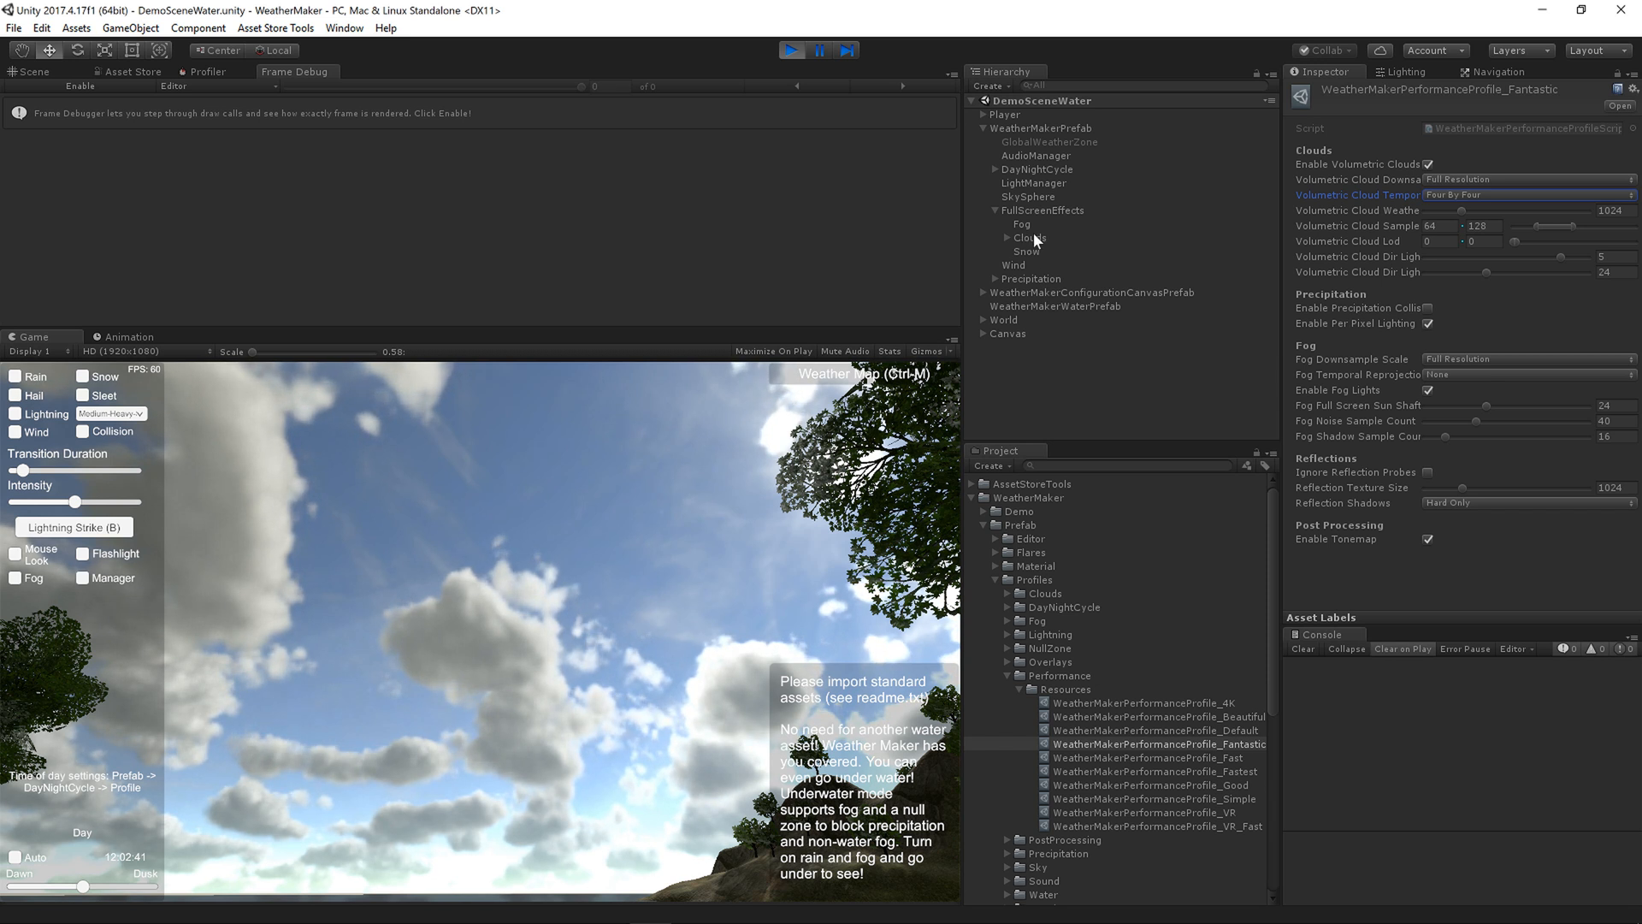
# - From the Clouds object, locate and show the WeatherMakerTemporalReprojectionCloudsMaterial blend settings
pyautogui.click(1030, 236)
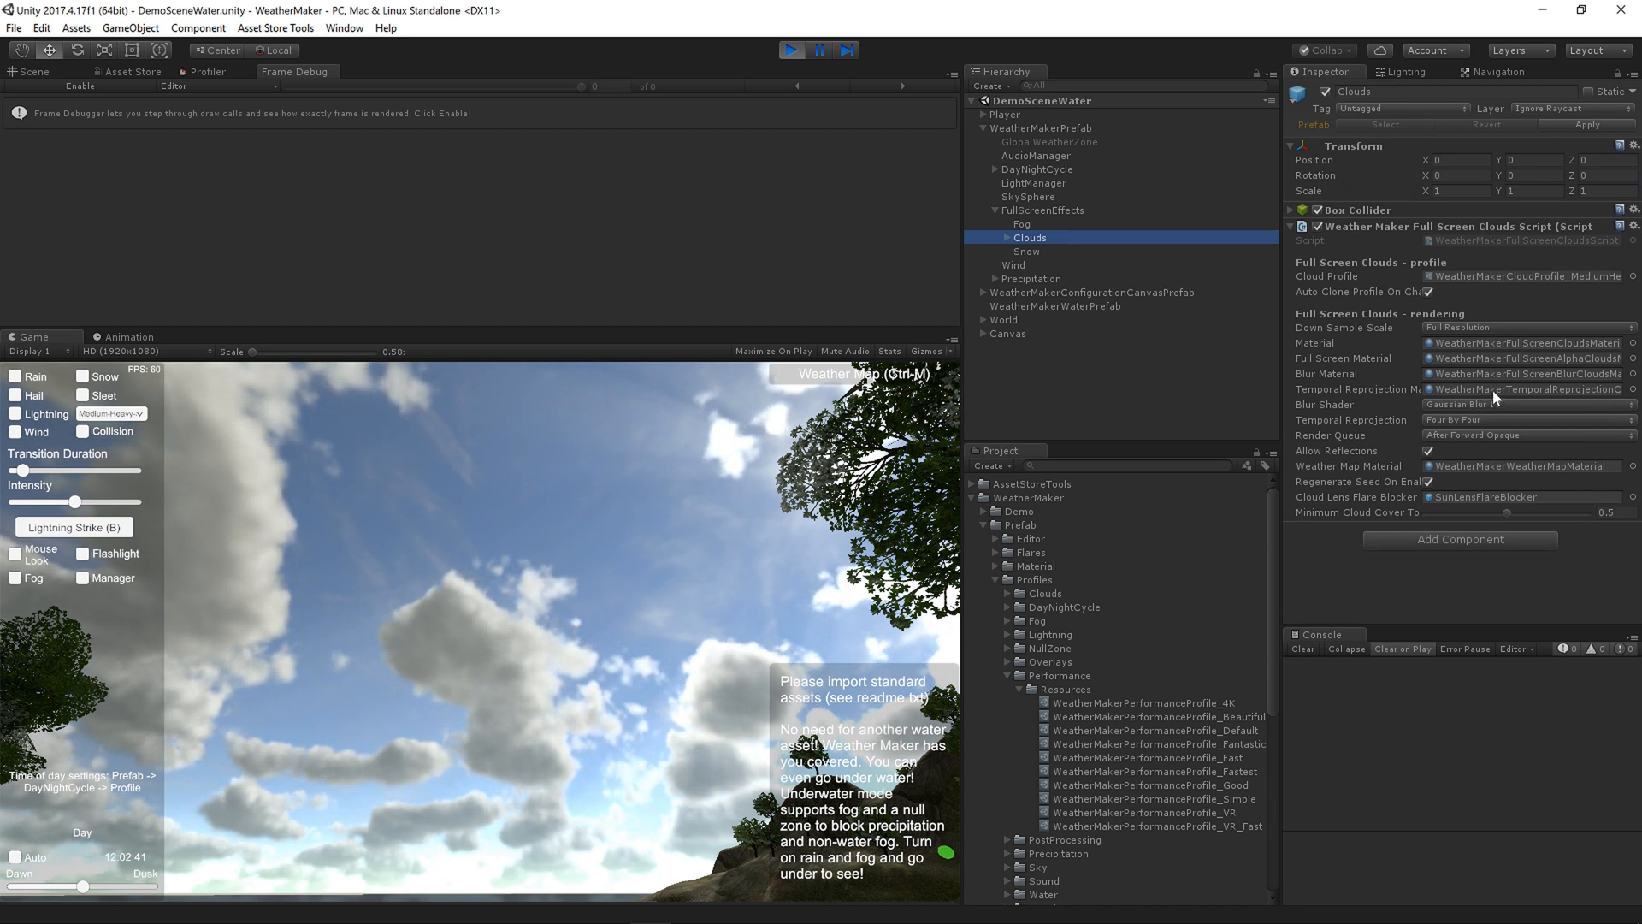
pyautogui.click(1524, 388)
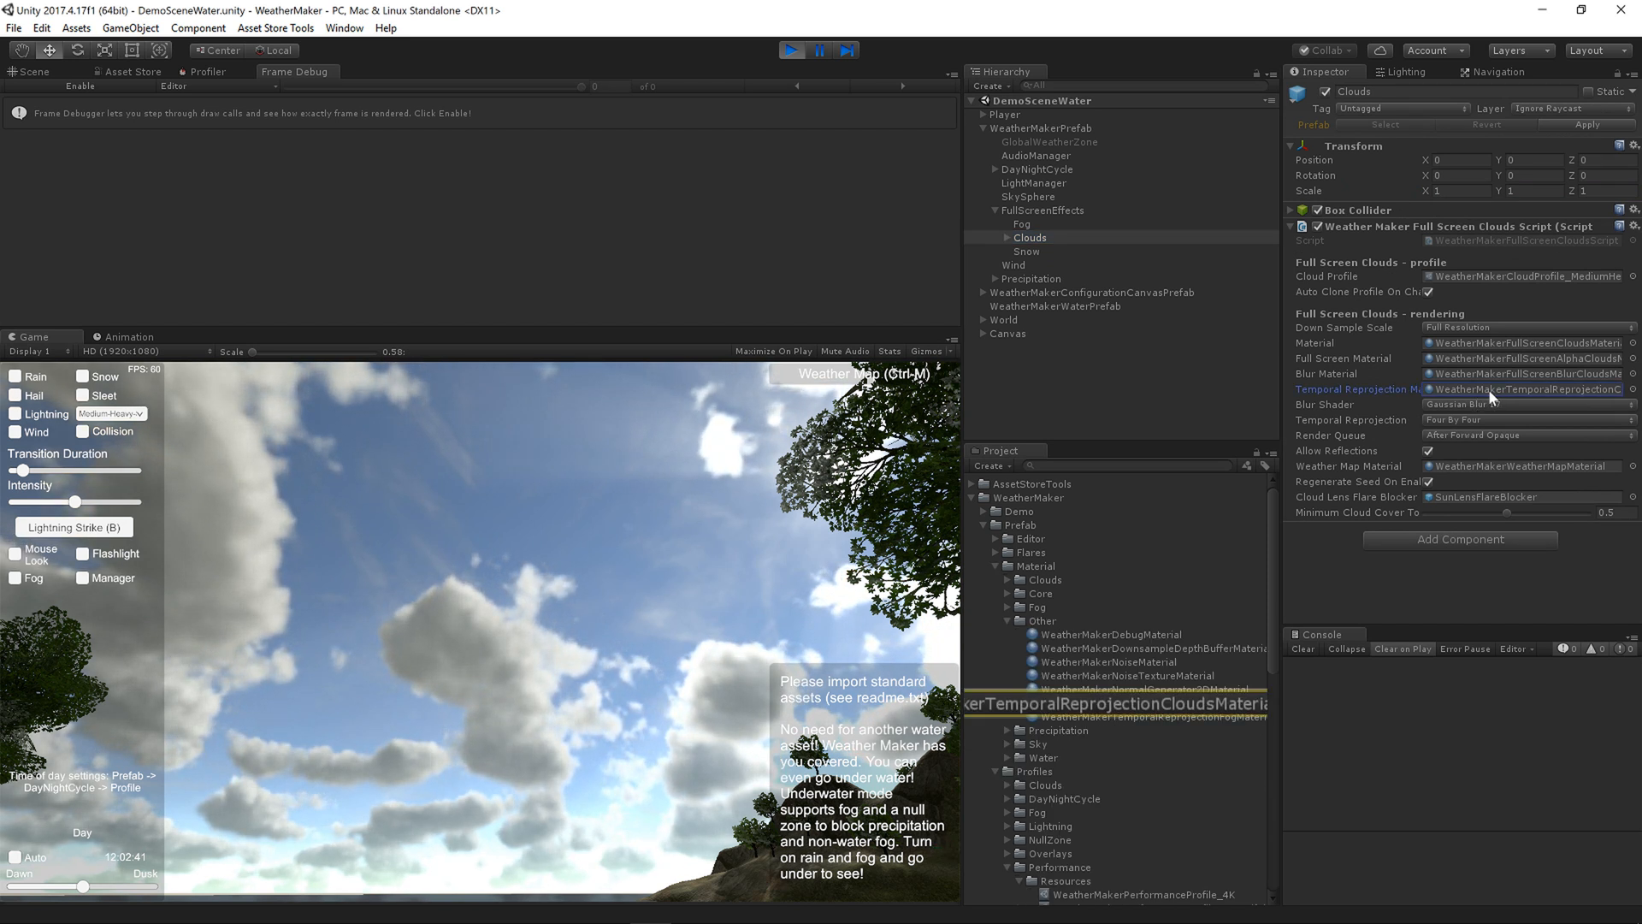
pyautogui.click(1147, 703)
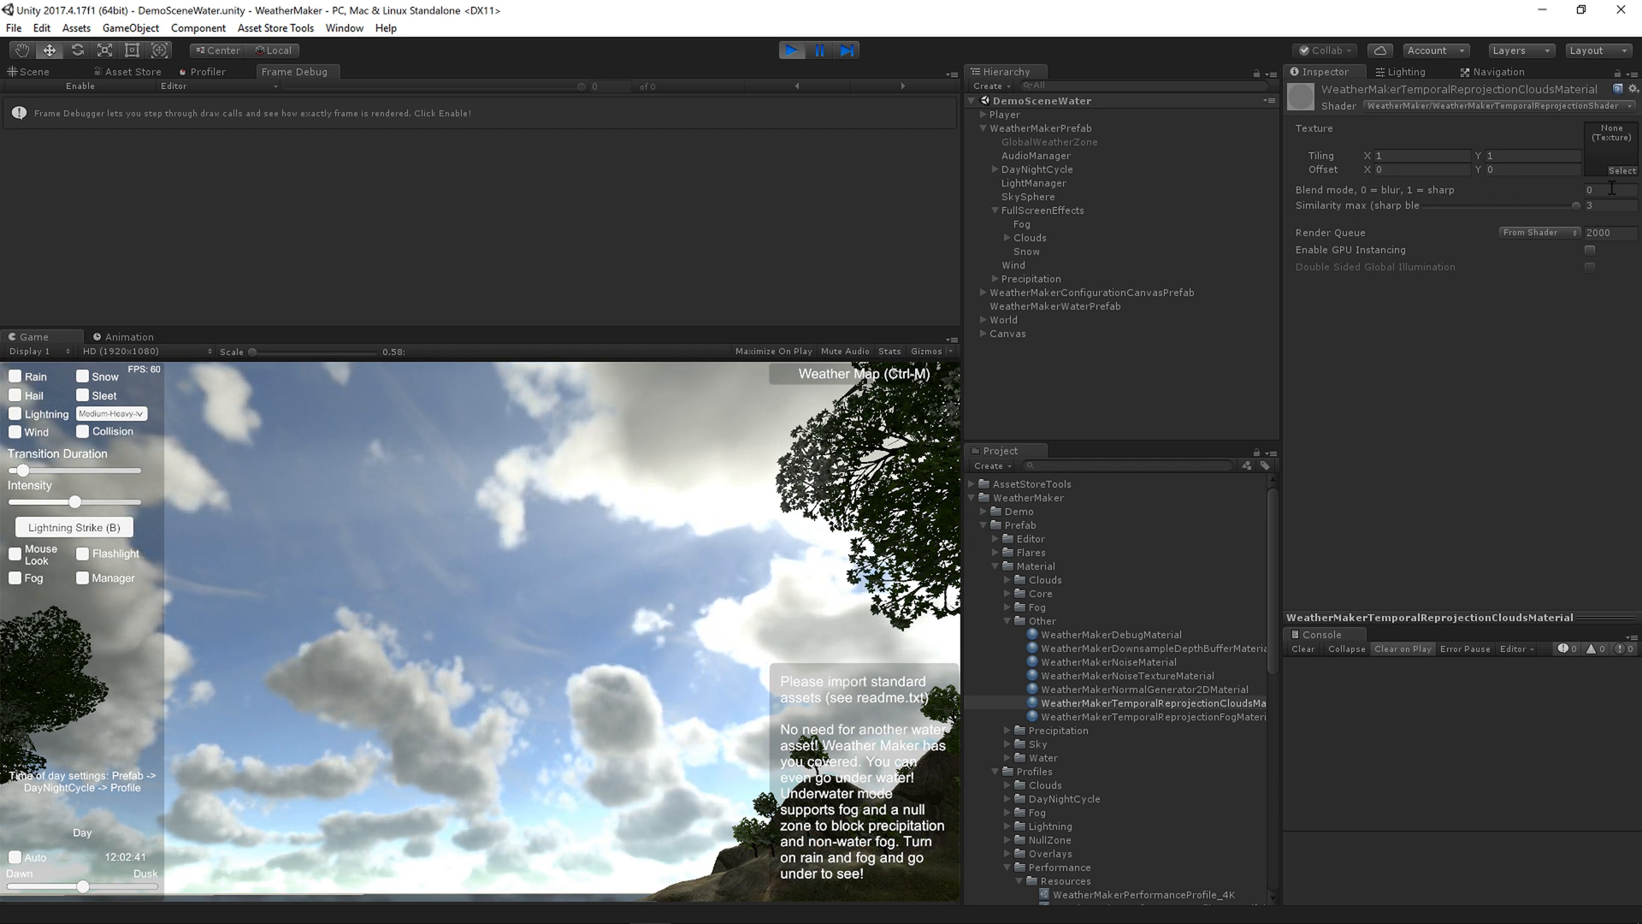
# - Set the reprojection clouds material's Blend mode to 1 (sharp) and stop the scene
pyautogui.click(1617, 190)
pyautogui.write('1')
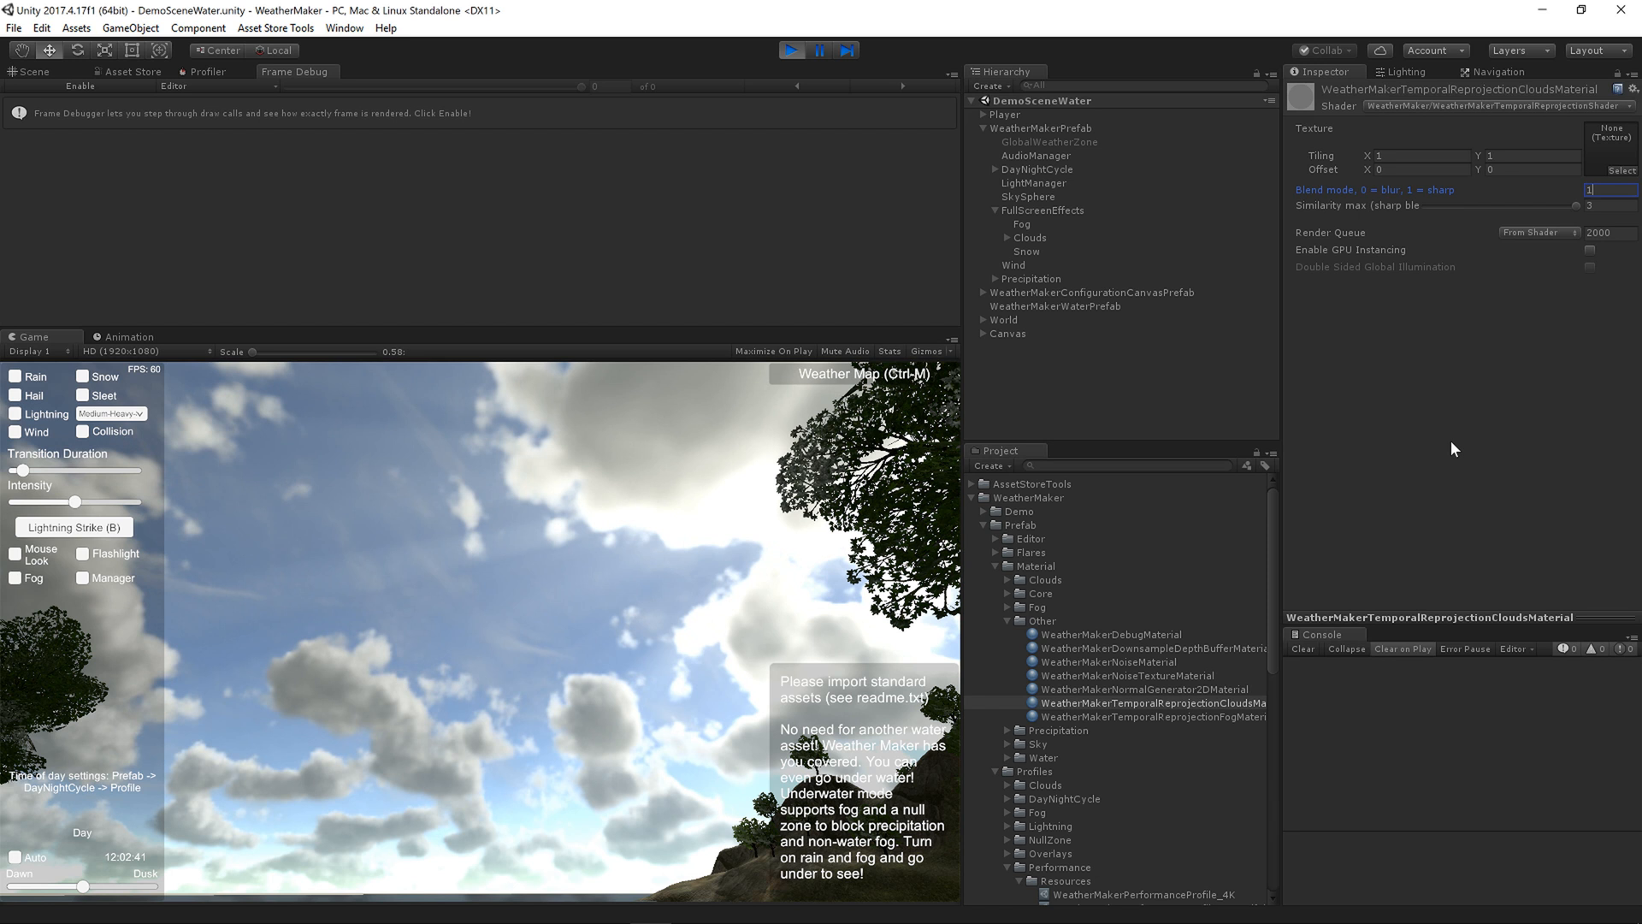
pyautogui.click(792, 50)
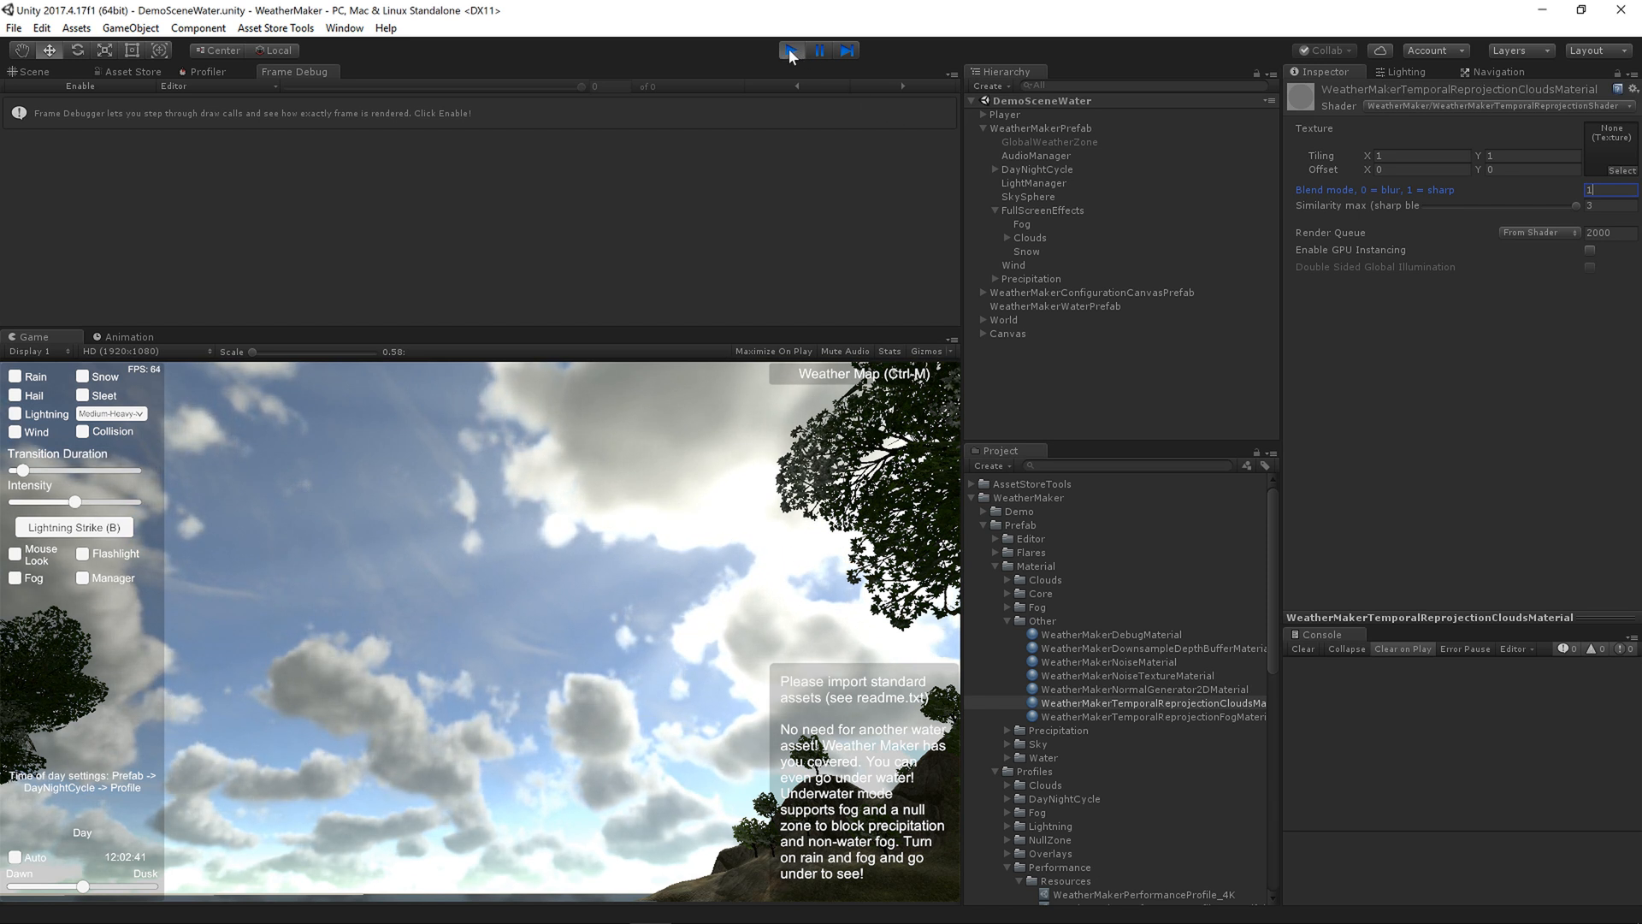
pyautogui.click(790, 50)
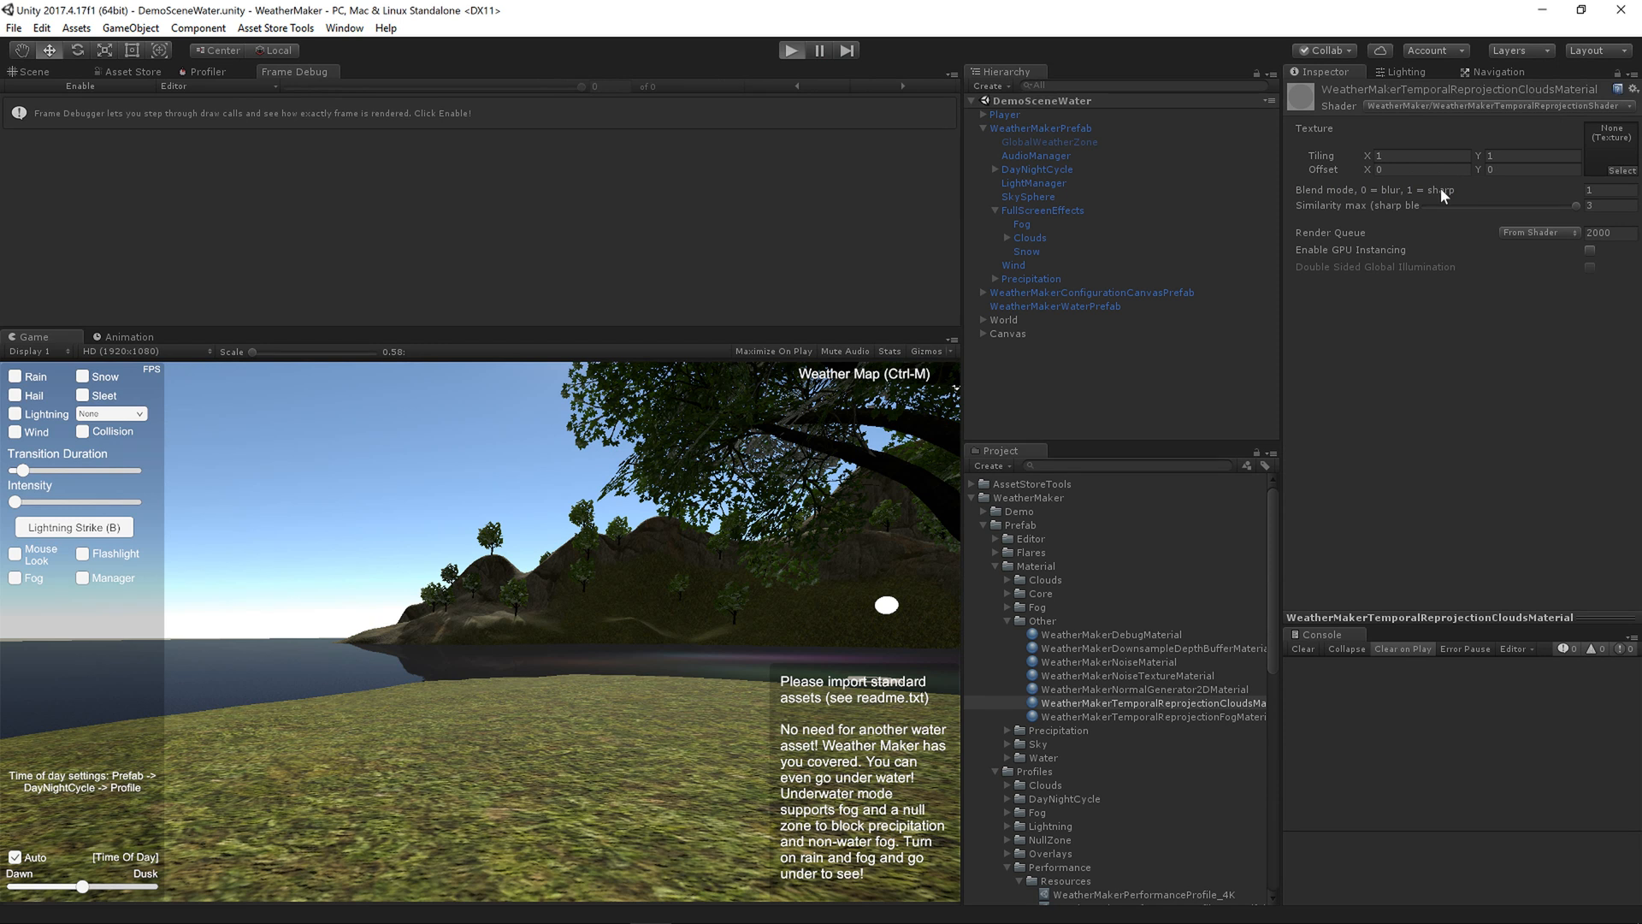
# - Rerun the scene with Medium-Heavy clouds and show the Clouds effect settings
pyautogui.click(110, 414)
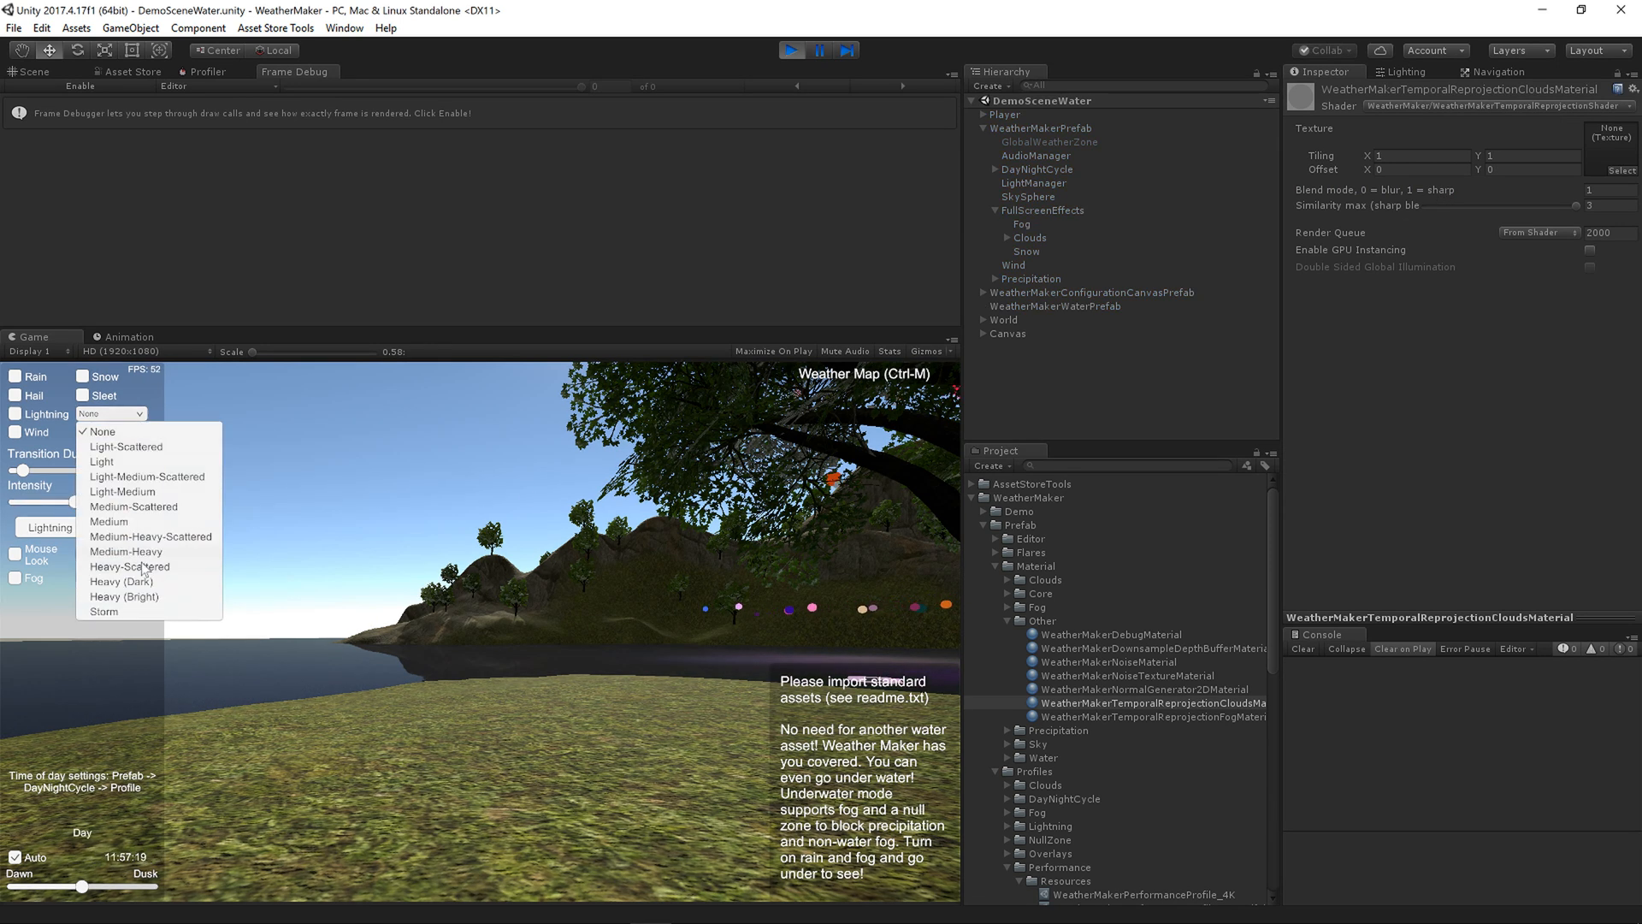
pyautogui.click(125, 553)
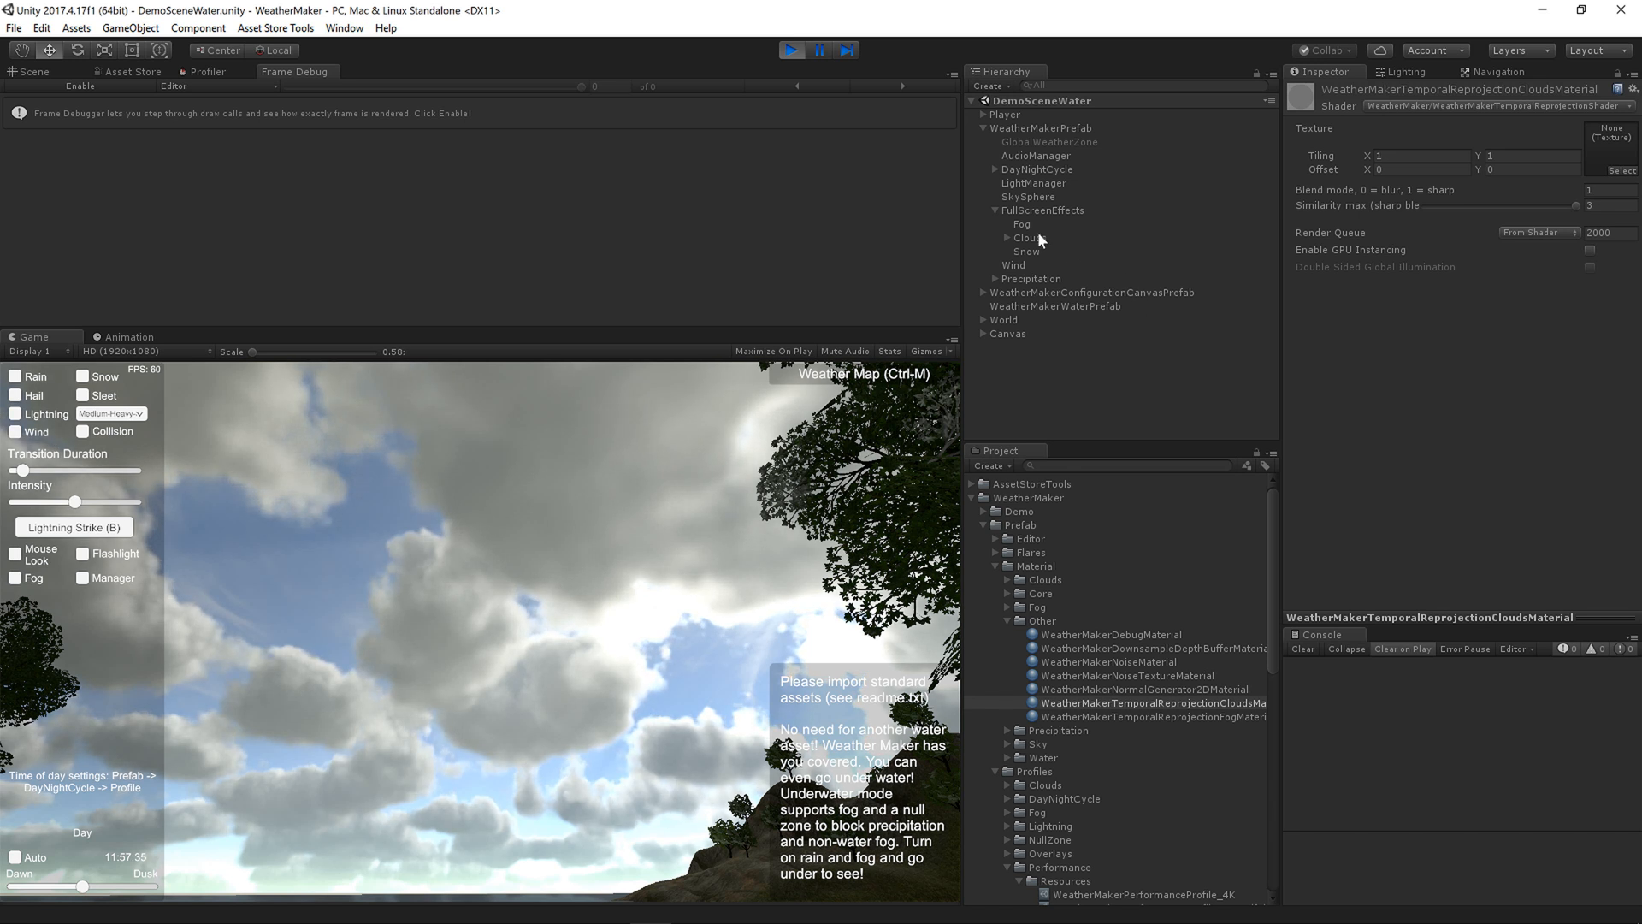
pyautogui.click(1028, 238)
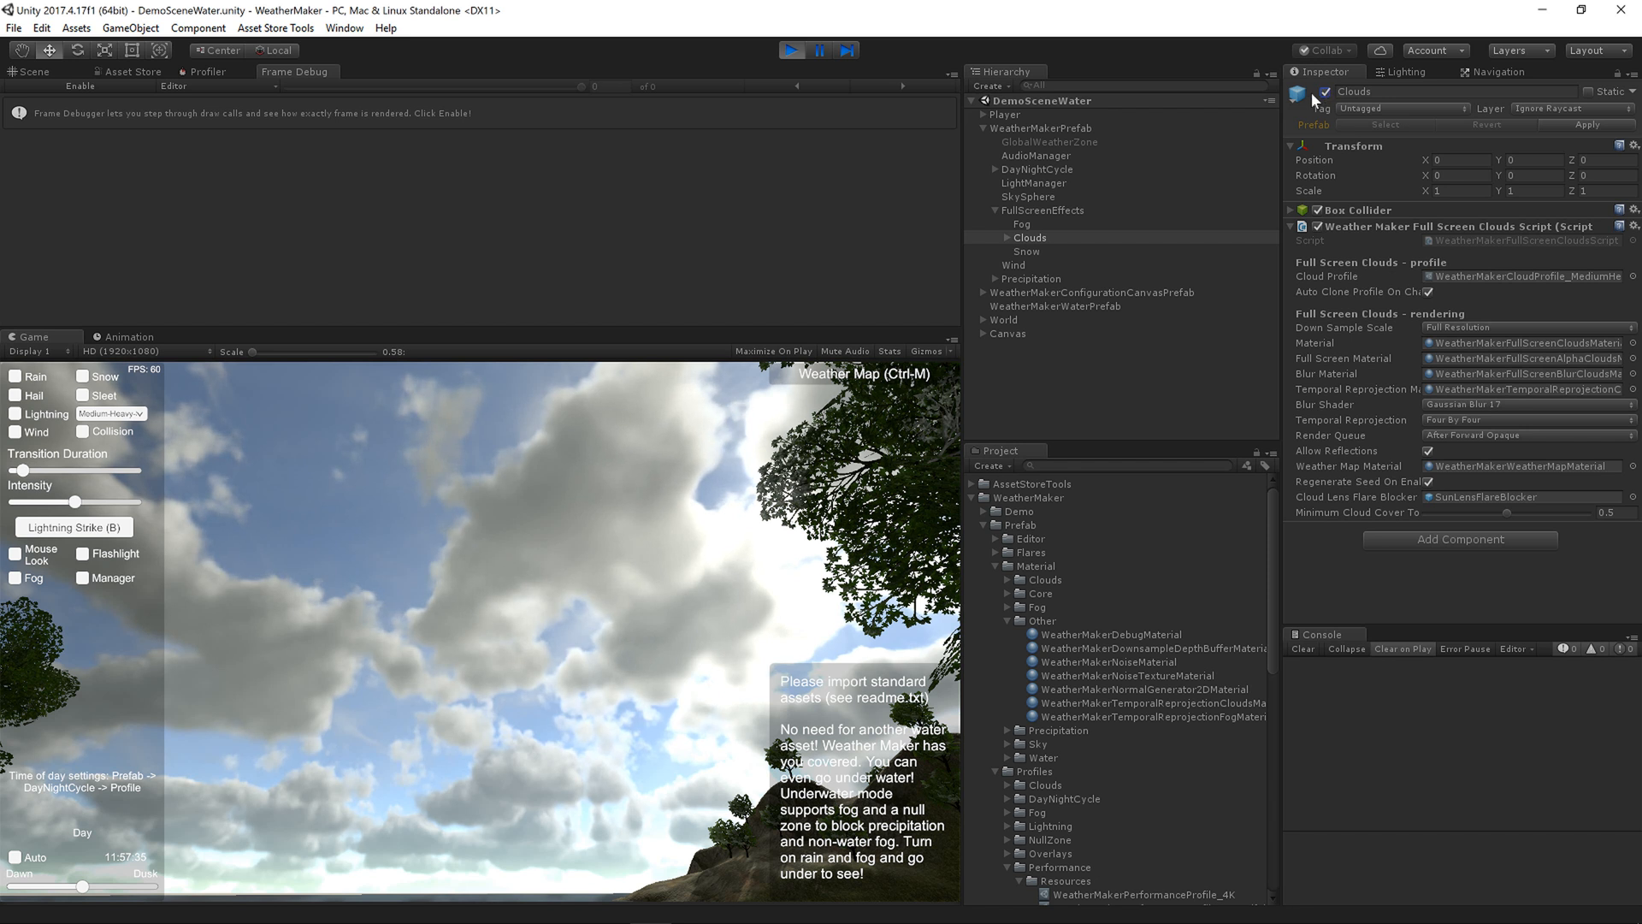
# - Set cloud cover to None, then back to Medium-Heavy for a fresh formation
pyautogui.click(109, 412)
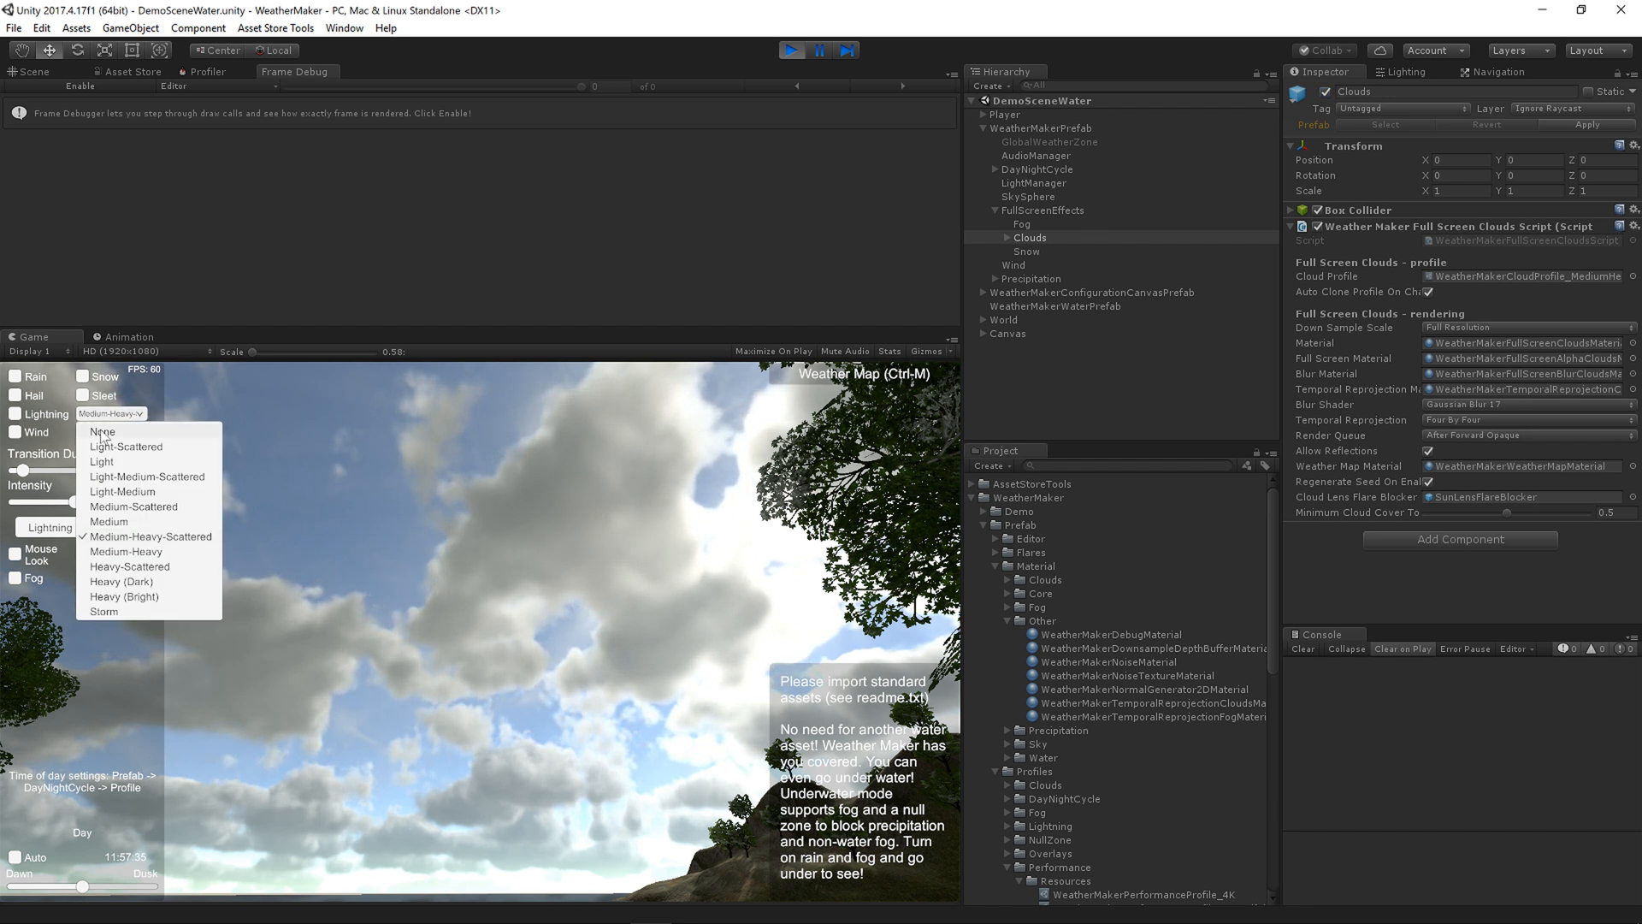
pyautogui.click(103, 431)
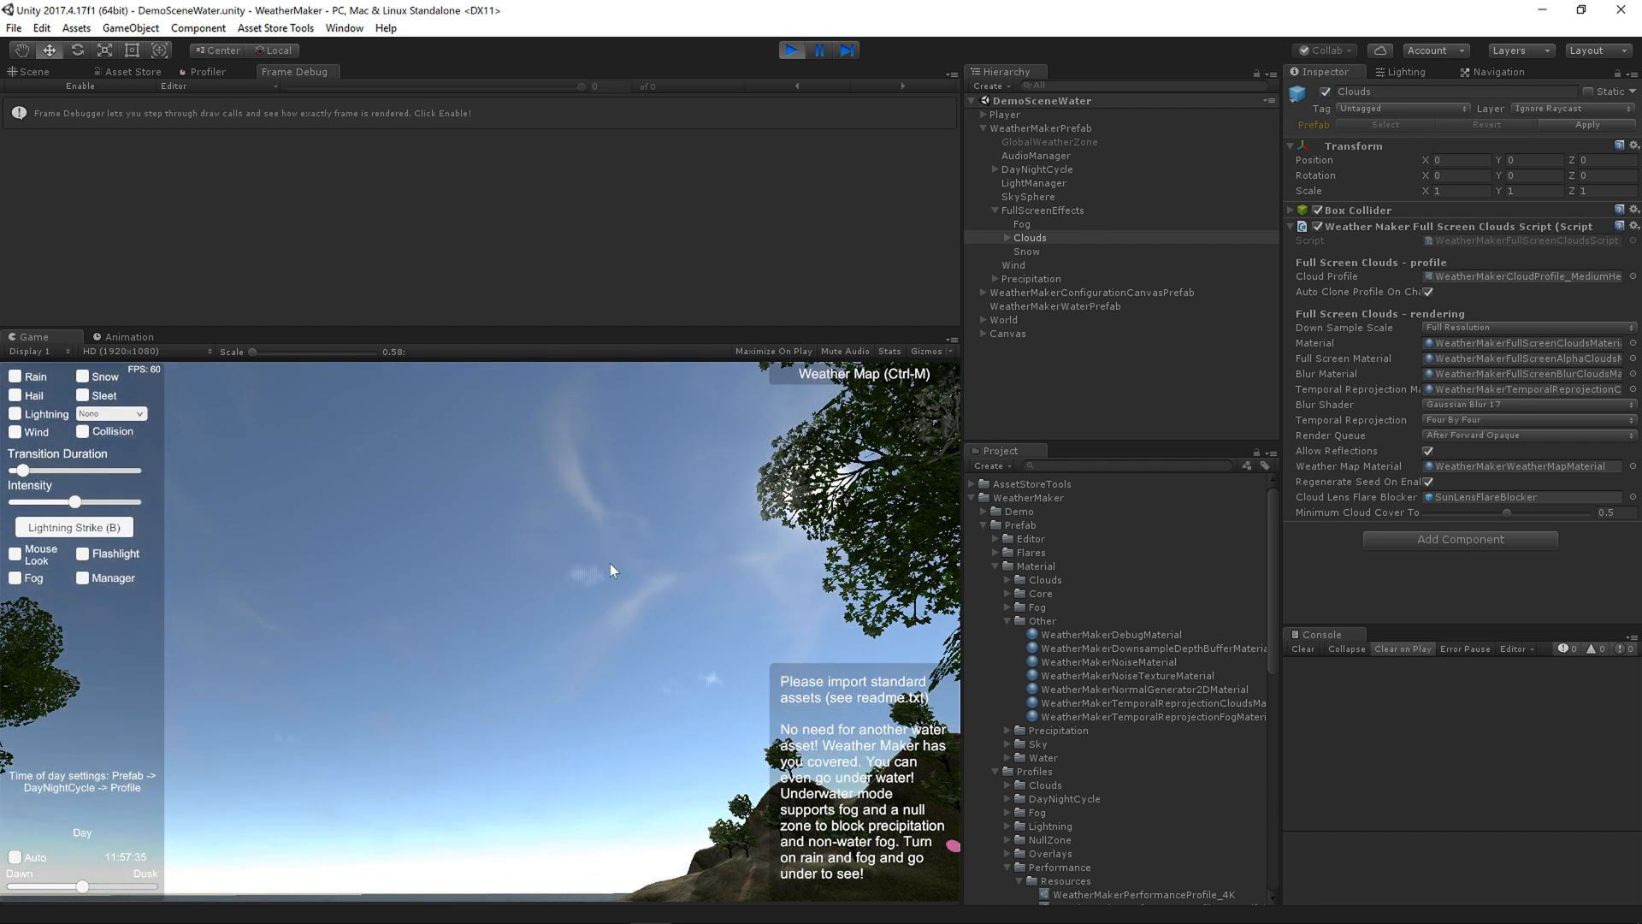
pyautogui.click(110, 414)
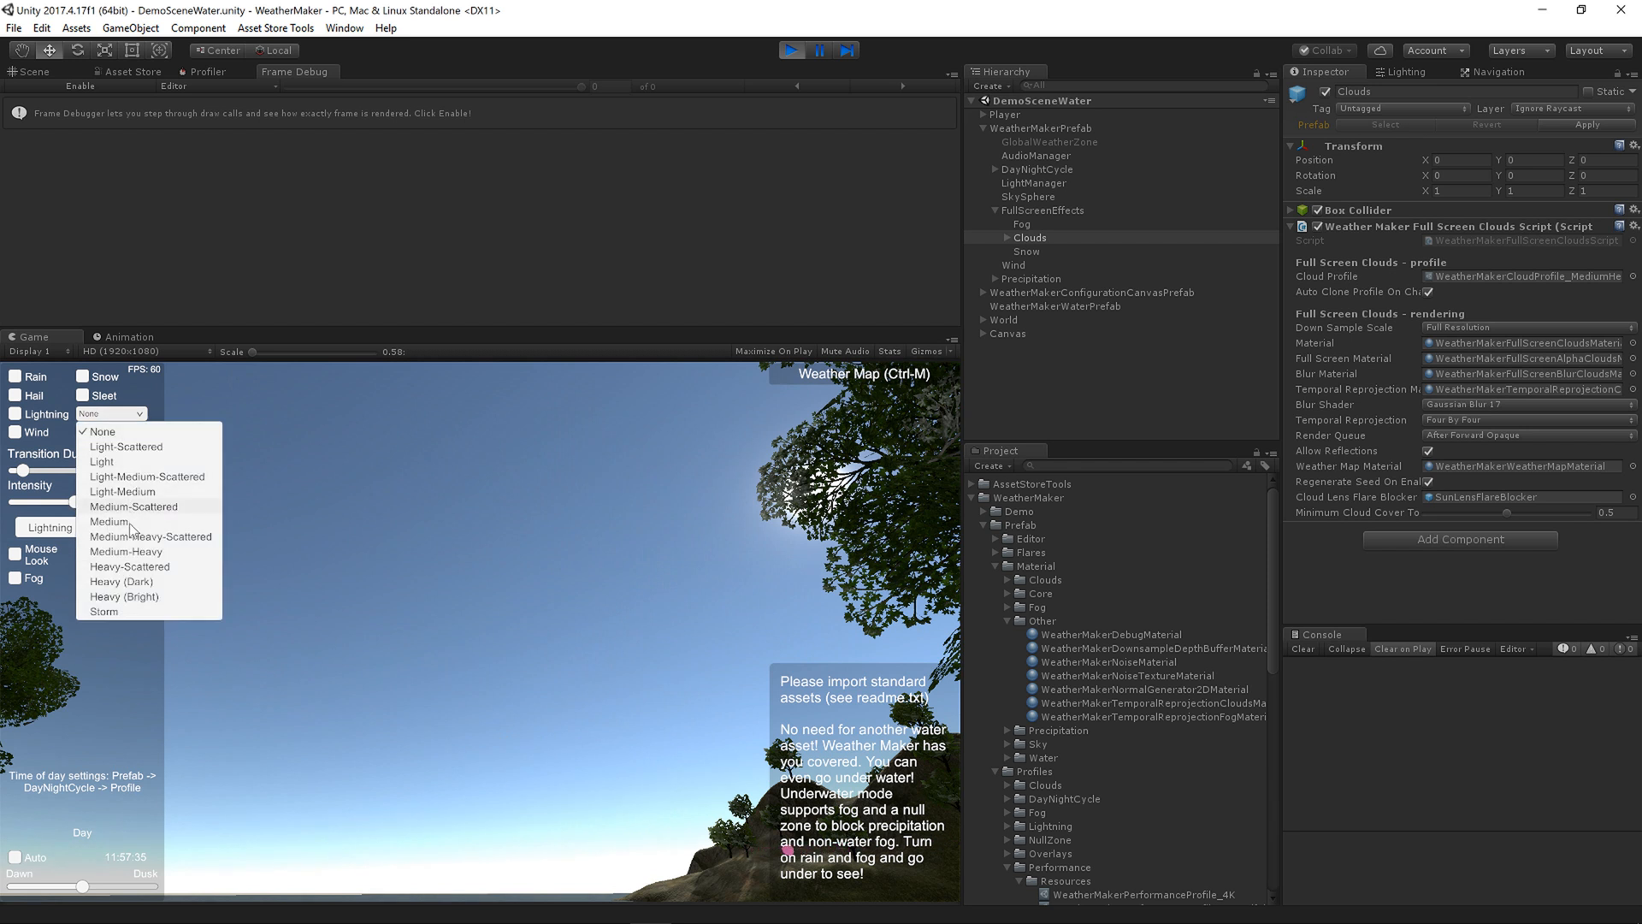
pyautogui.click(127, 549)
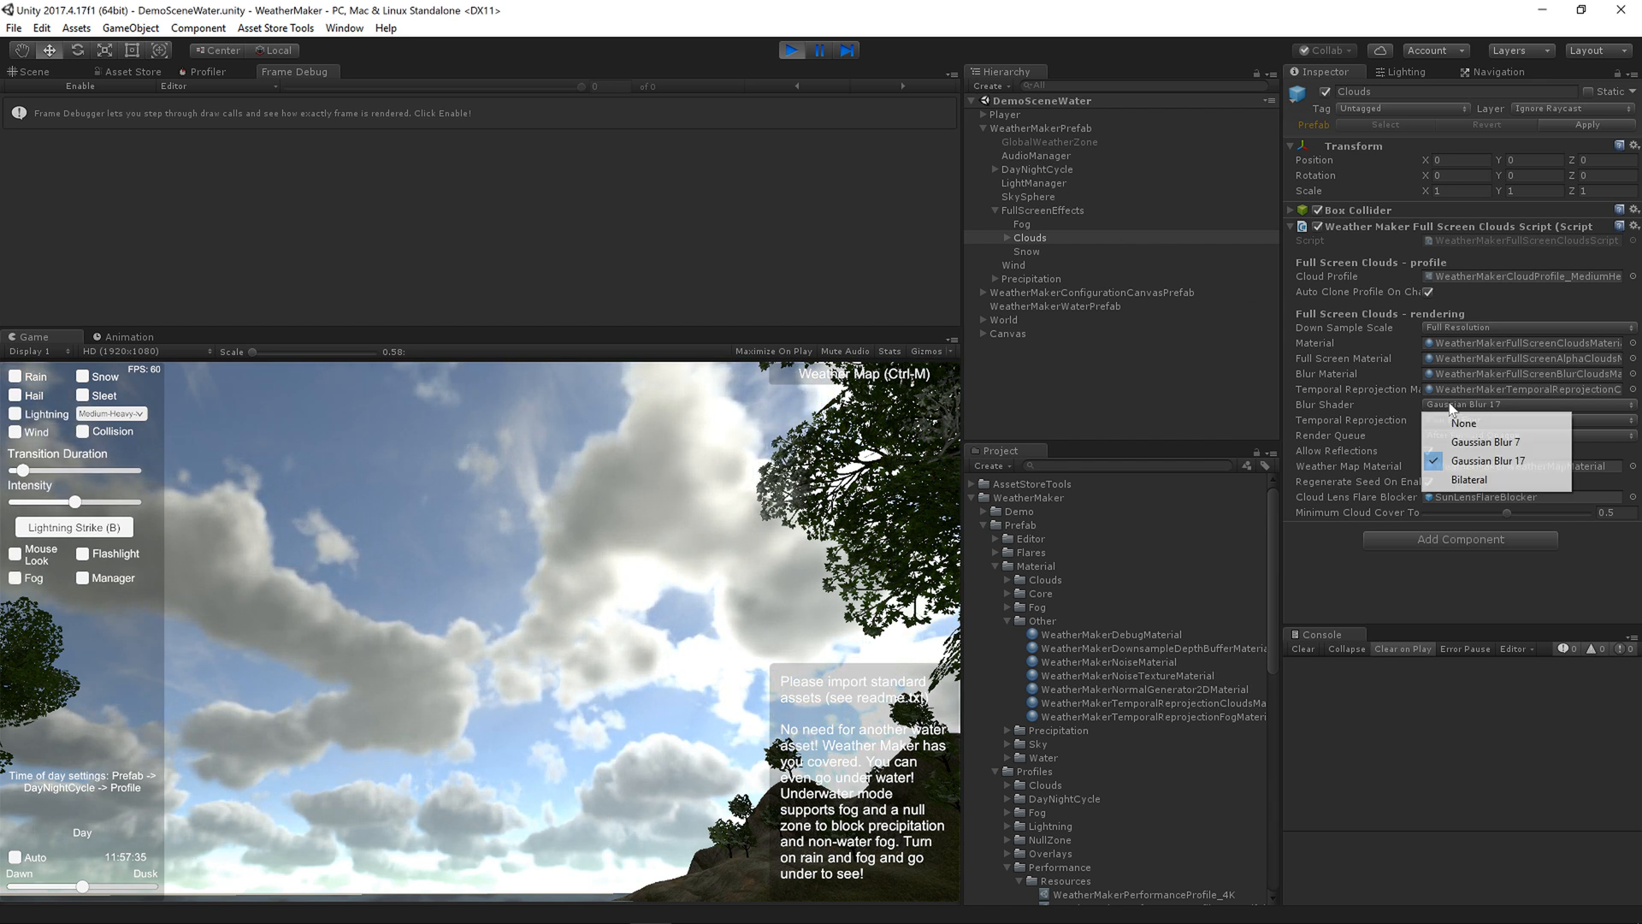
# - Set the Clouds blur shader to None, clear the sky, then refill it with Medium-Heavy-Scattered clouds
pyautogui.click(1465, 423)
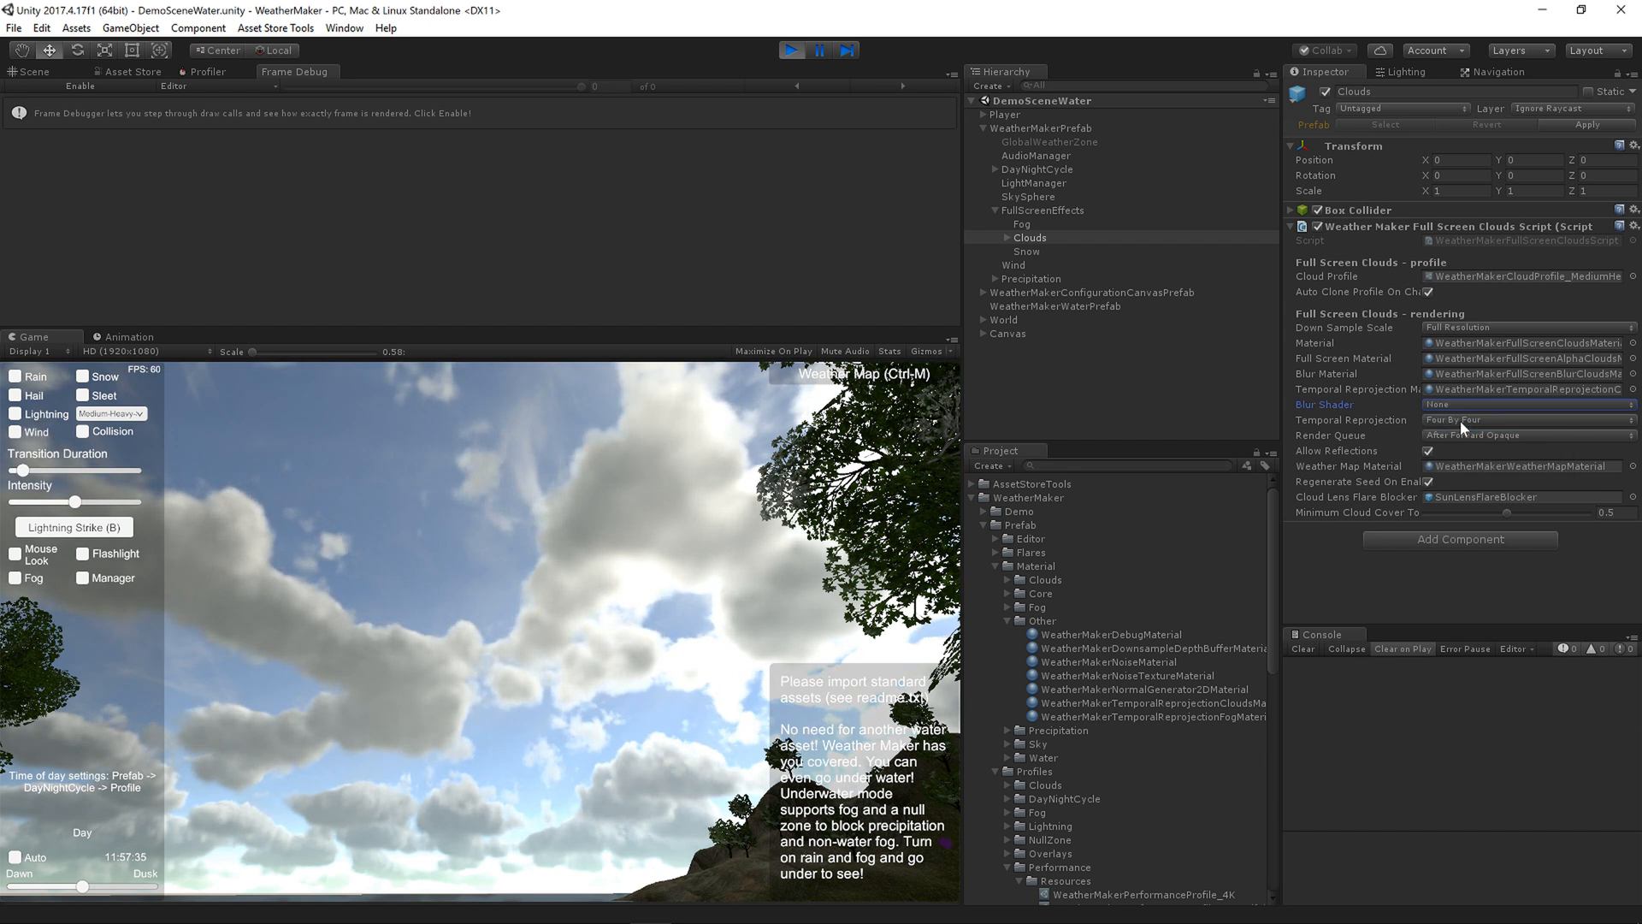
pyautogui.click(111, 413)
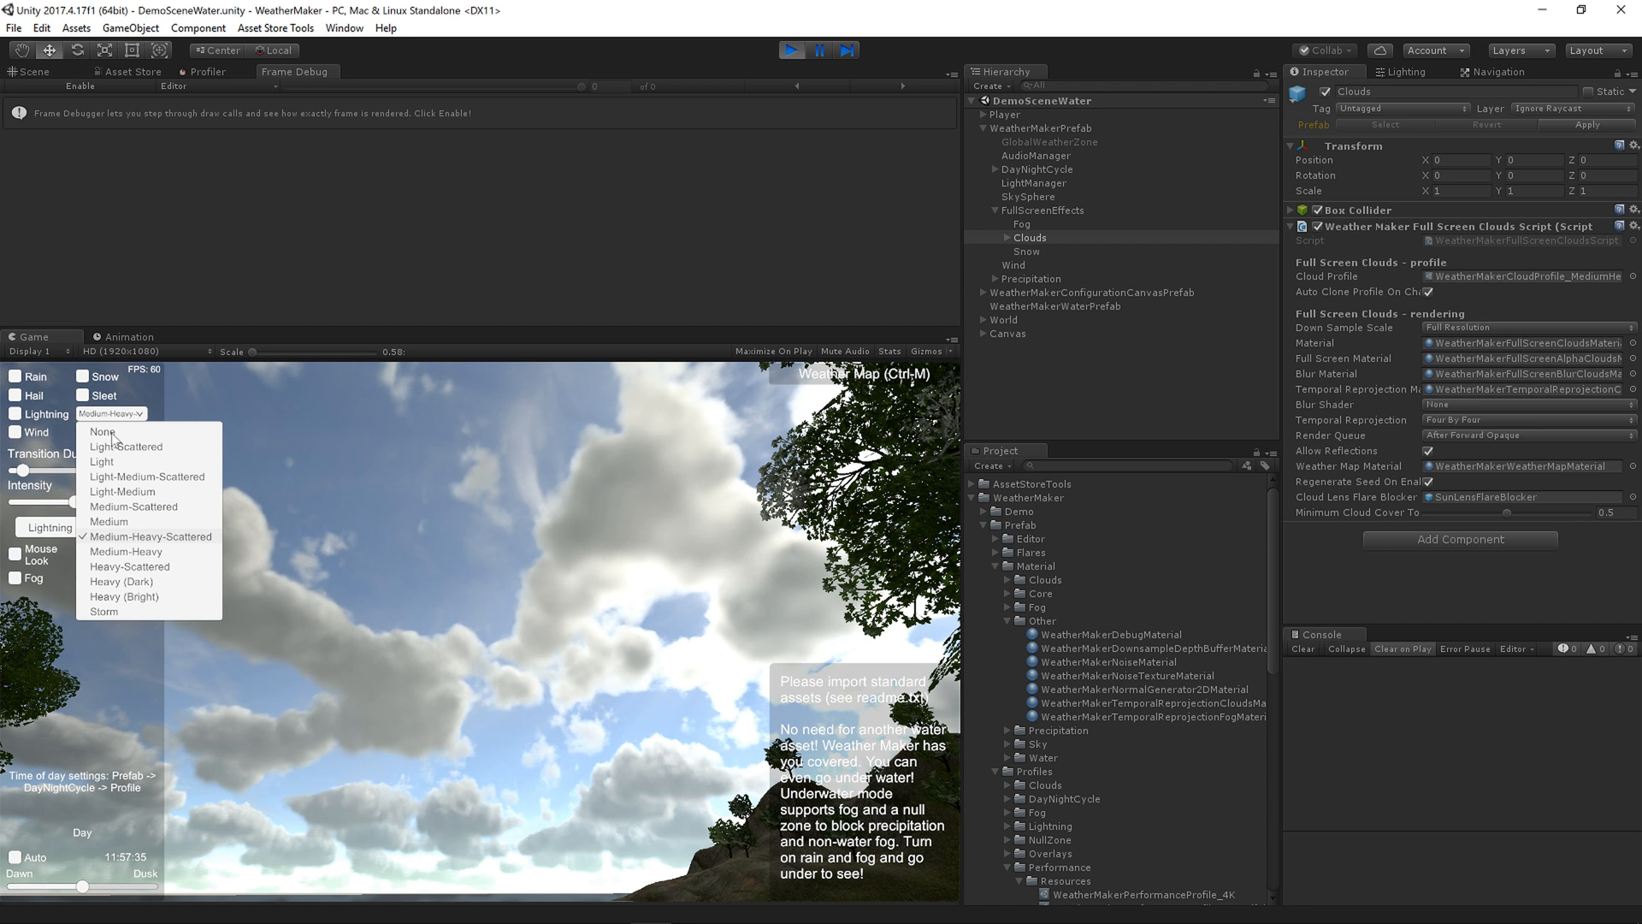
pyautogui.click(101, 431)
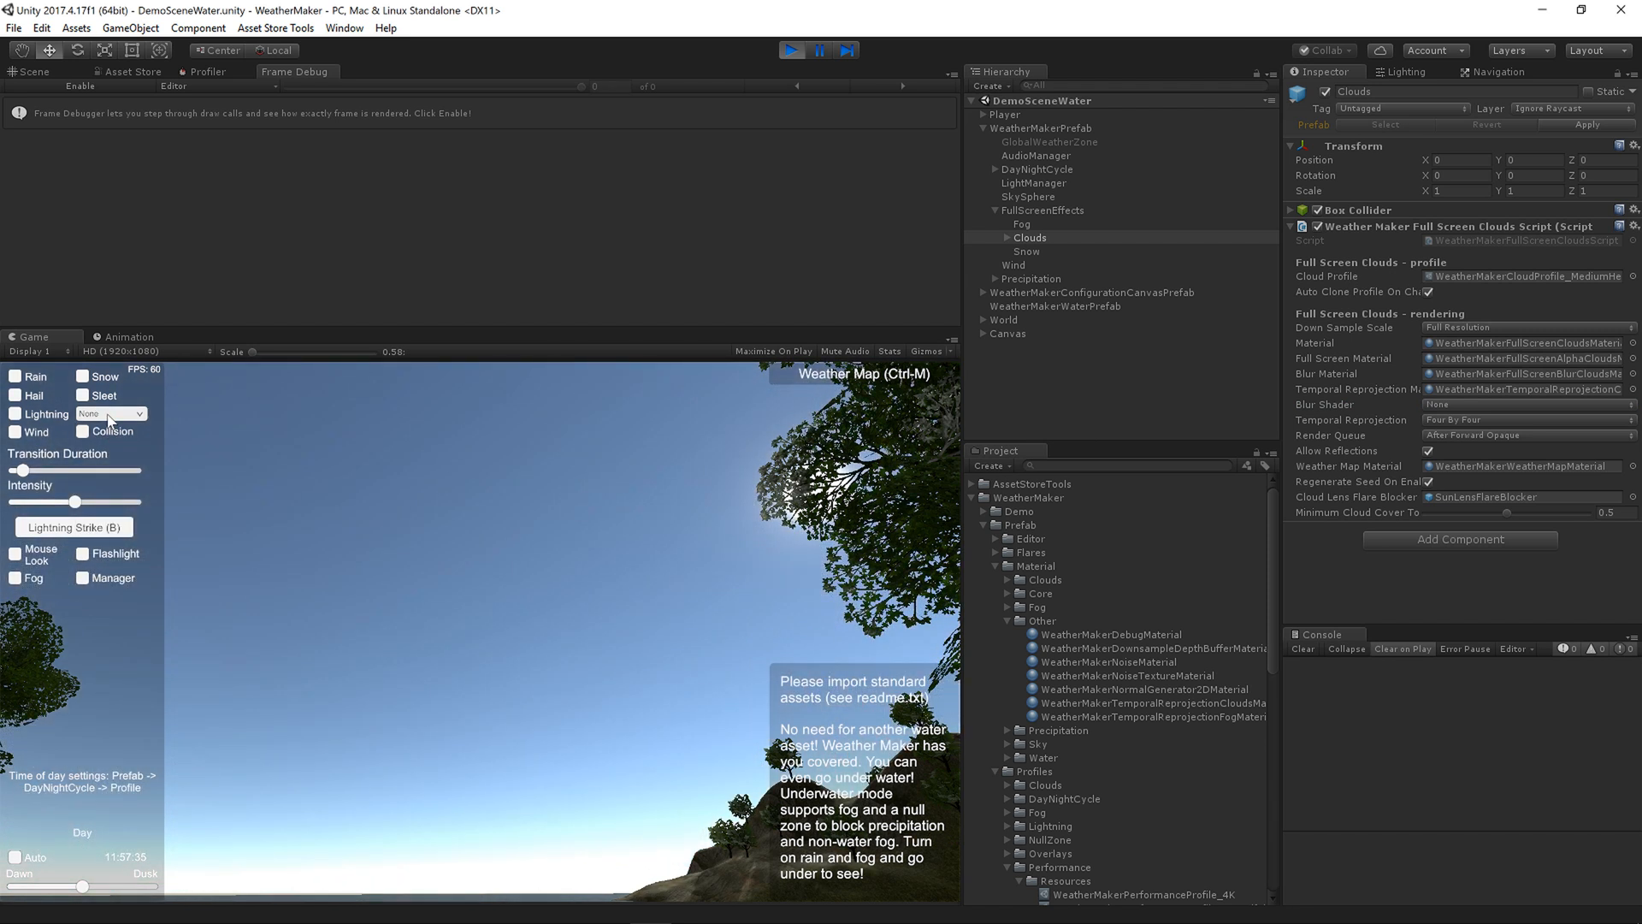
pyautogui.click(109, 412)
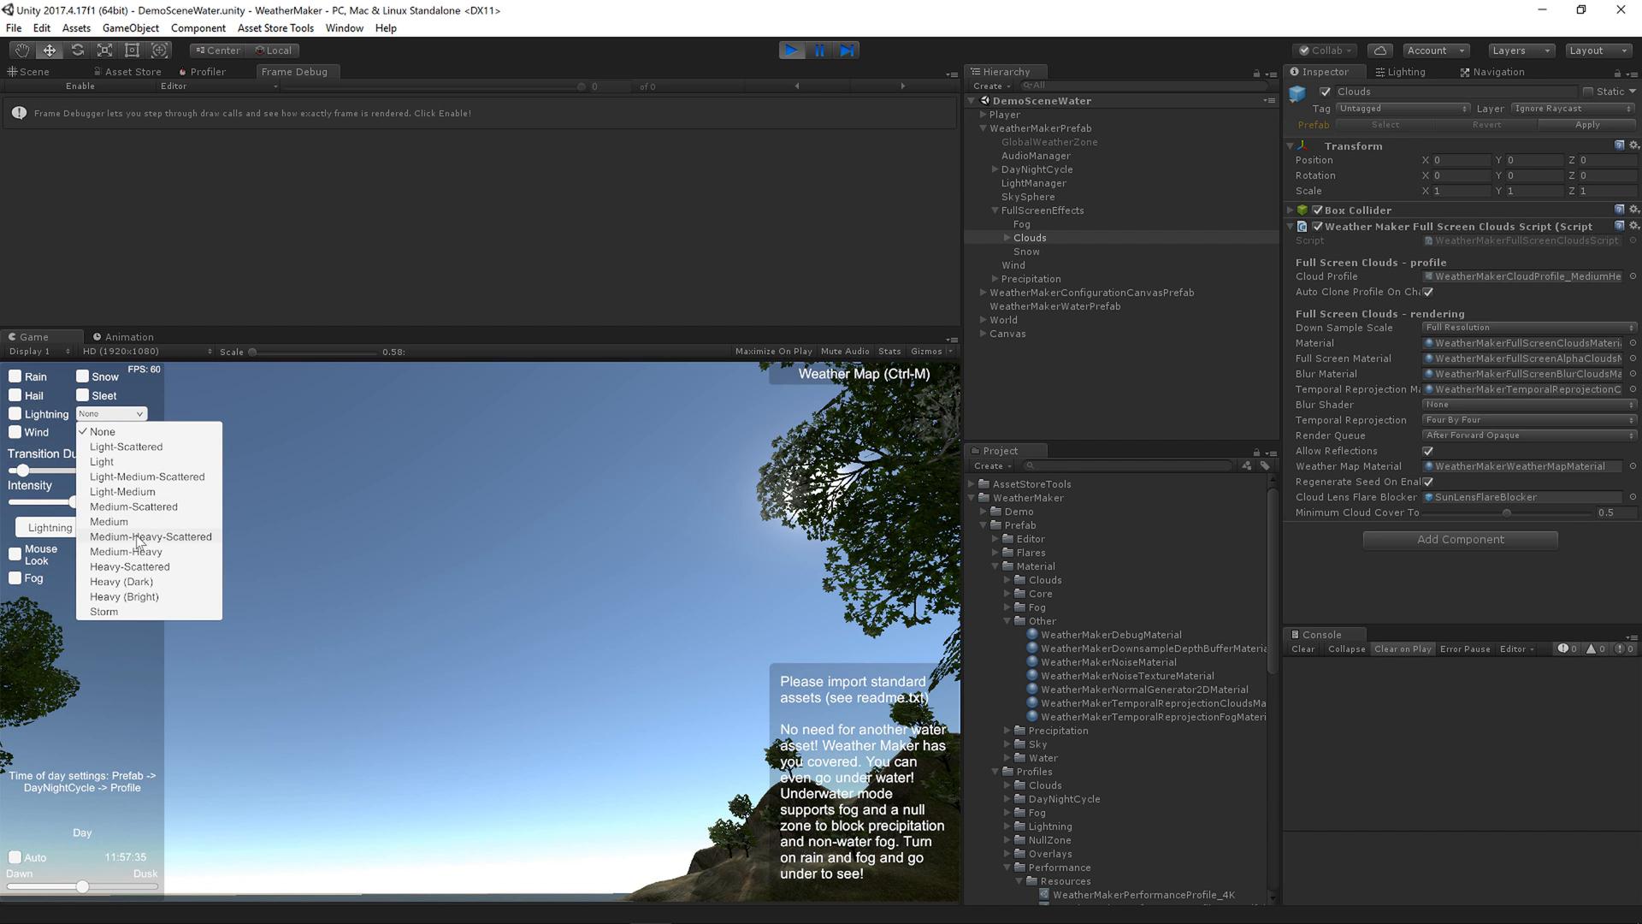
pyautogui.click(151, 535)
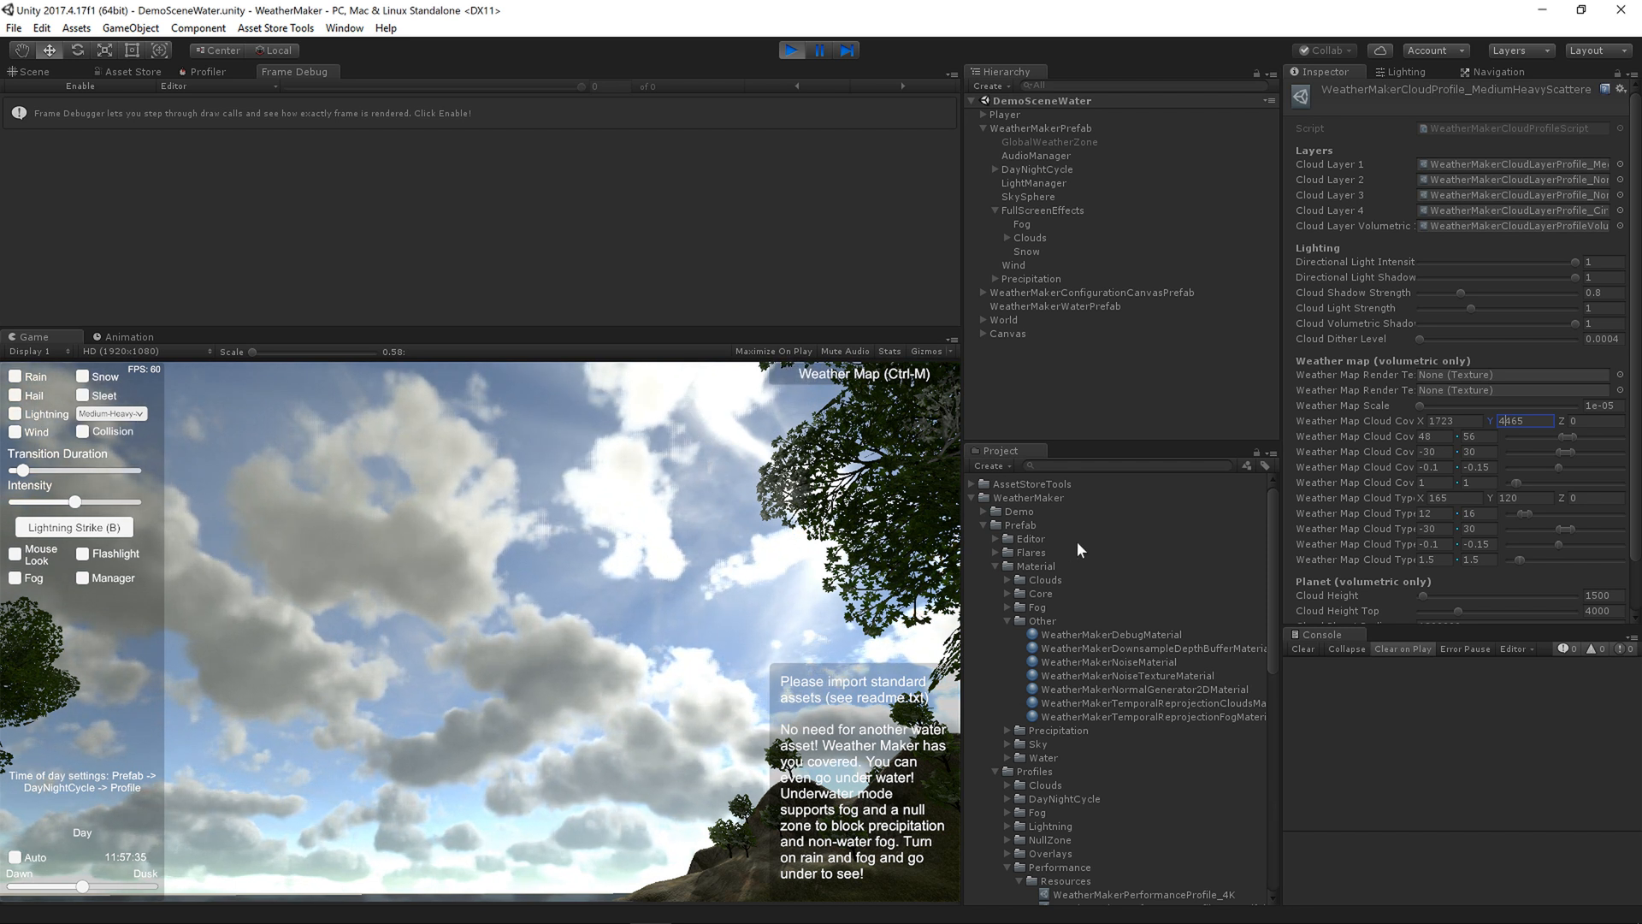
# - Set the Clouds effect's Blur Shader back to Gaussian Blur 17
pyautogui.click(1028, 236)
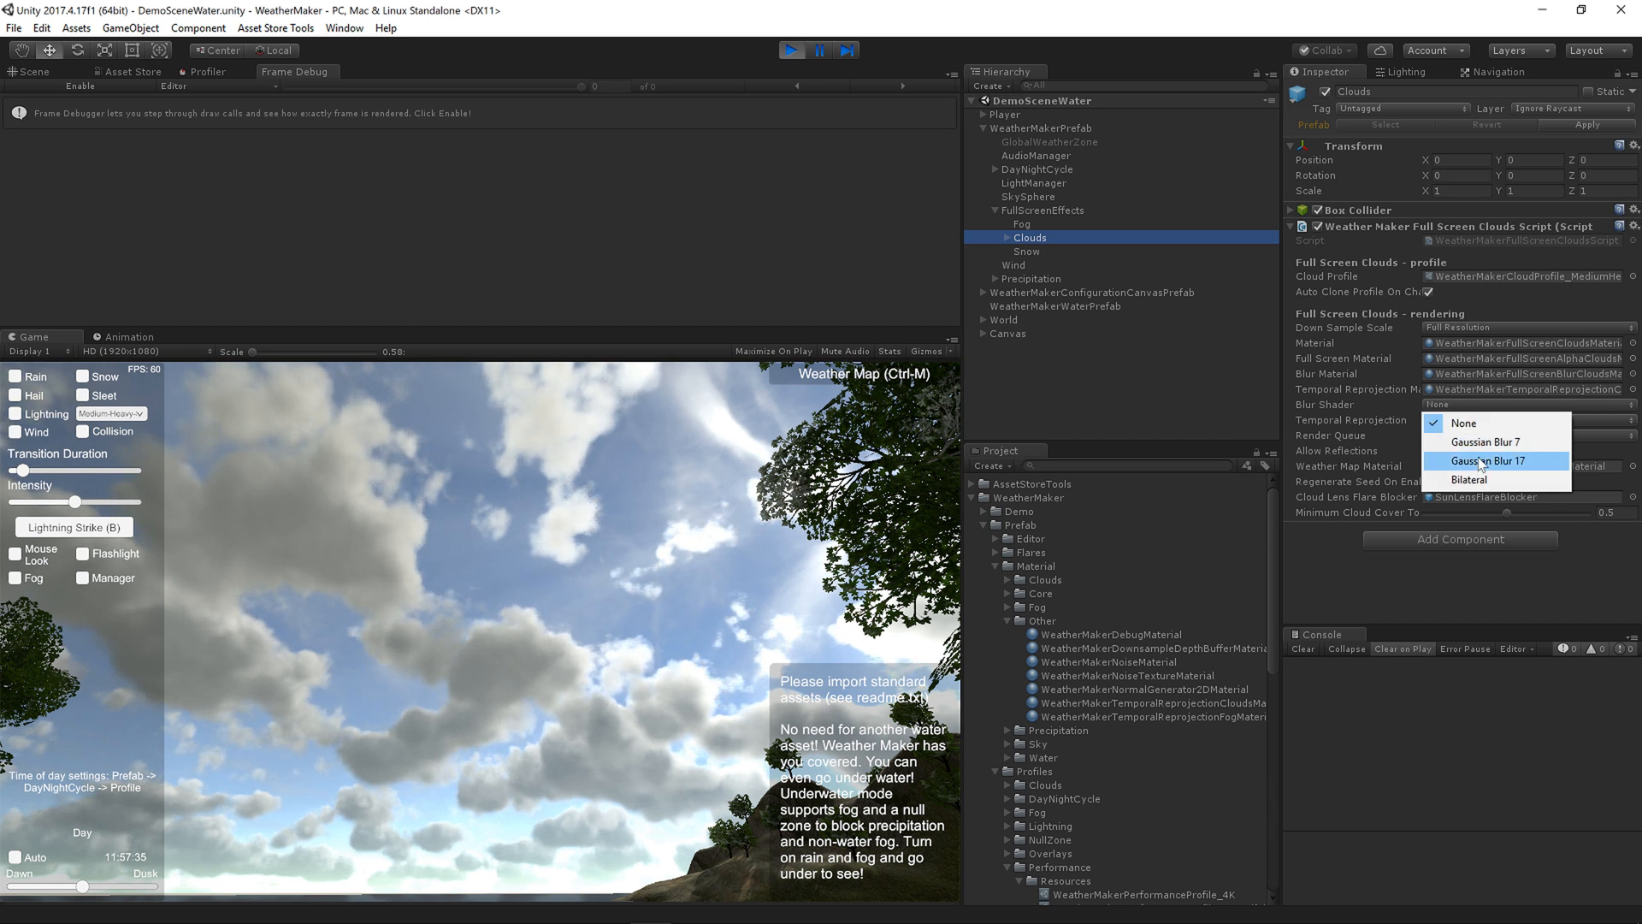
pyautogui.click(1485, 460)
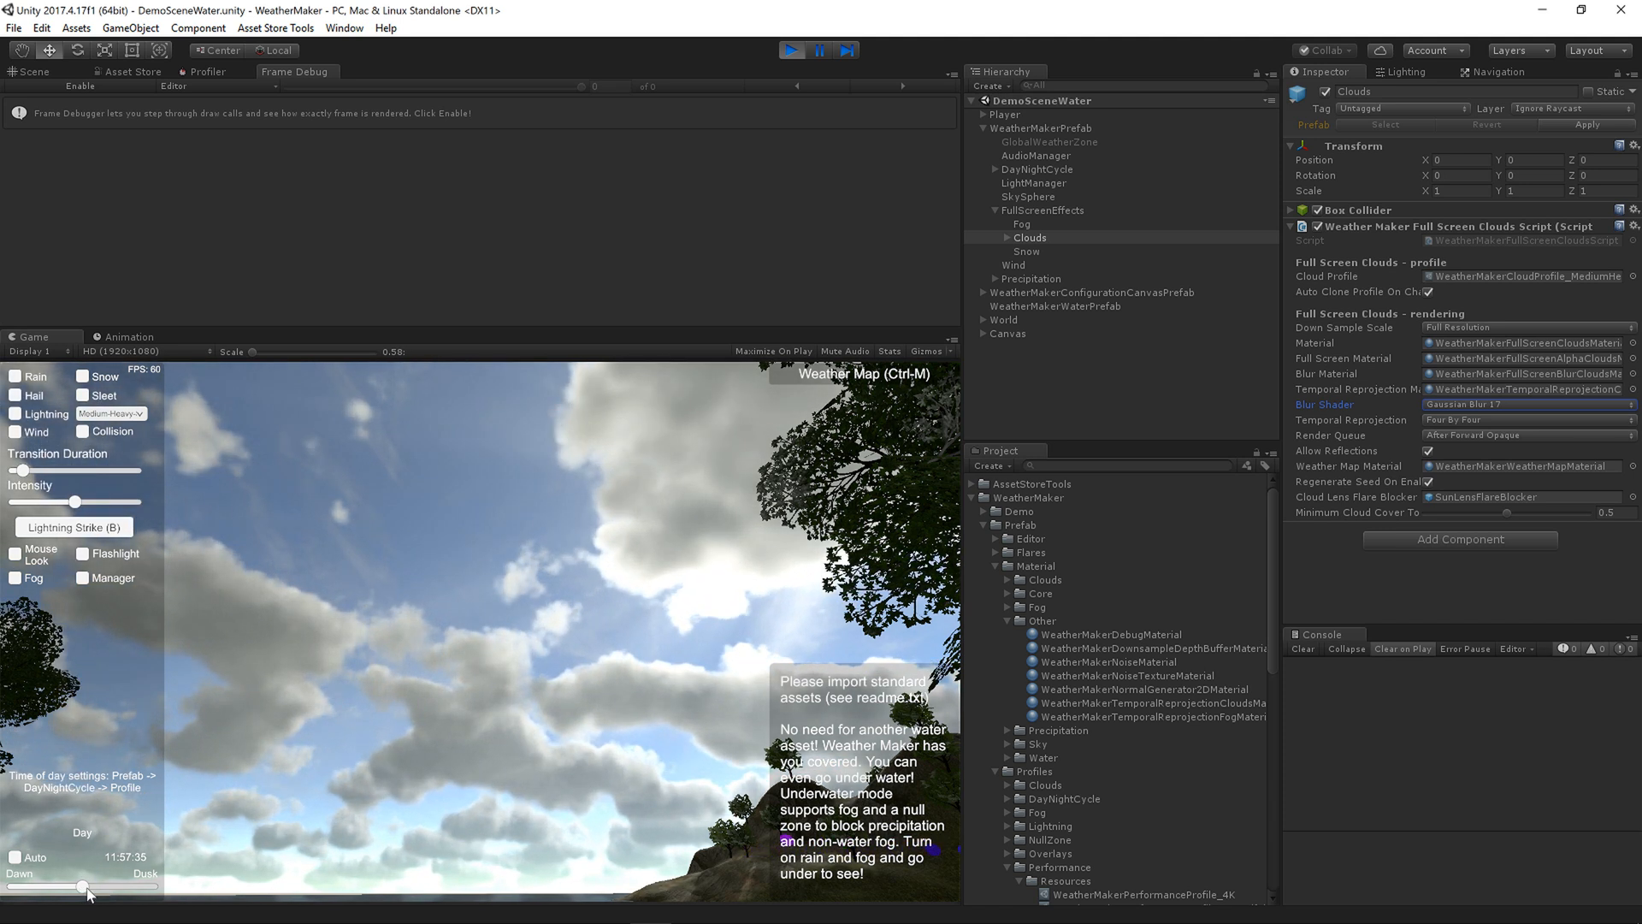
pyautogui.moveTo(87, 888); pyautogui.dragTo(60, 889)
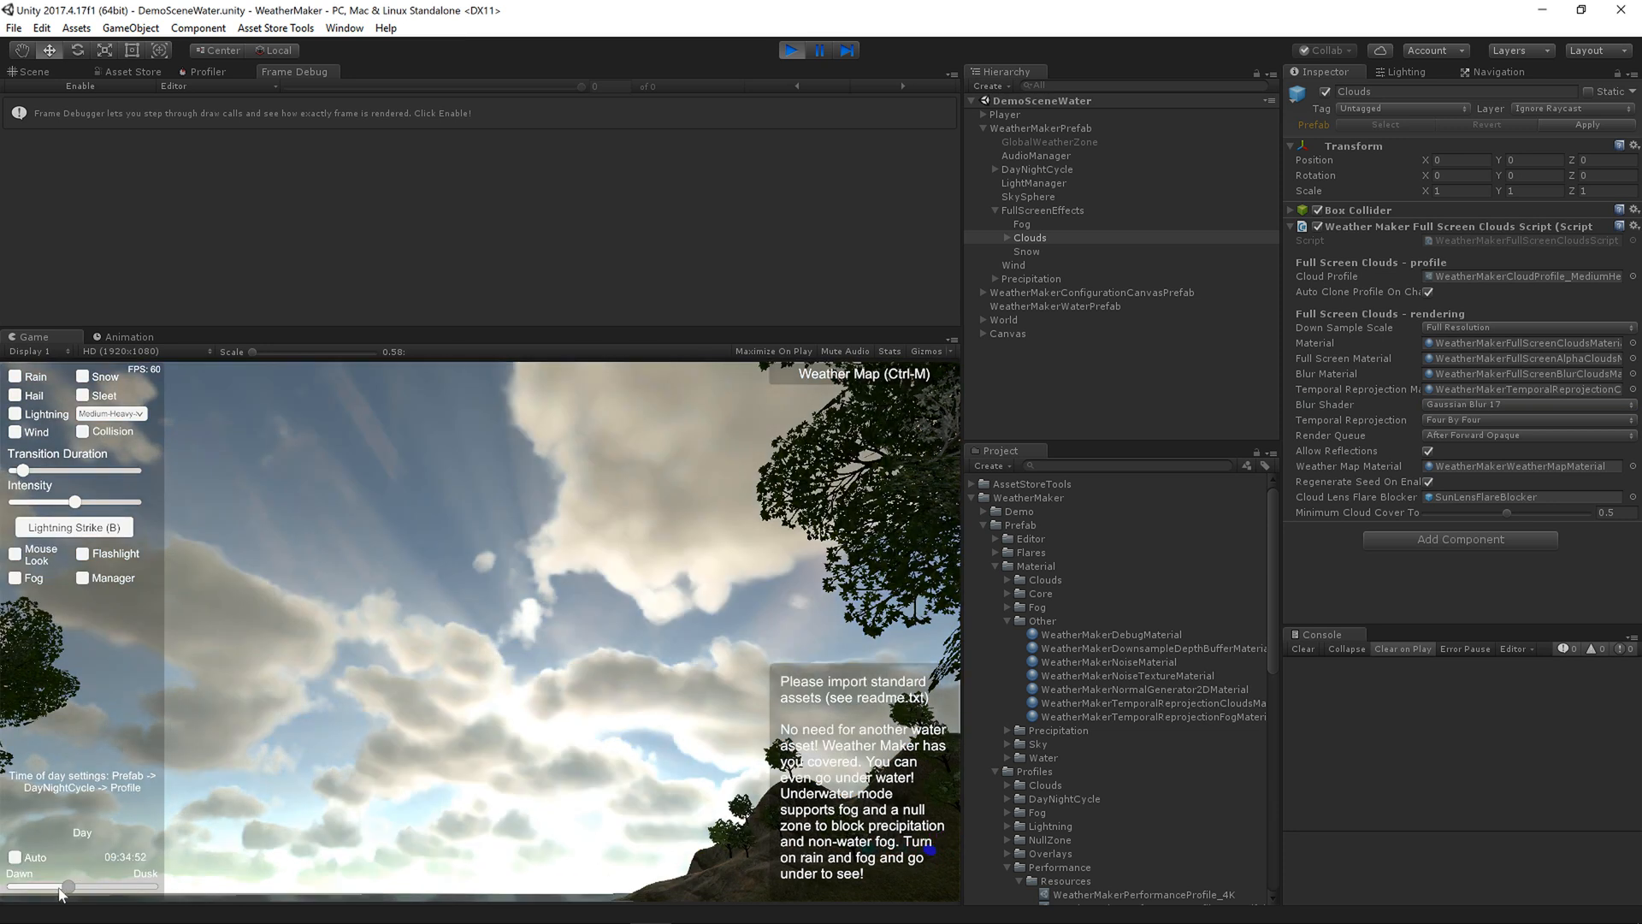
pyautogui.moveTo(66, 888); pyautogui.dragTo(119, 888)
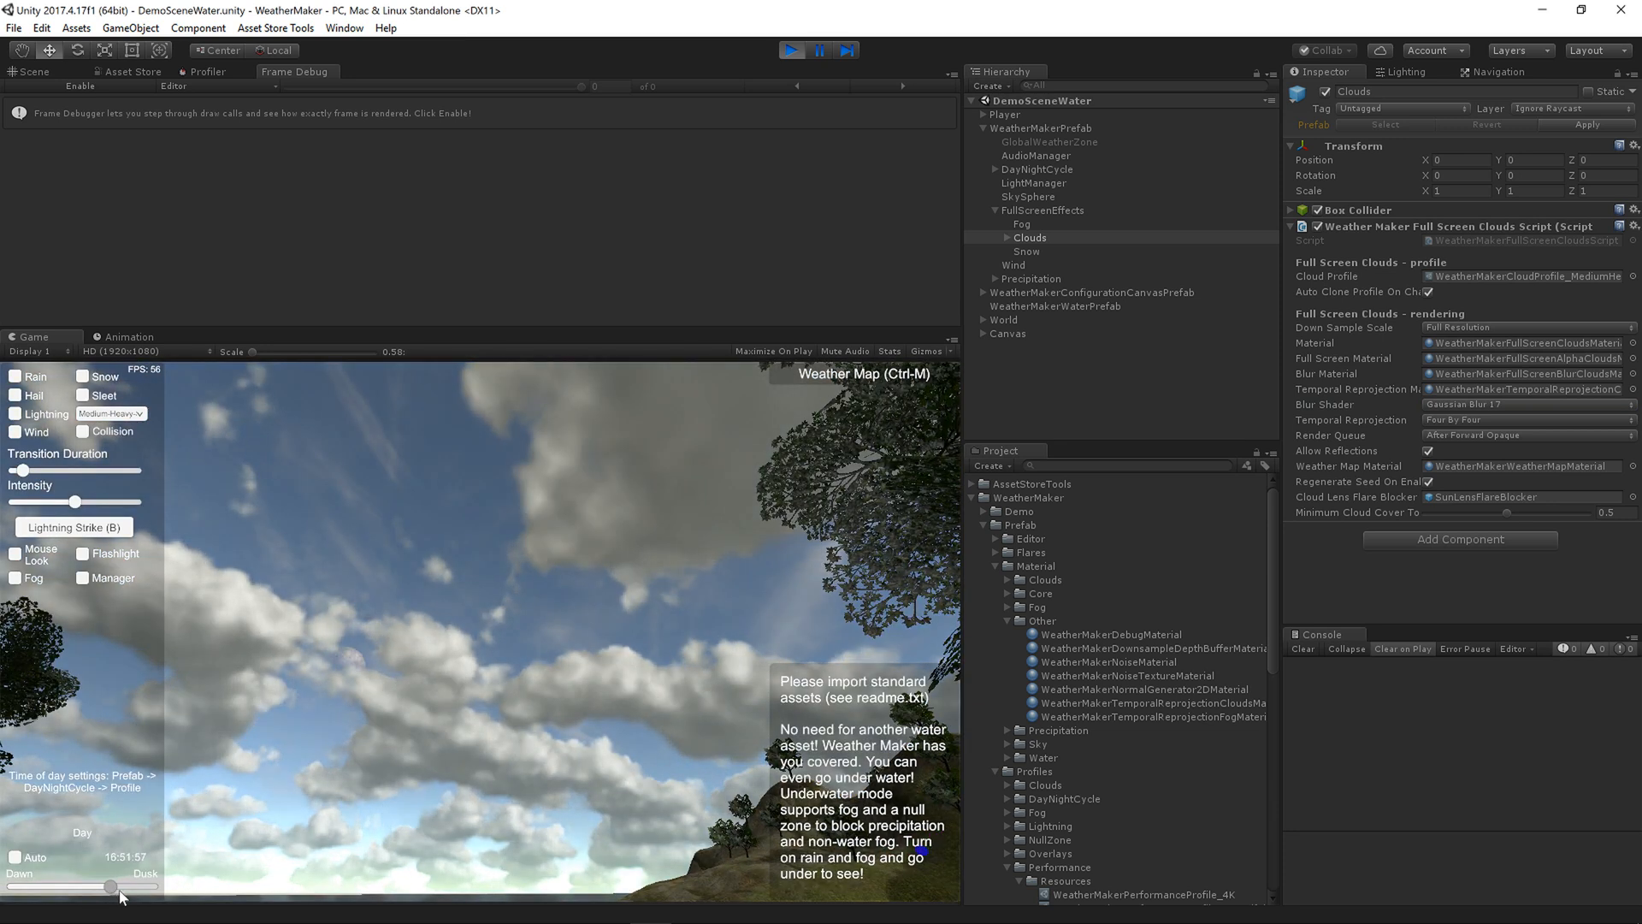
pyautogui.moveTo(113, 887); pyautogui.dragTo(94, 888)
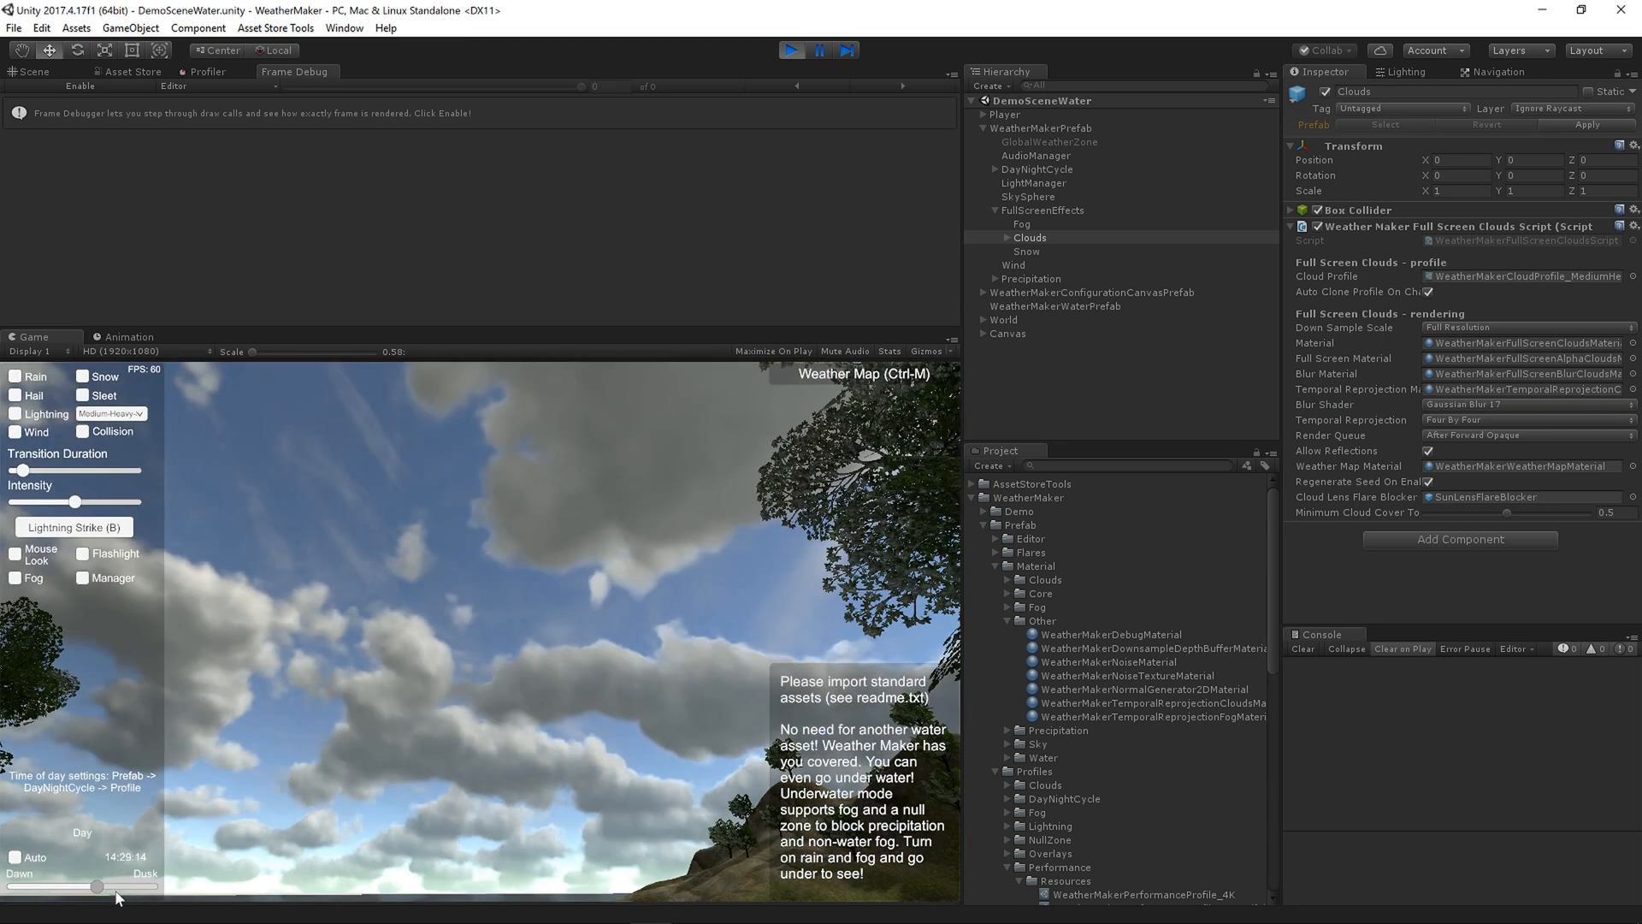
pyautogui.moveTo(67, 888); pyautogui.dragTo(102, 888)
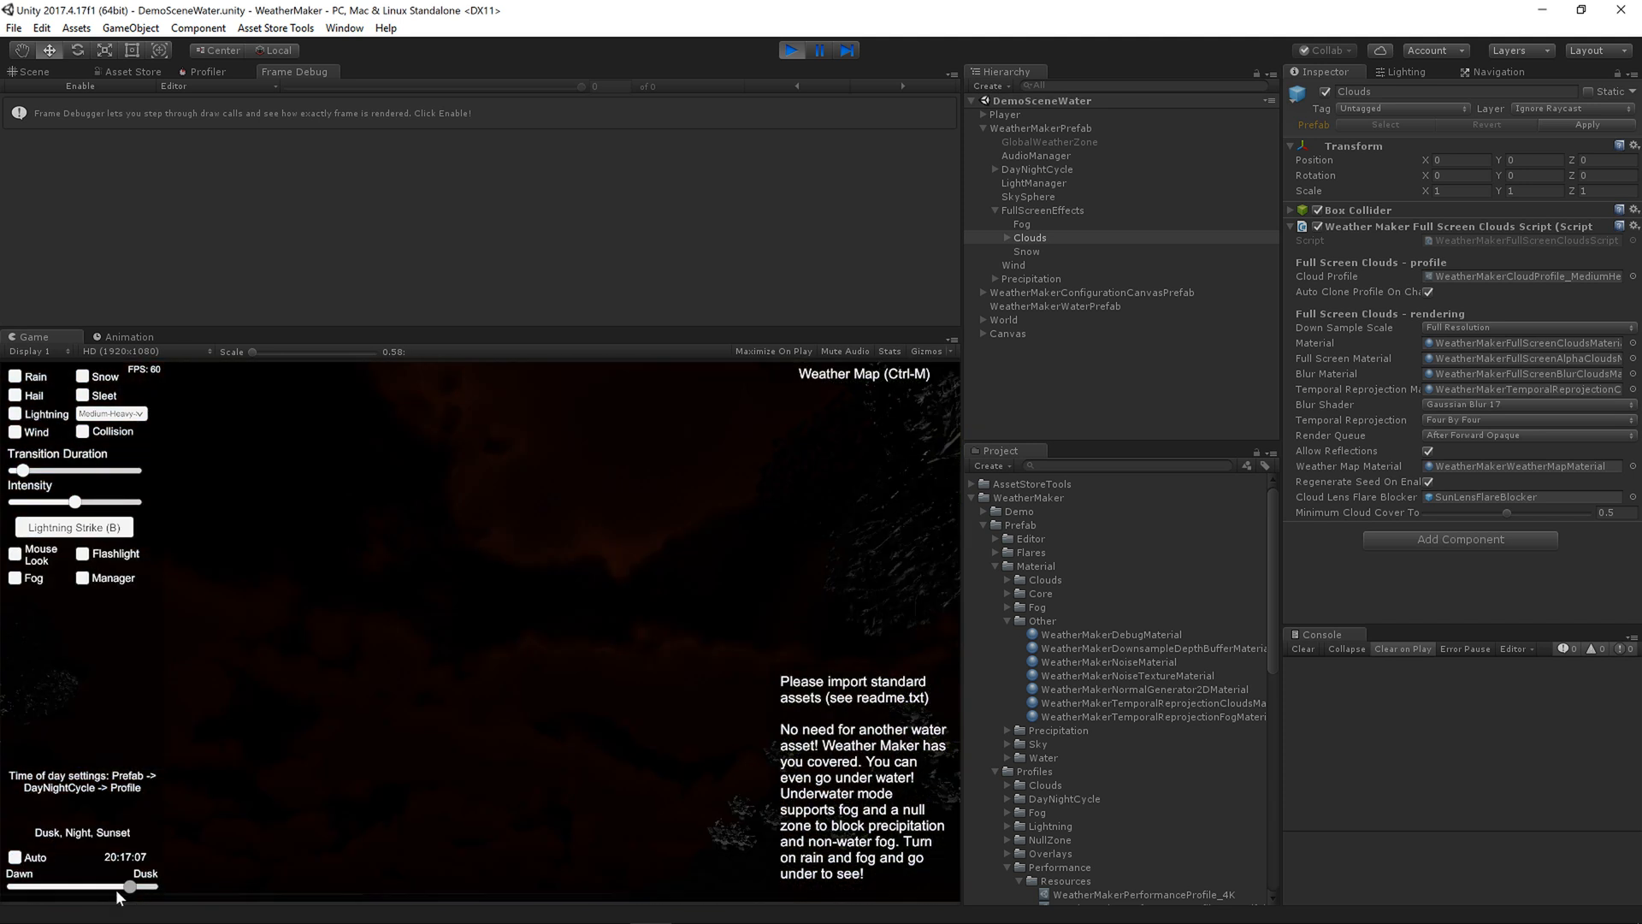
pyautogui.moveTo(118, 886); pyautogui.dragTo(89, 886)
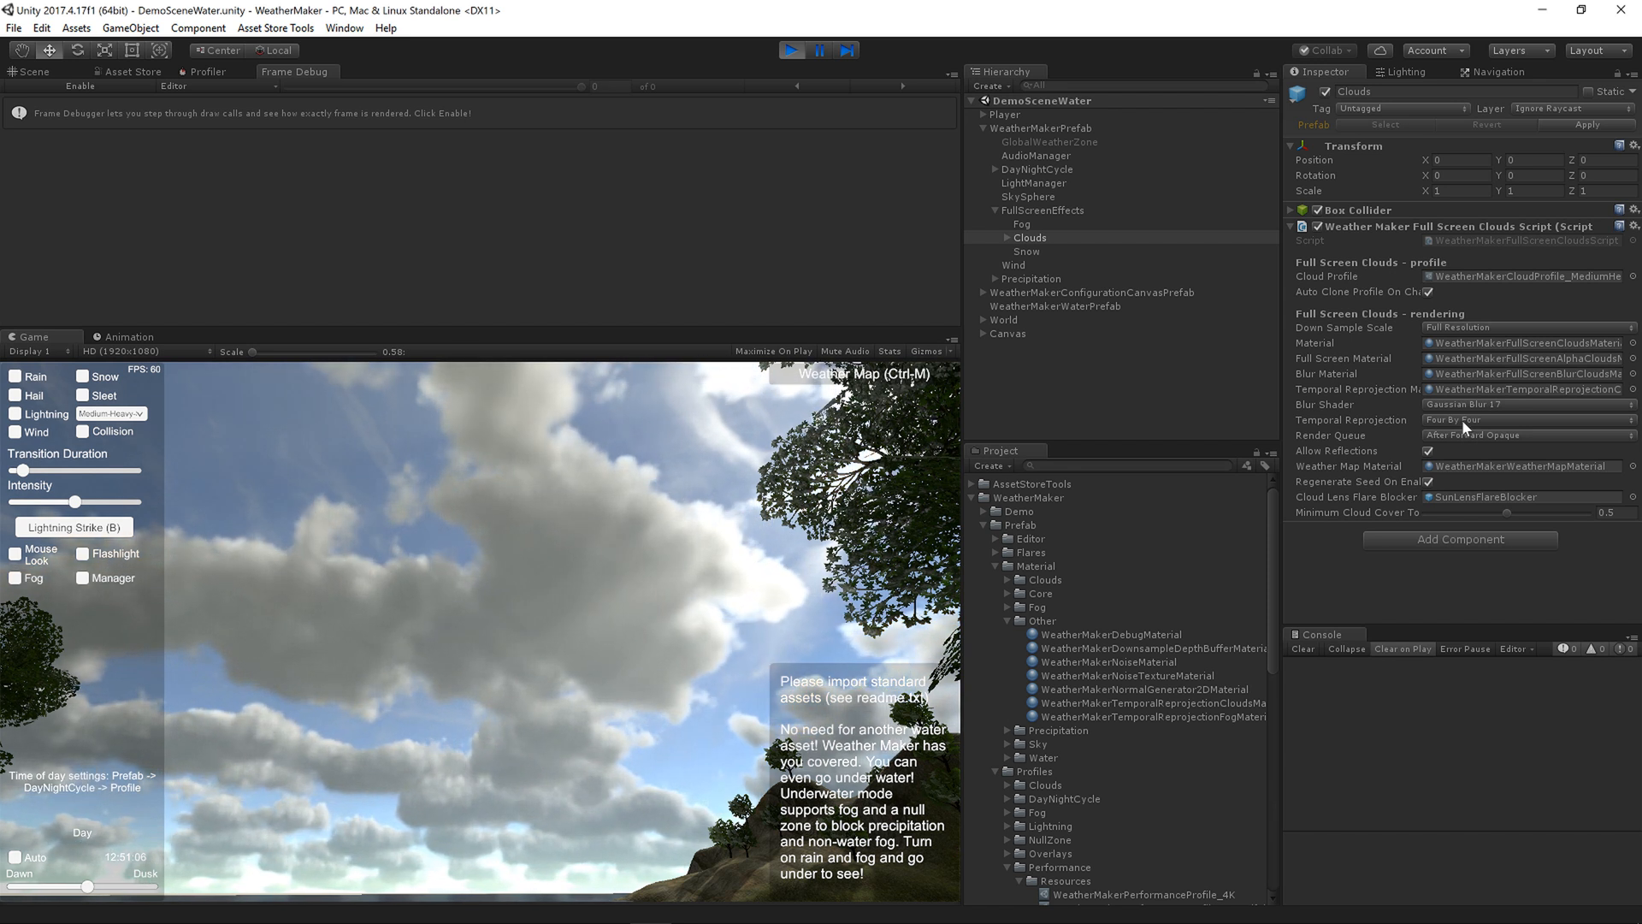
# - Switch to Heavy (Dark) clouds and push the time of day to night around 21:28
pyautogui.click(113, 412)
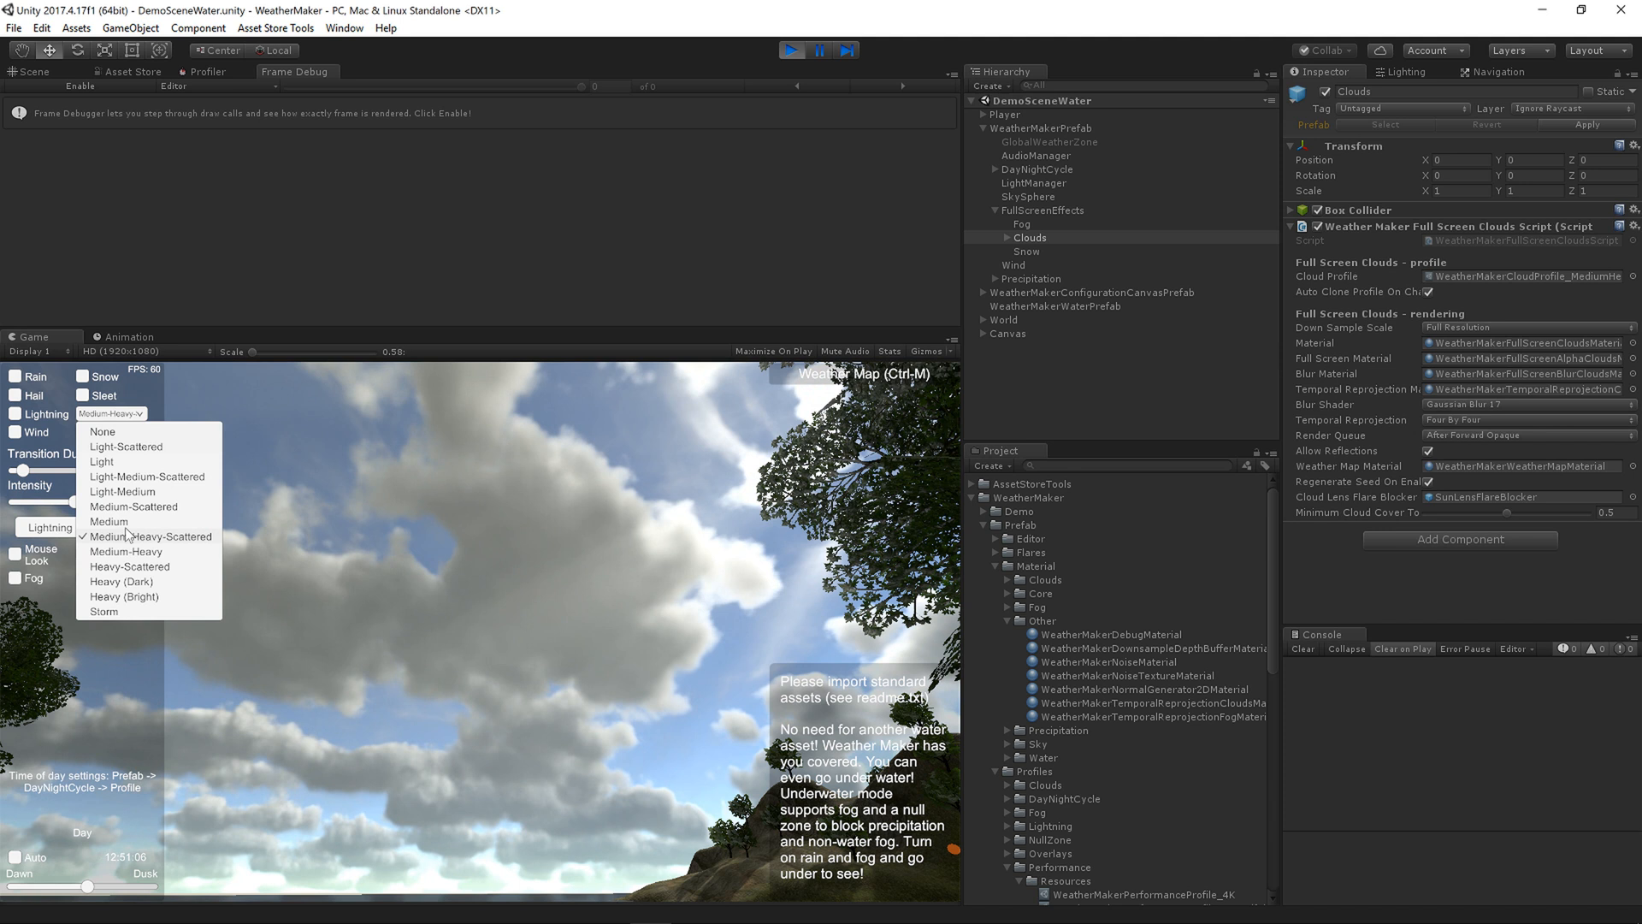
pyautogui.click(121, 581)
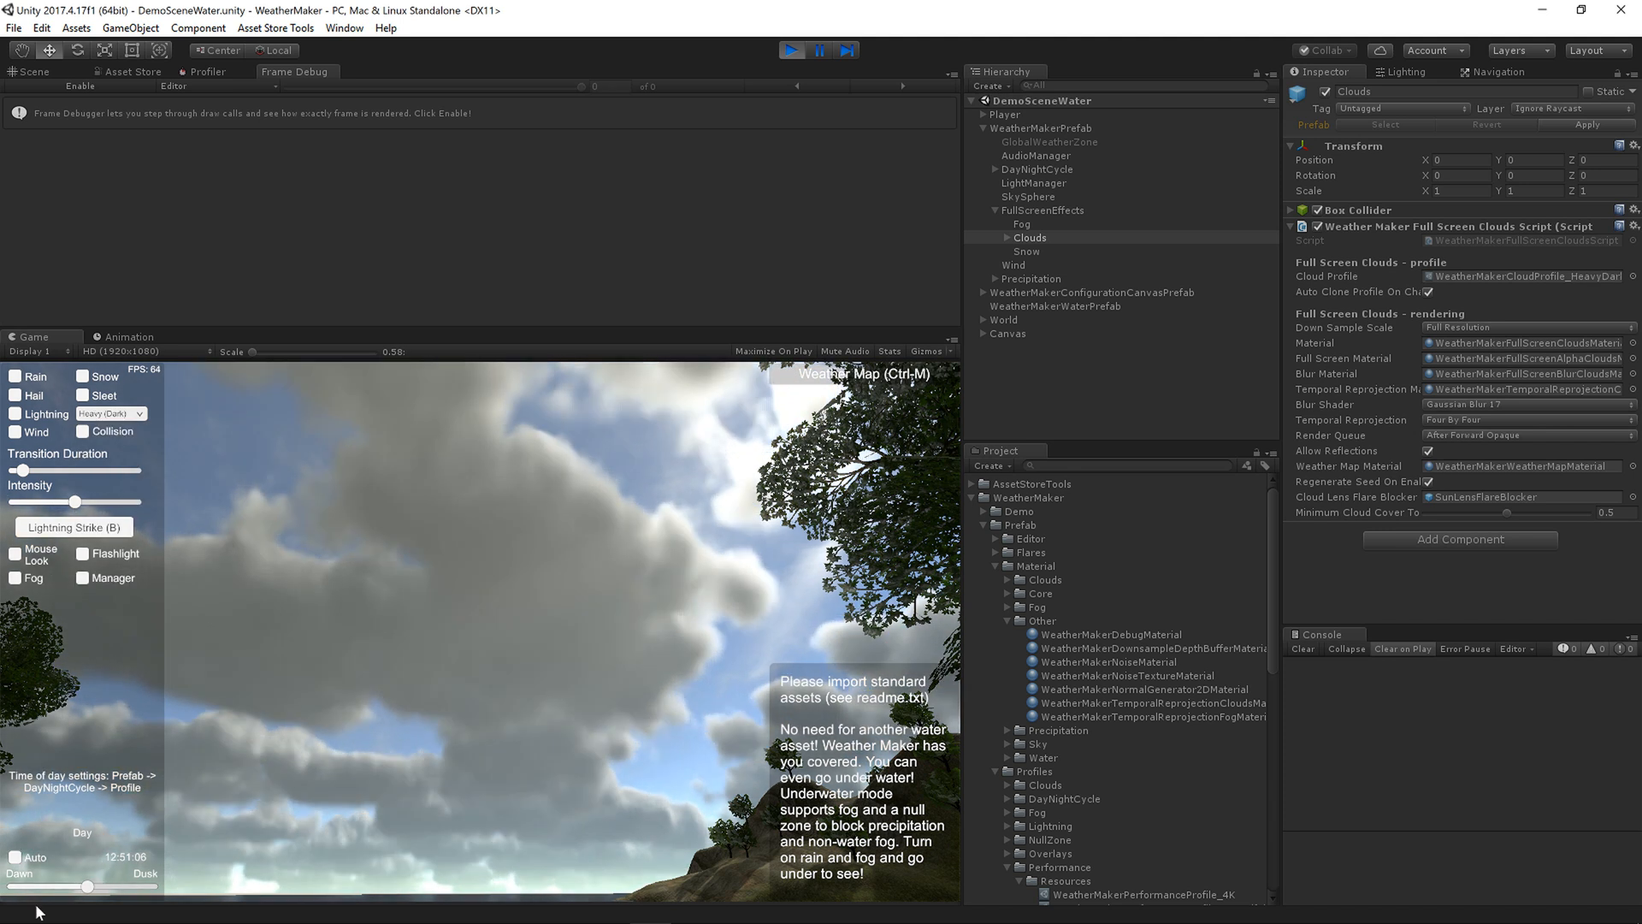
pyautogui.moveTo(85, 887); pyautogui.dragTo(125, 886)
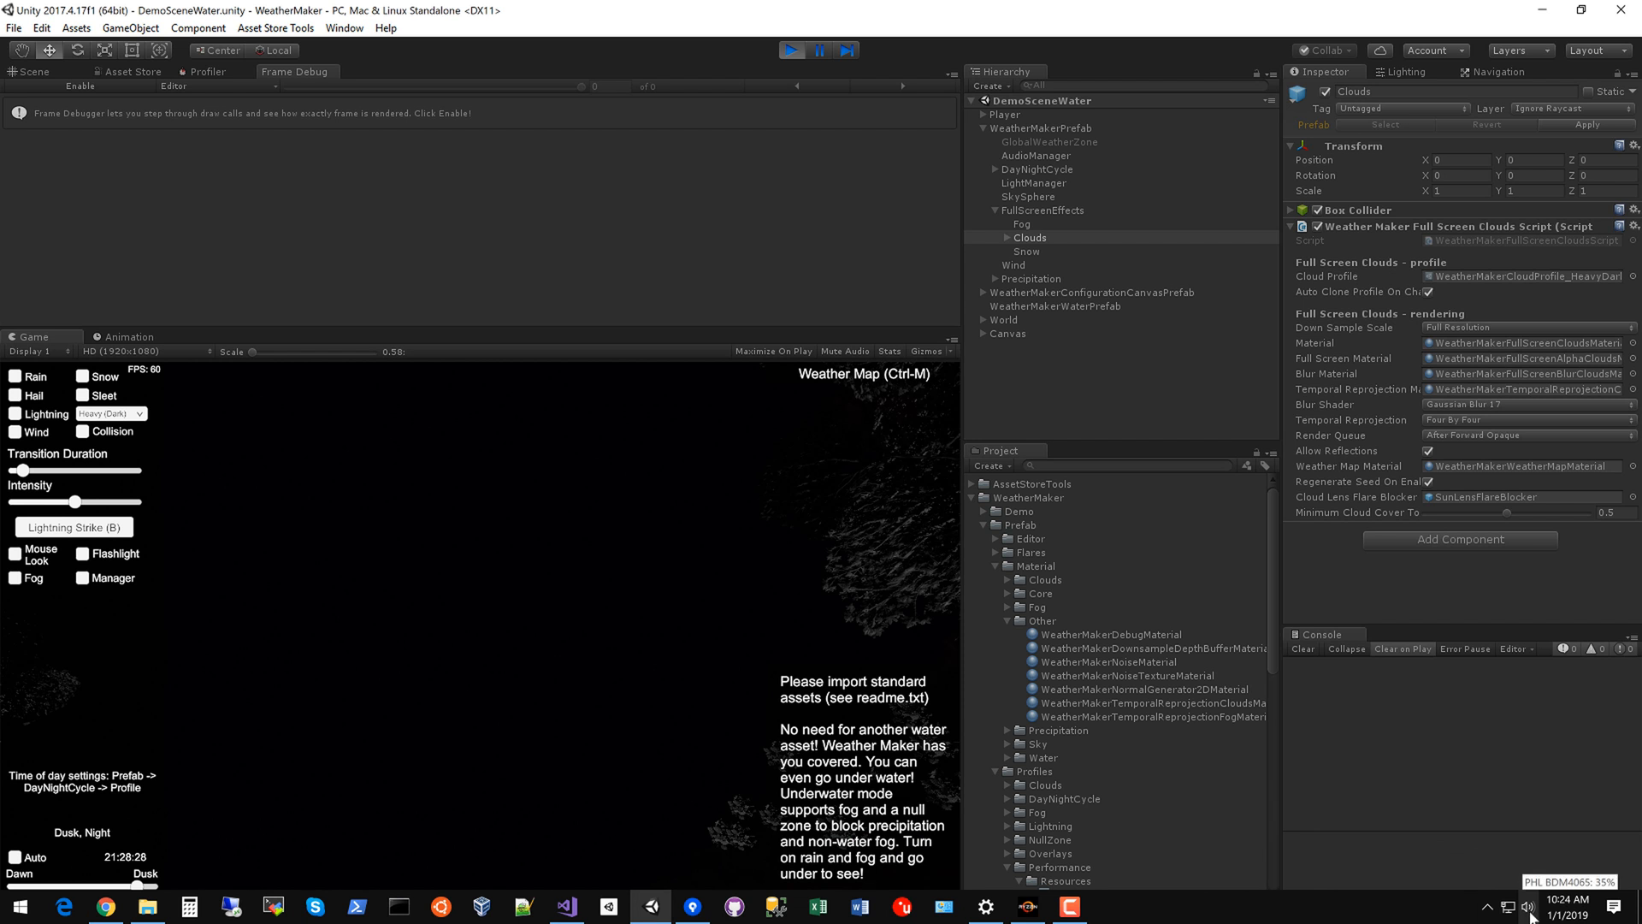
pyautogui.click(1527, 906)
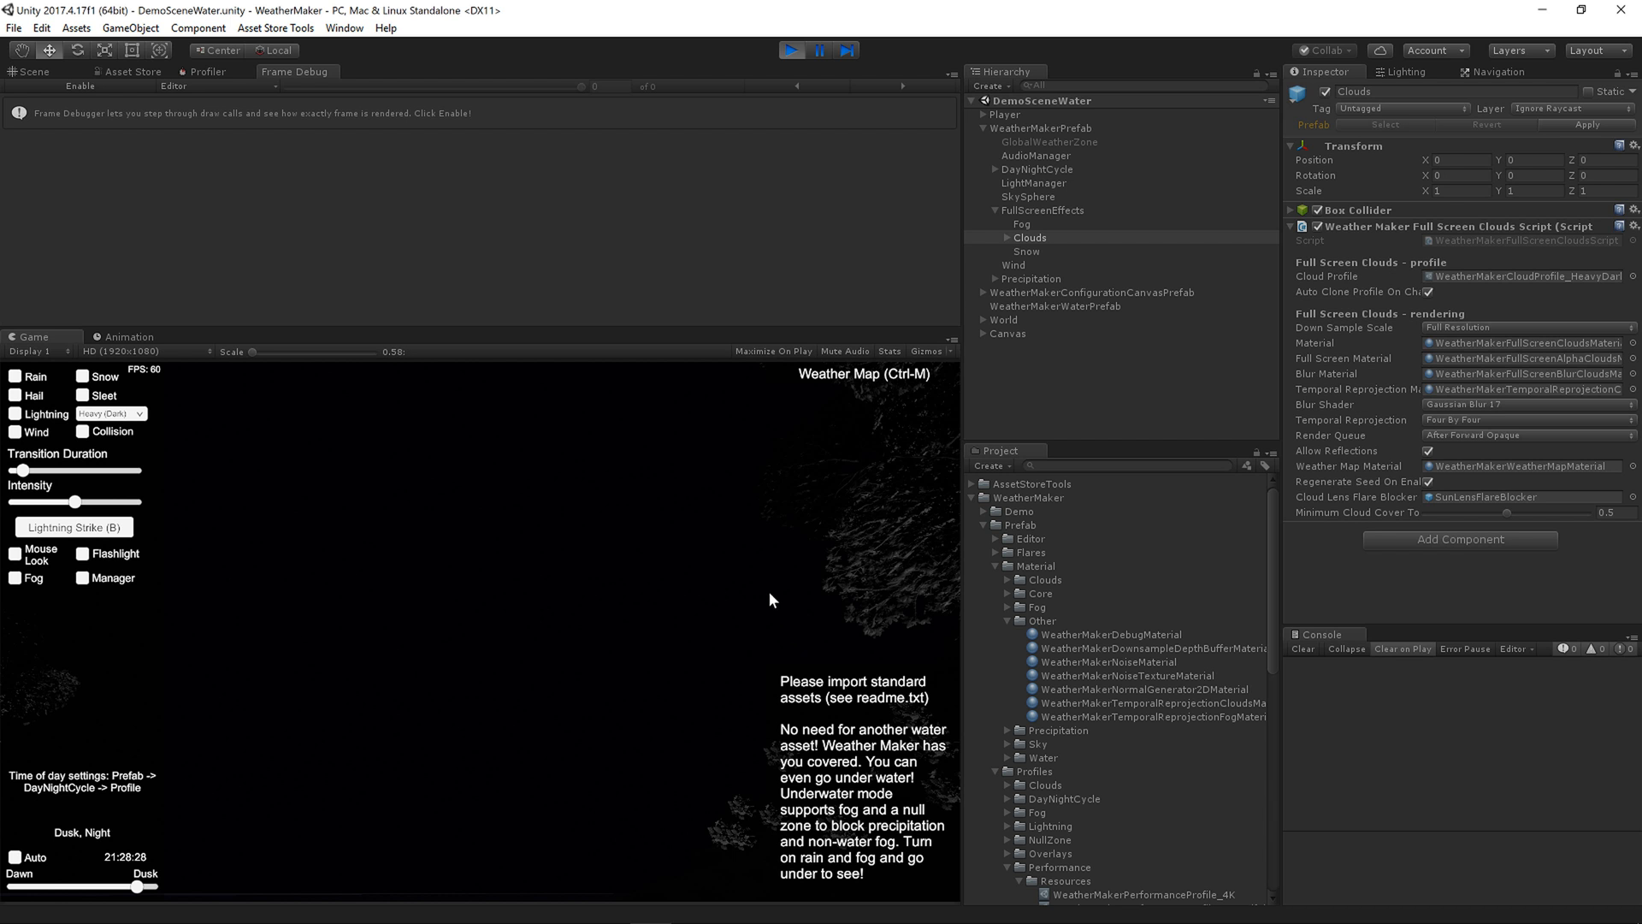
pyautogui.moveTo(734, 606)
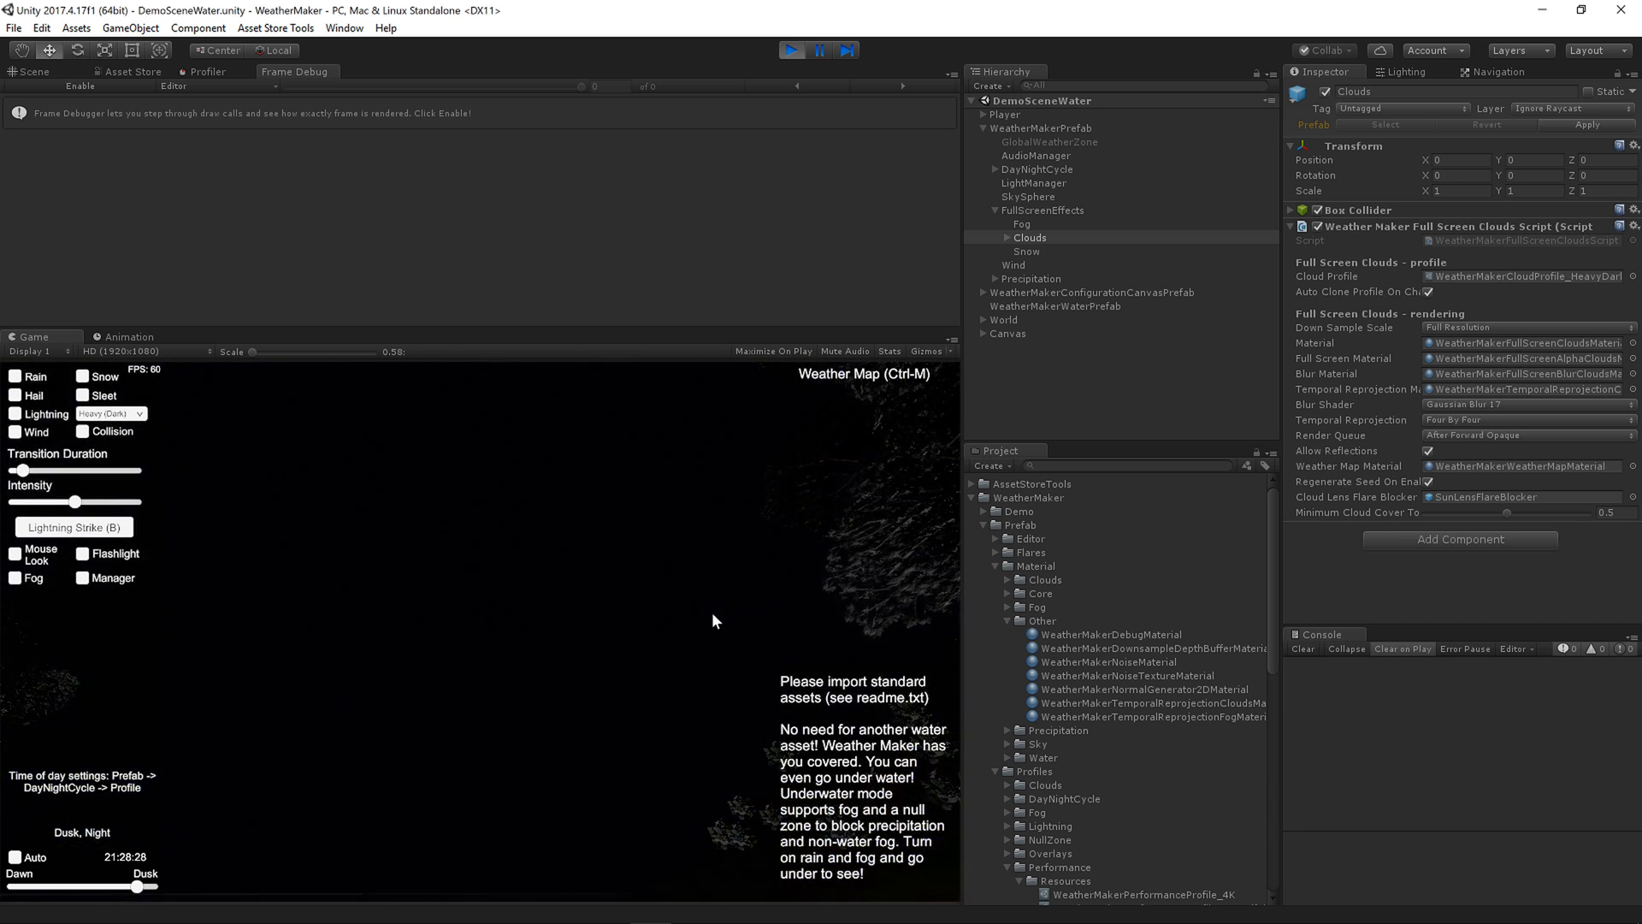
pyautogui.moveTo(455, 558)
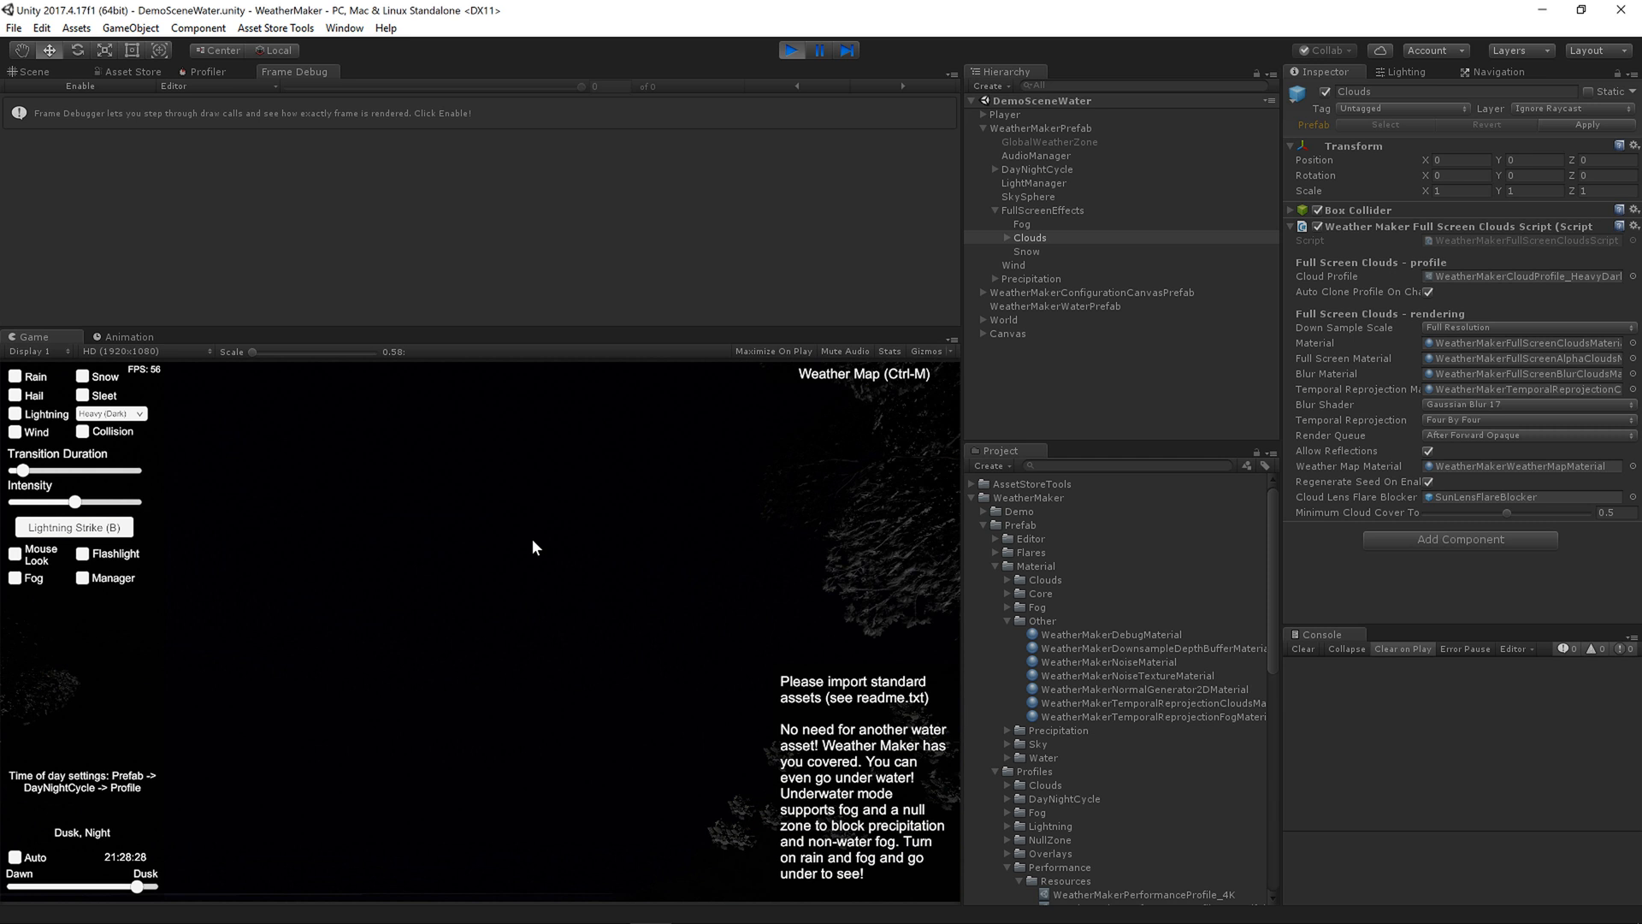
pyautogui.moveTo(554, 517)
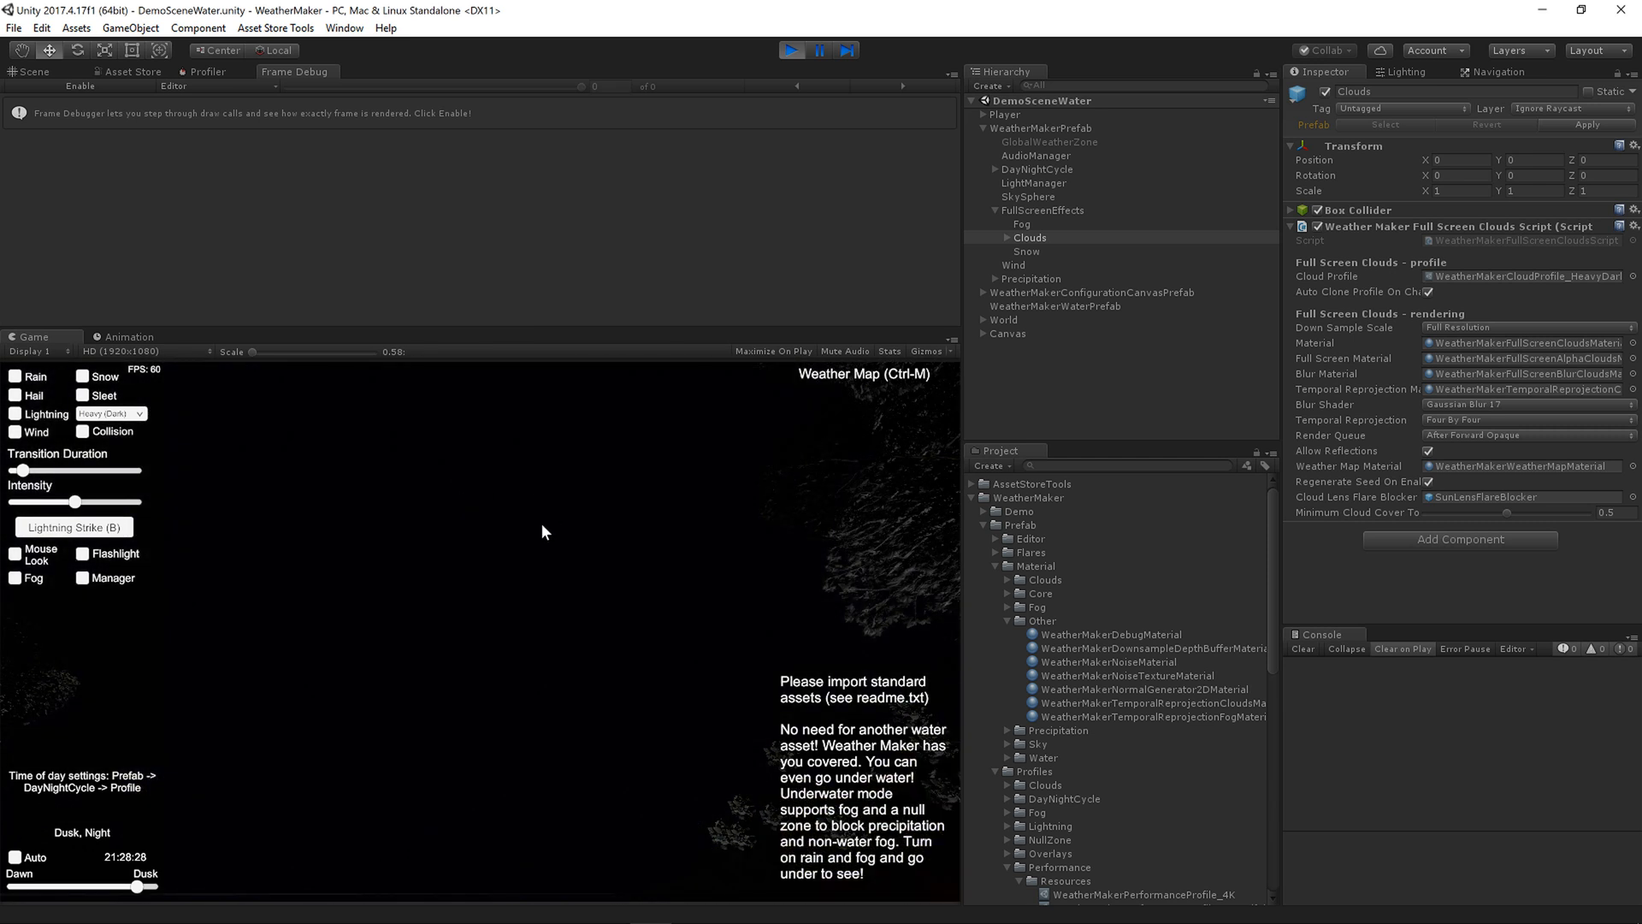
pyautogui.moveTo(512, 539)
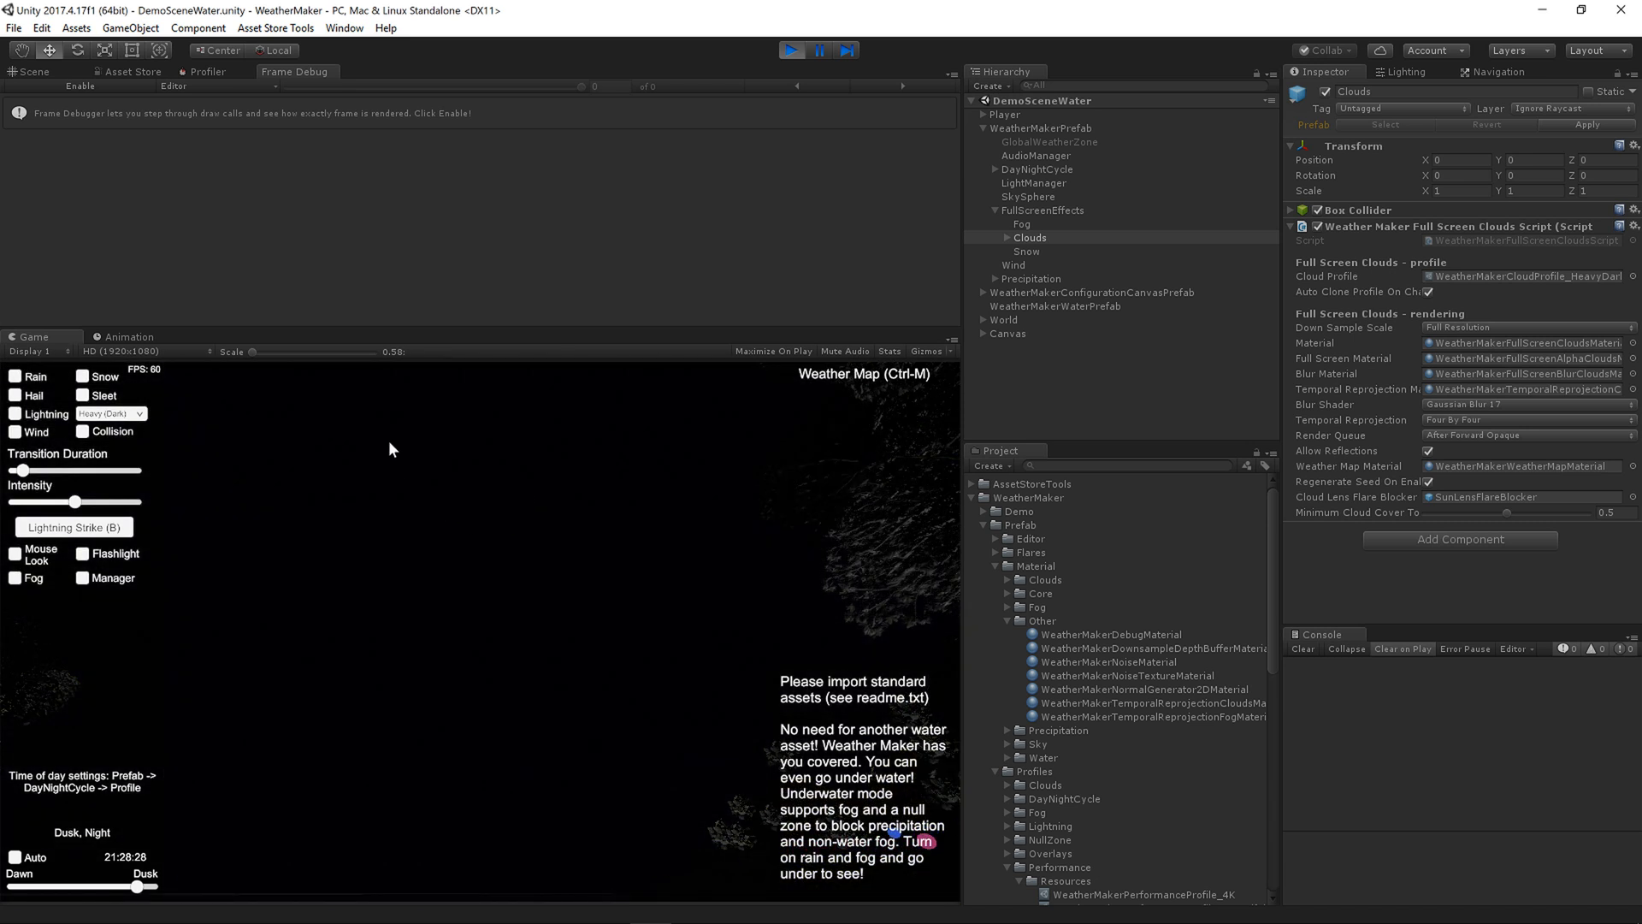
pyautogui.moveTo(690, 557)
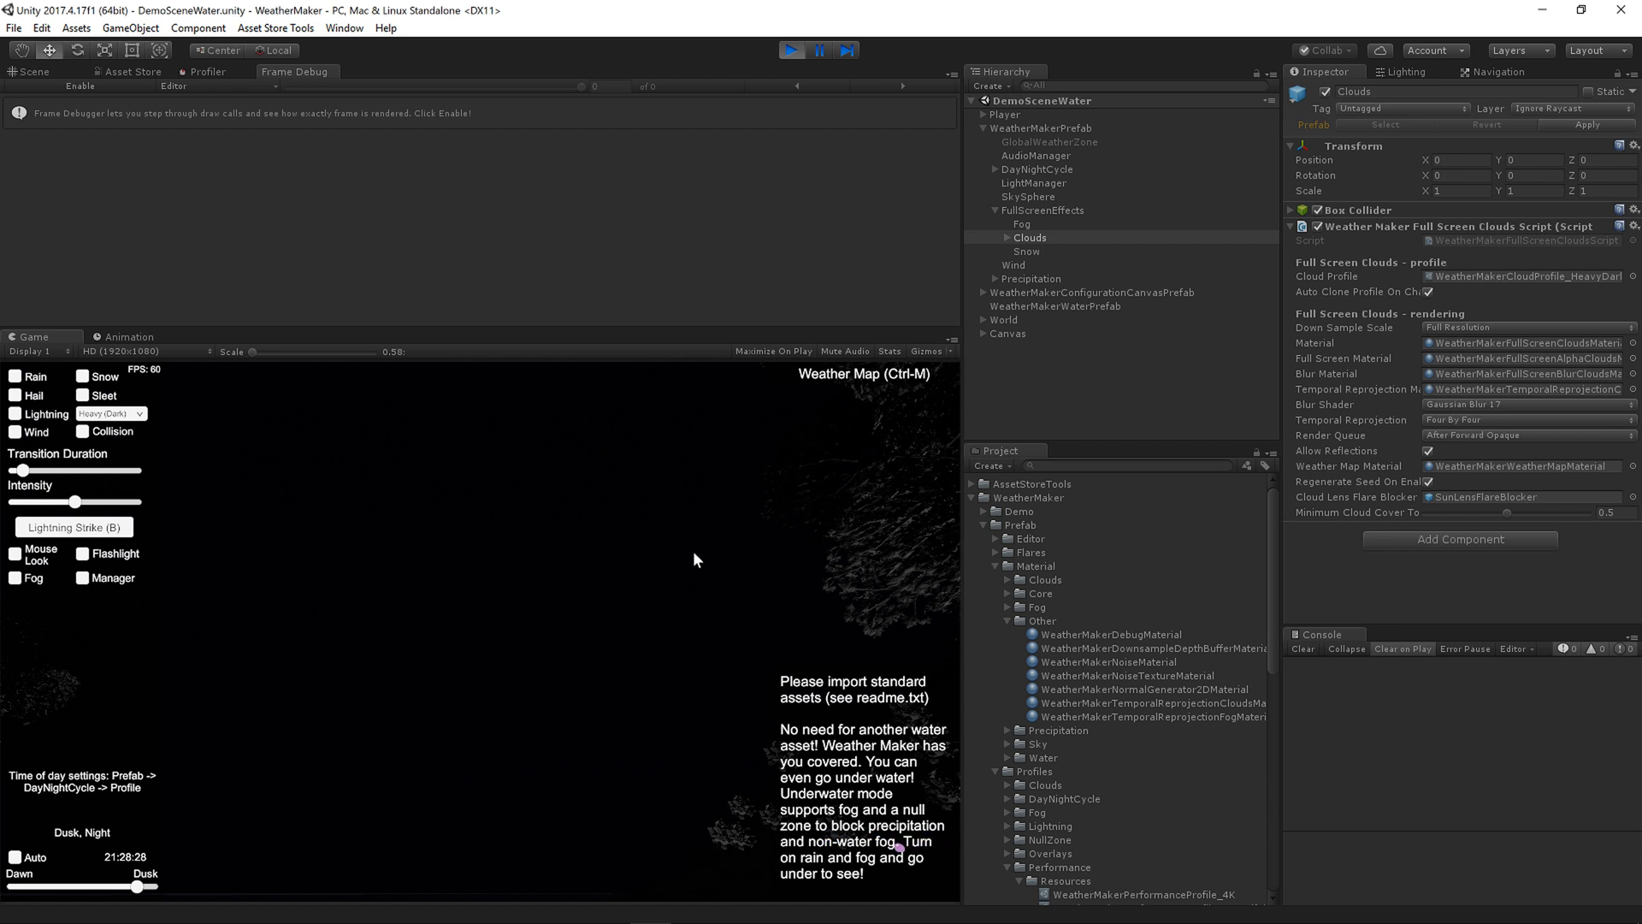
# - Return to daytime around 11:04 with Medium-Heavy-Scattered clouds and locate the reprojection clouds material
pyautogui.moveTo(79, 886); pyautogui.dragTo(138, 887)
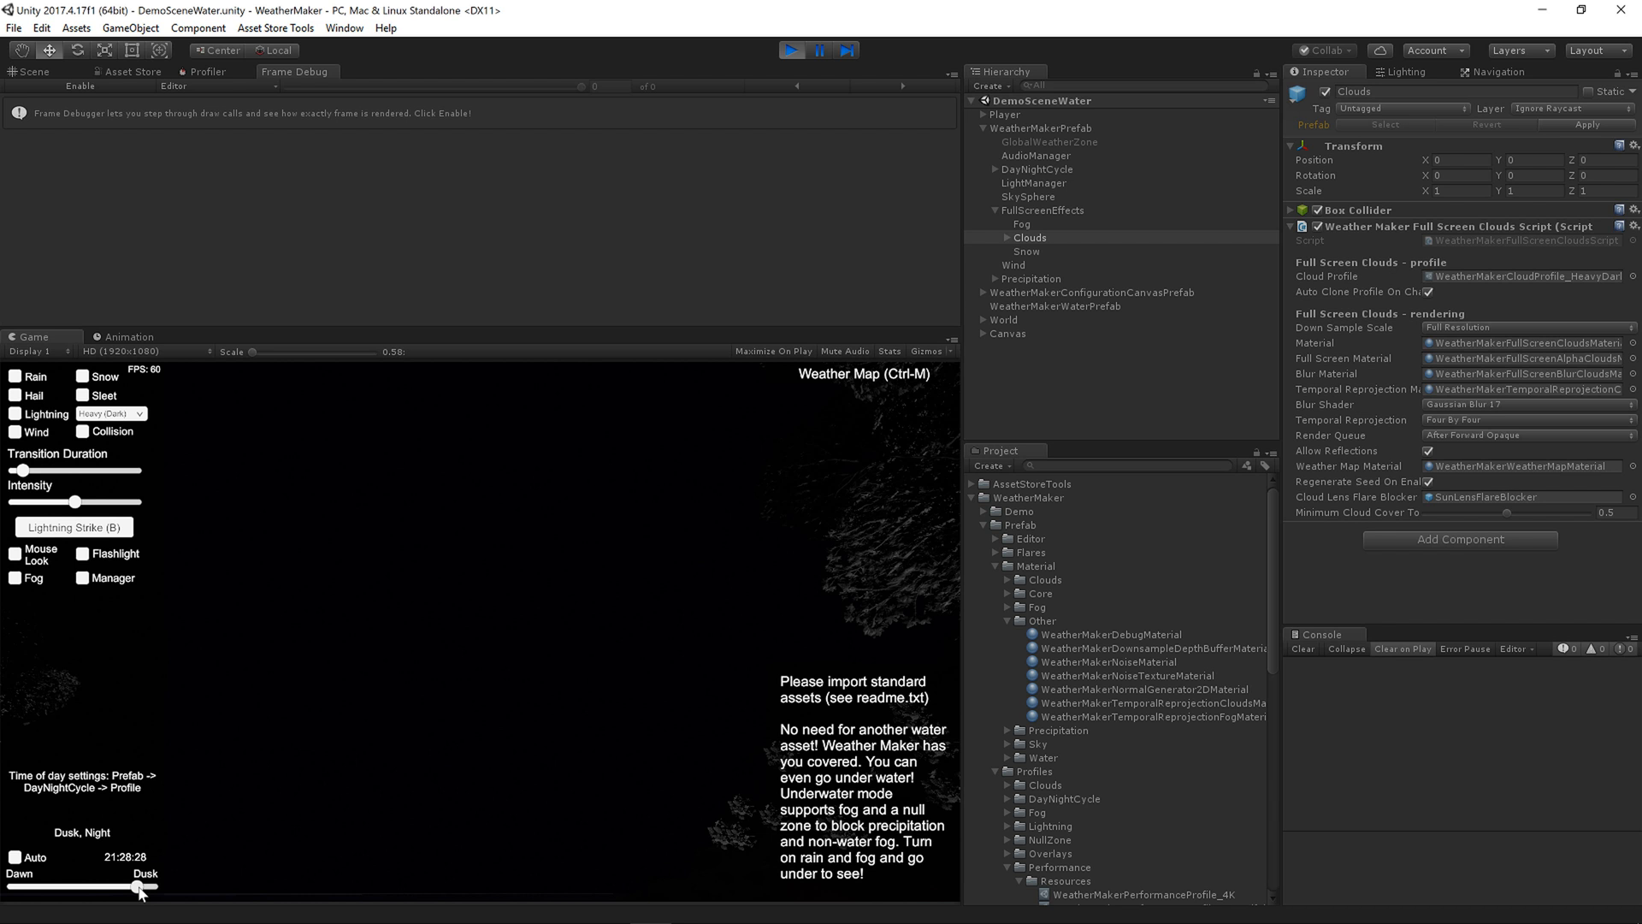
pyautogui.moveTo(142, 888); pyautogui.dragTo(76, 888)
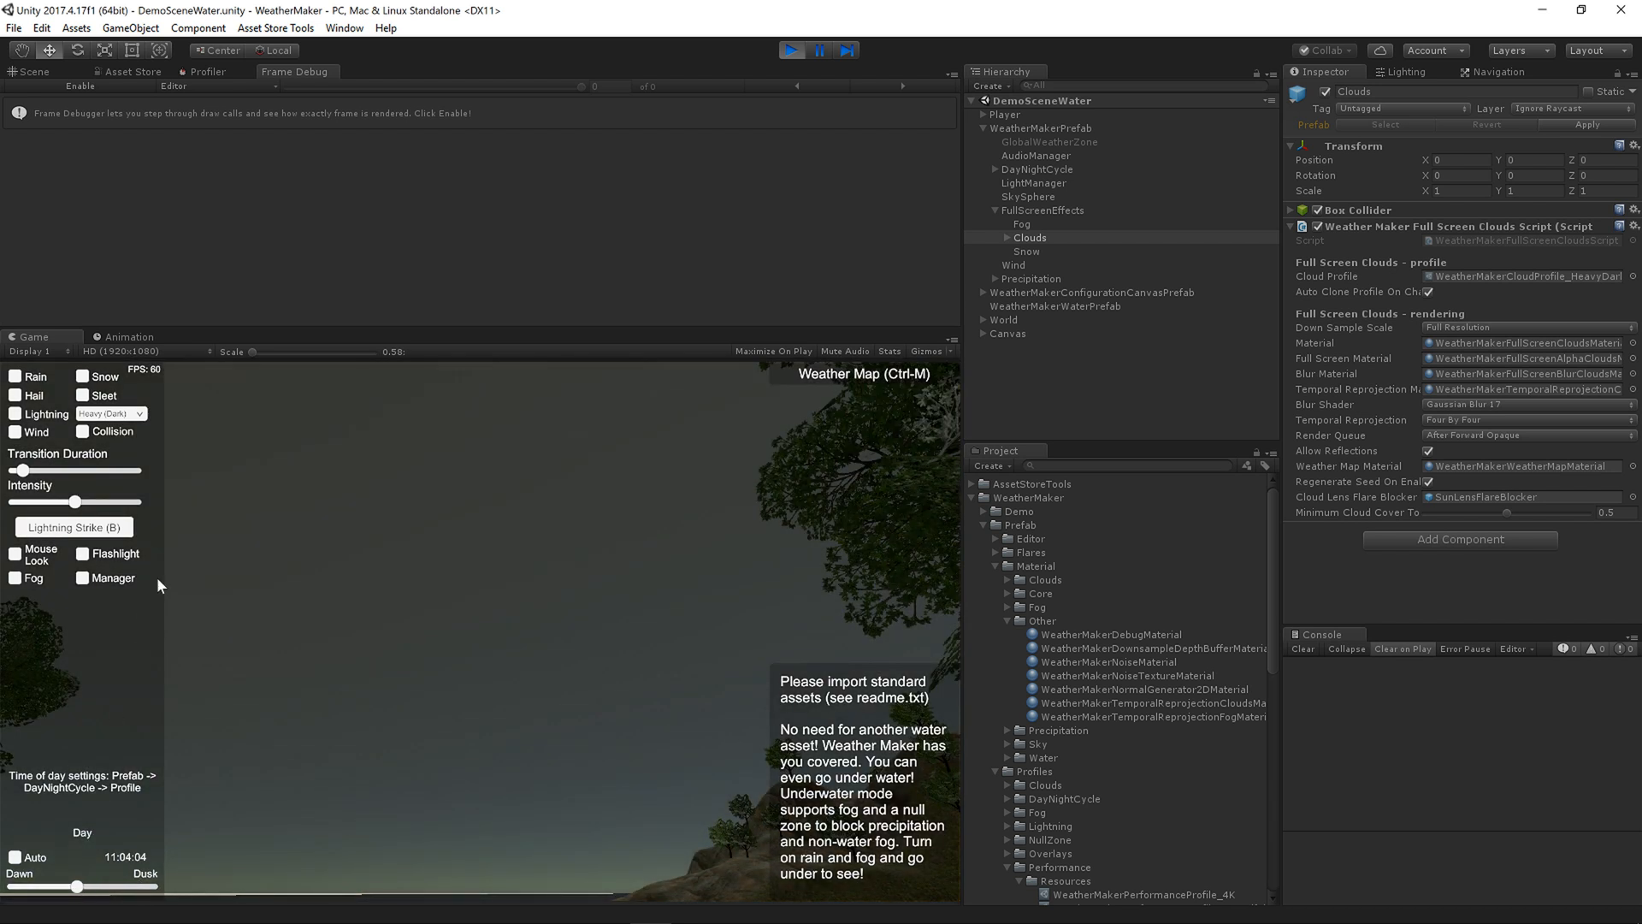
pyautogui.click(107, 413)
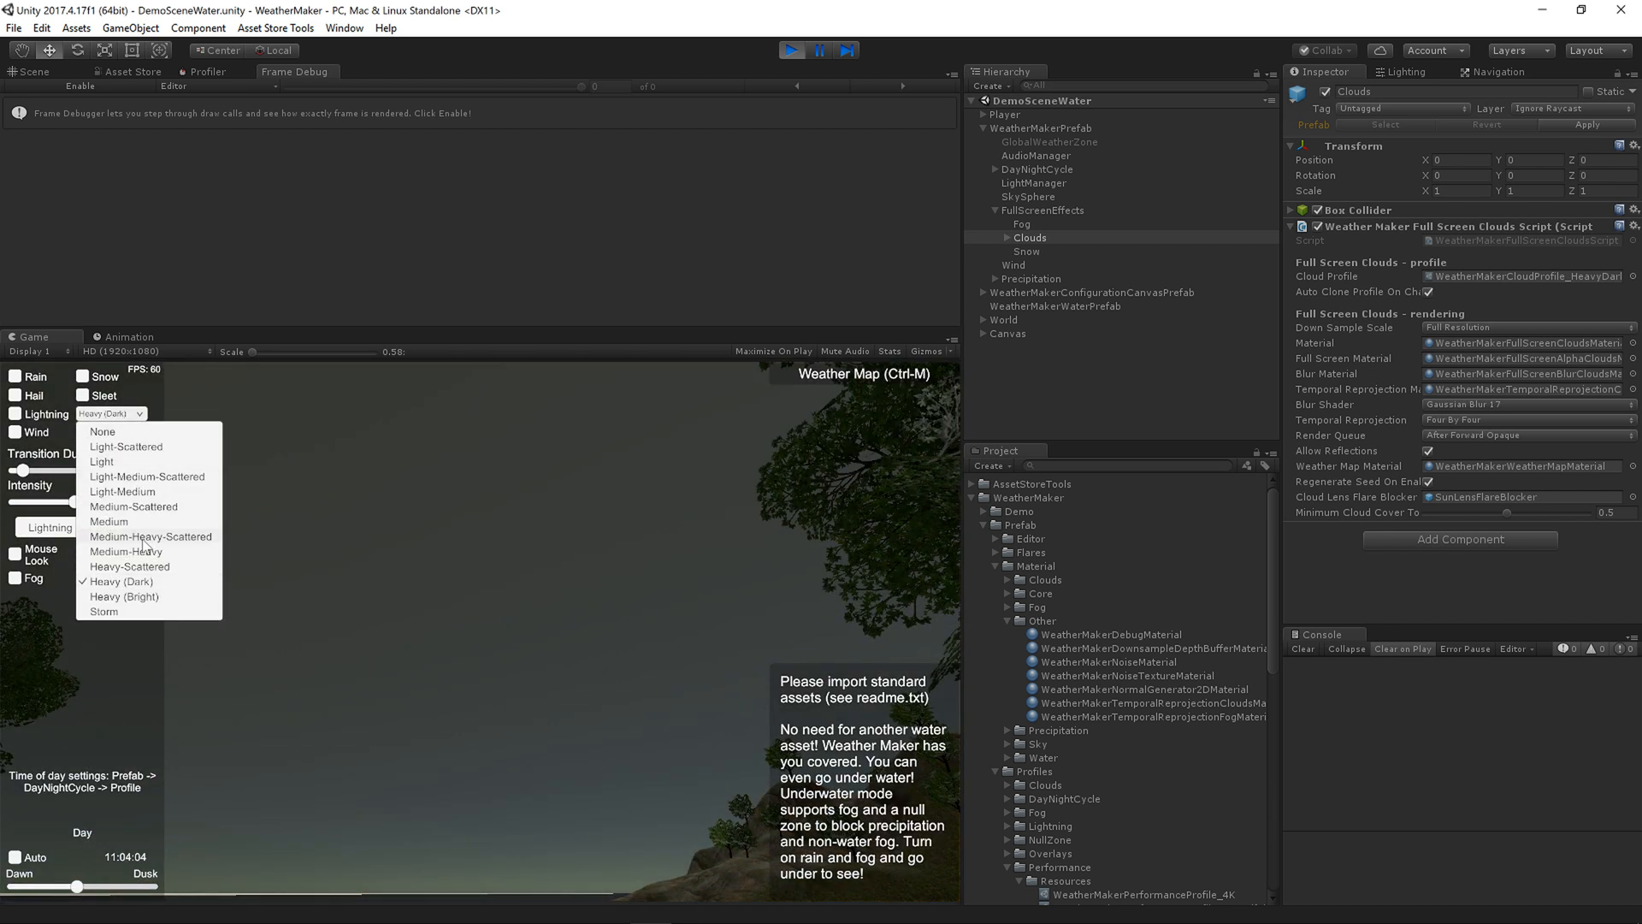
pyautogui.click(125, 551)
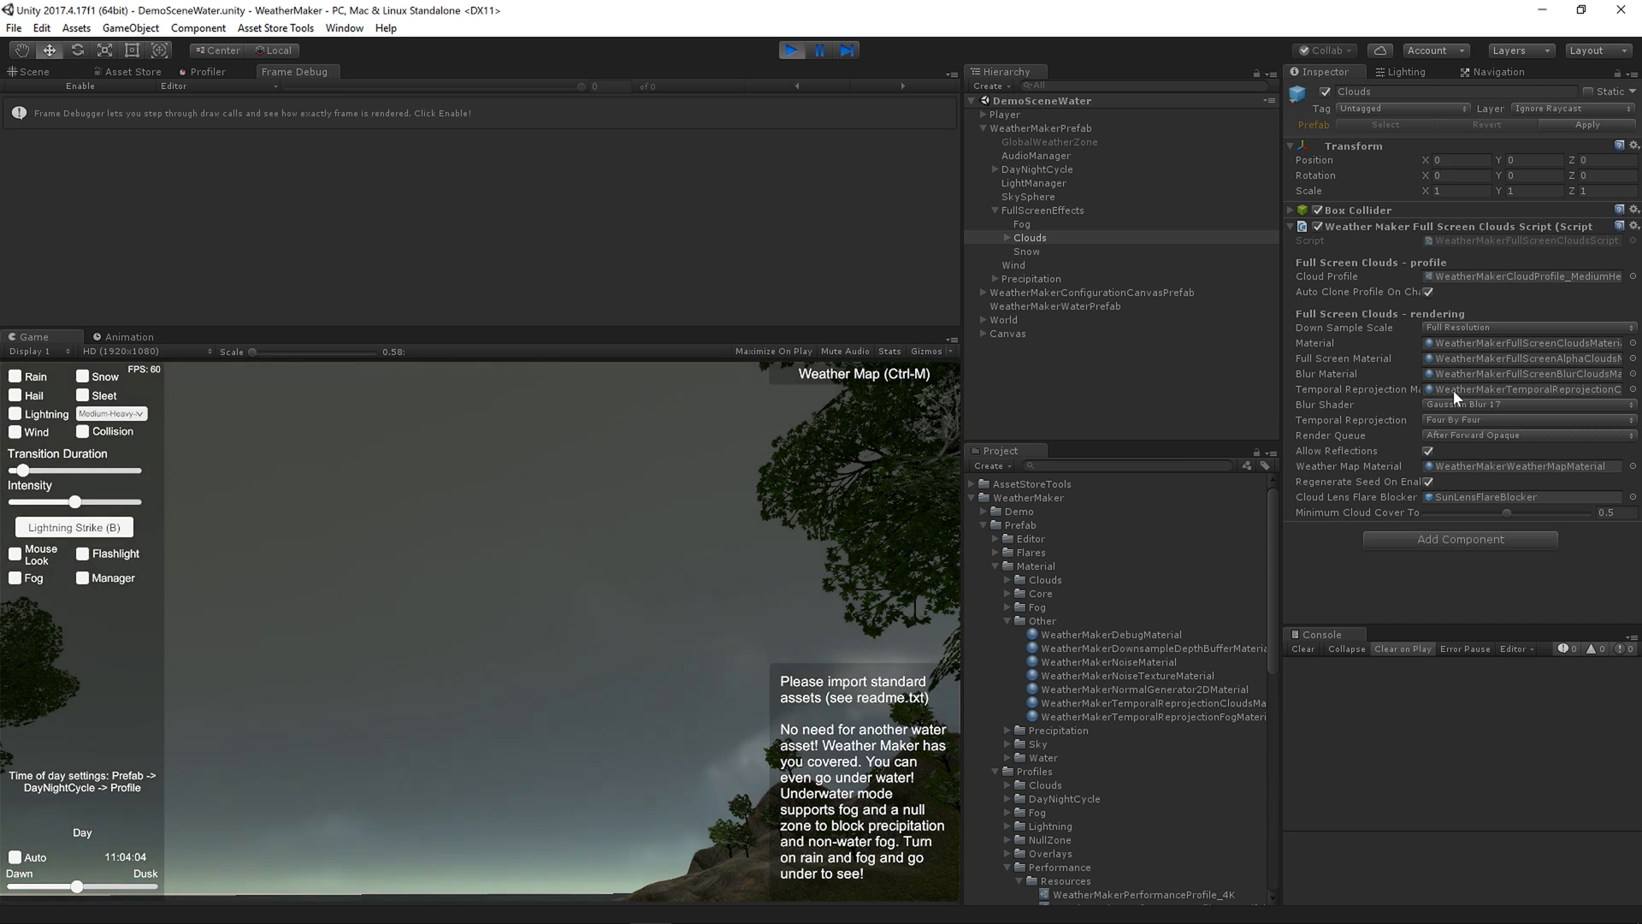
pyautogui.click(1148, 703)
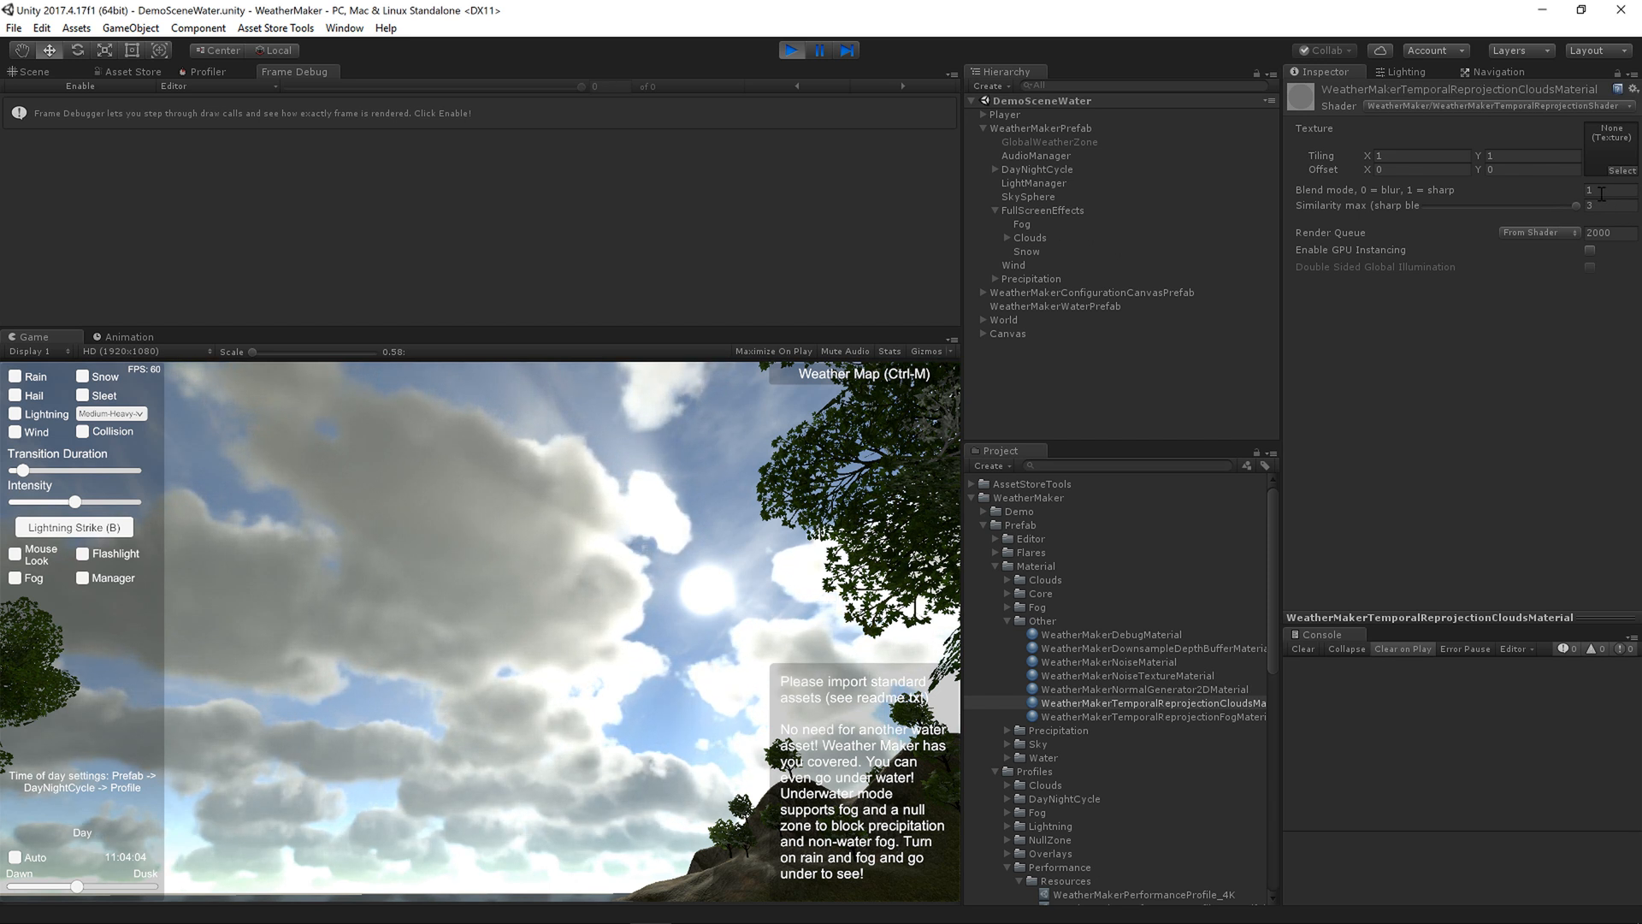
# - Show the temporal reprojection clouds material's Blend mode, set to 1 for sharp
pyautogui.click(1613, 190)
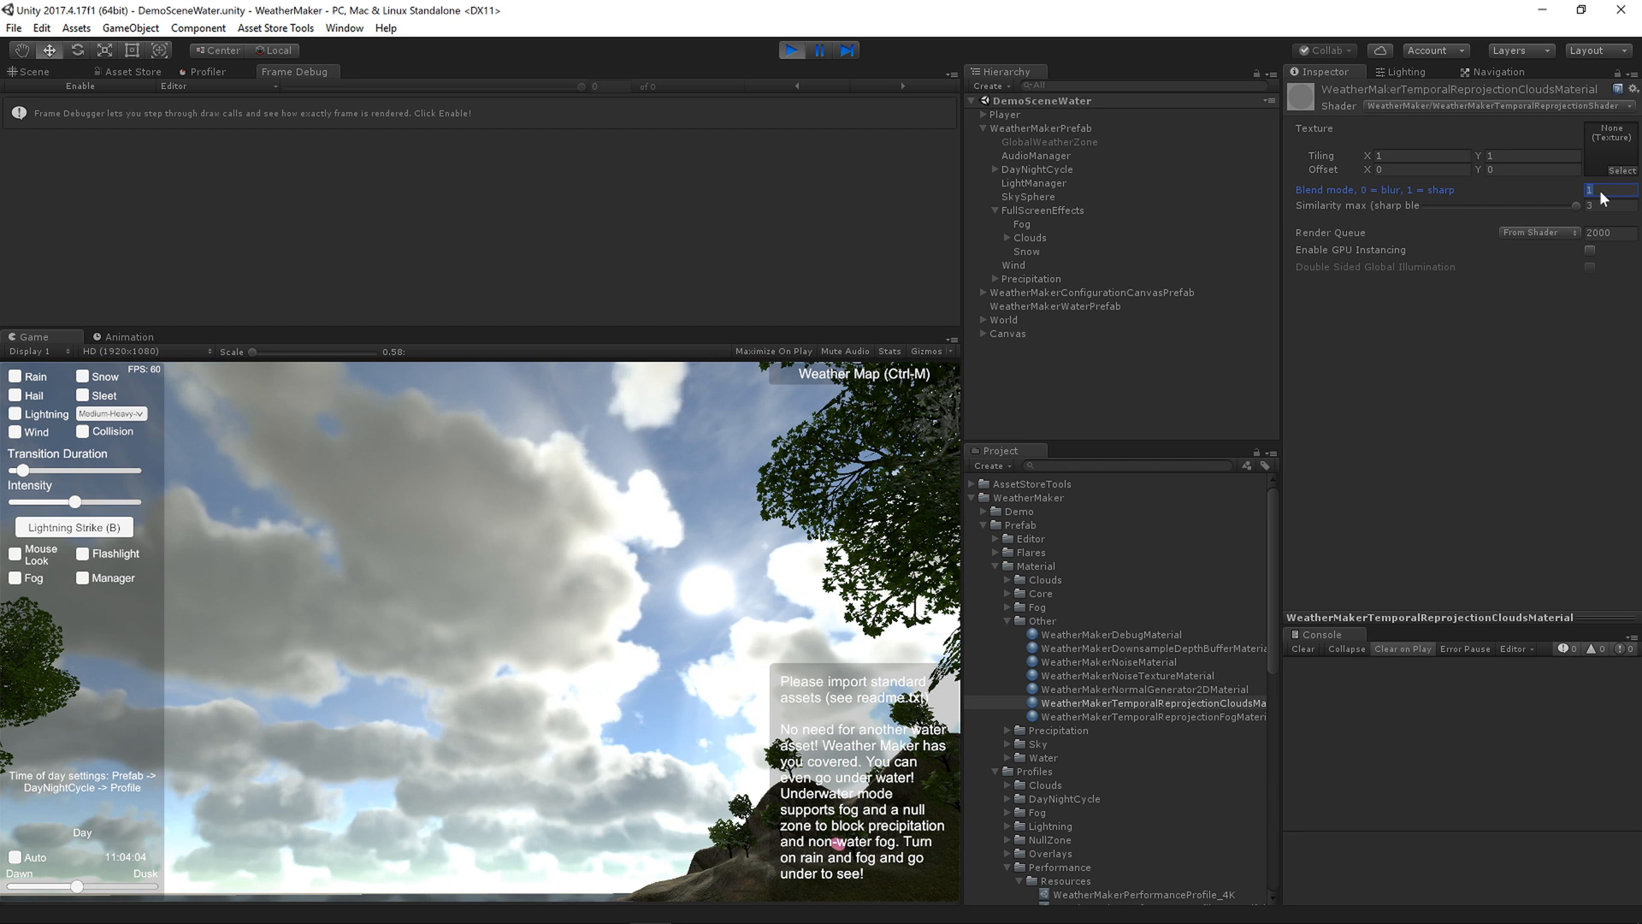